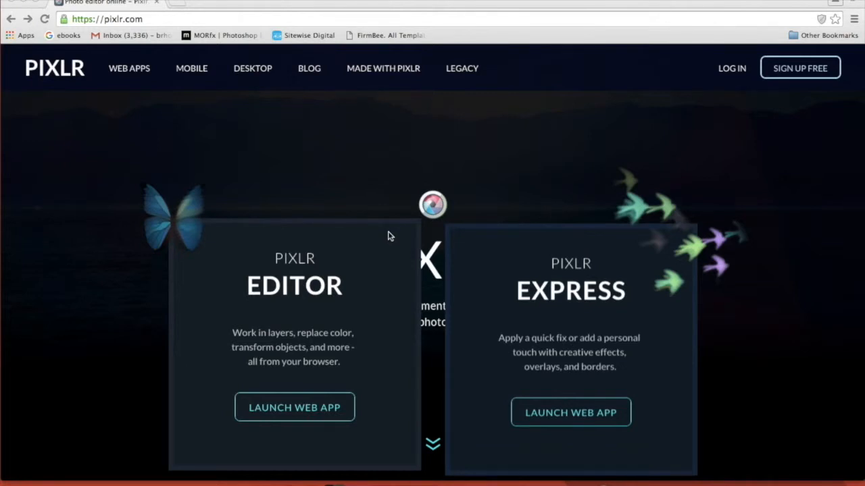
- Launch the Pixlr Editor web app from pixlr.com to reach its create-or-open start dialog
scroll("down", 3)
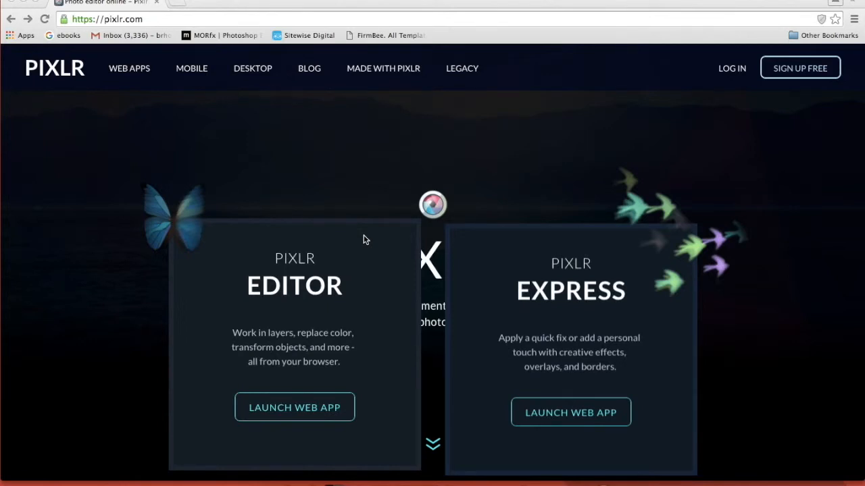
mouse_move(404, 260)
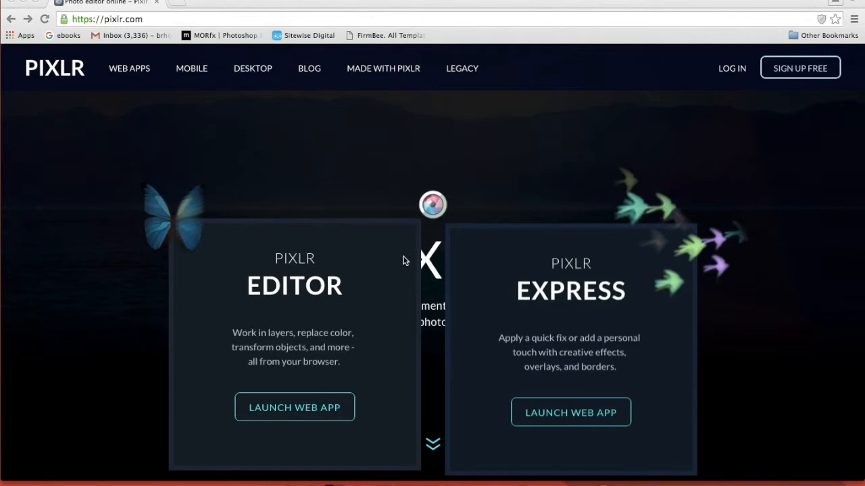
mouse_move(292, 57)
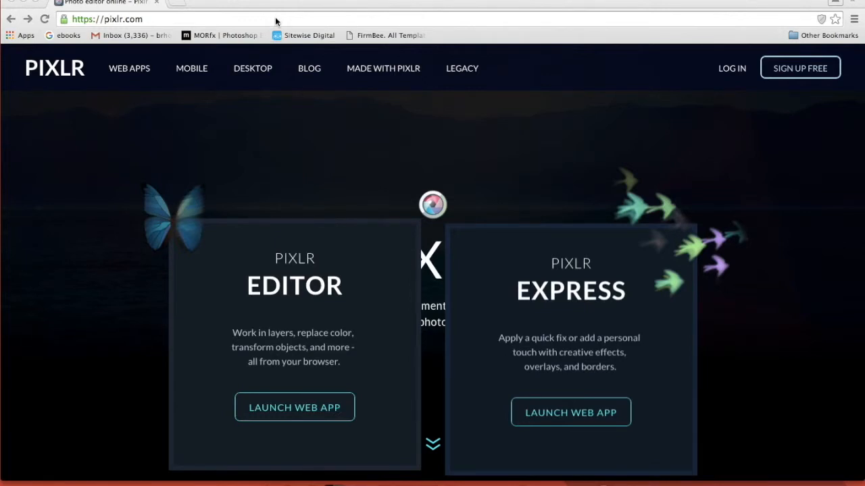
left_click(108, 19)
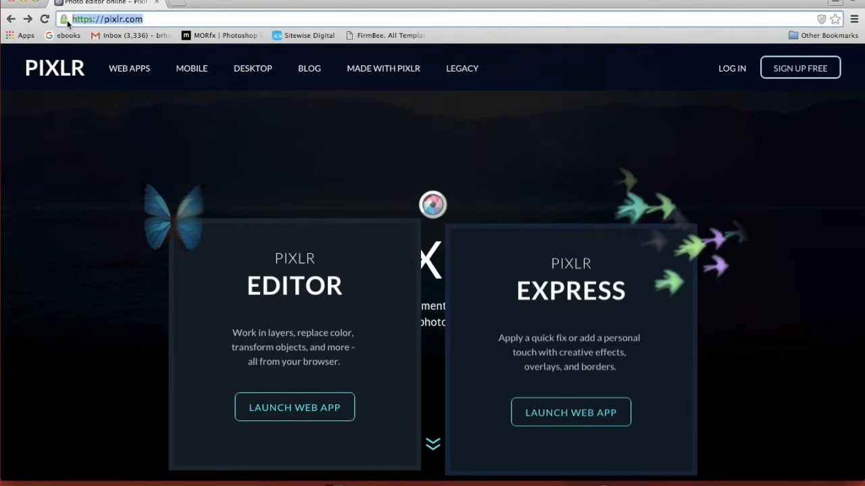
mouse_move(294, 146)
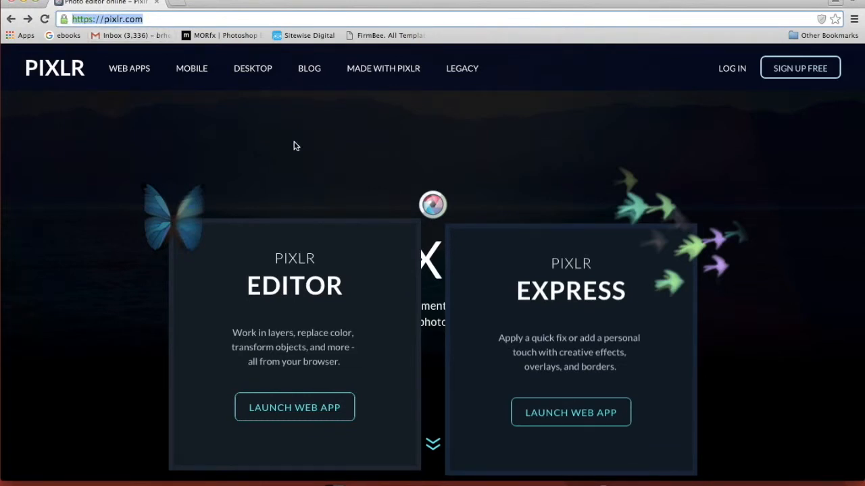
mouse_move(318, 275)
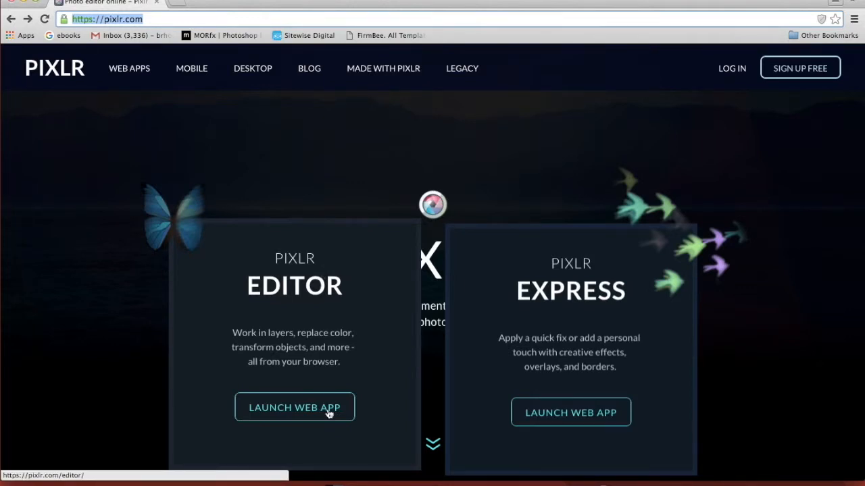
left_click(293, 407)
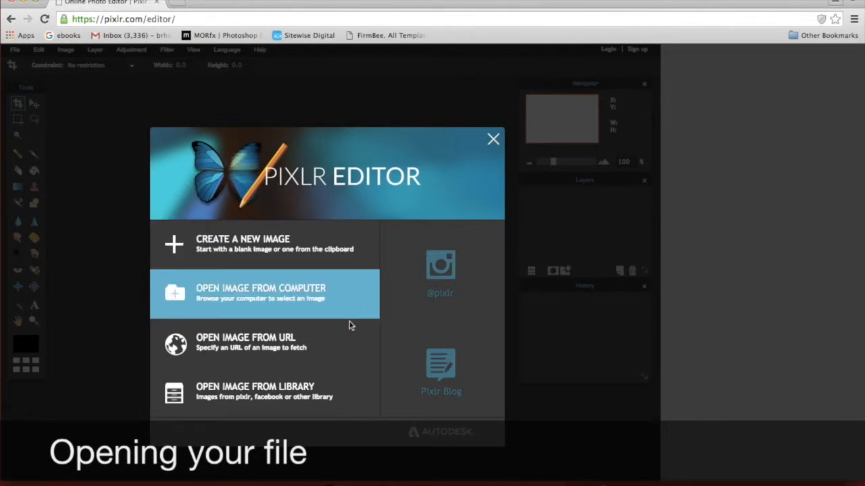
mouse_move(348, 318)
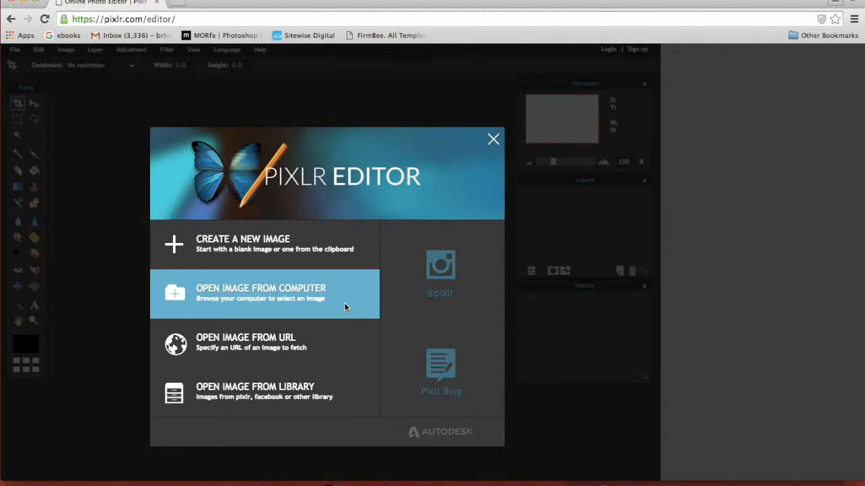
mouse_move(307, 292)
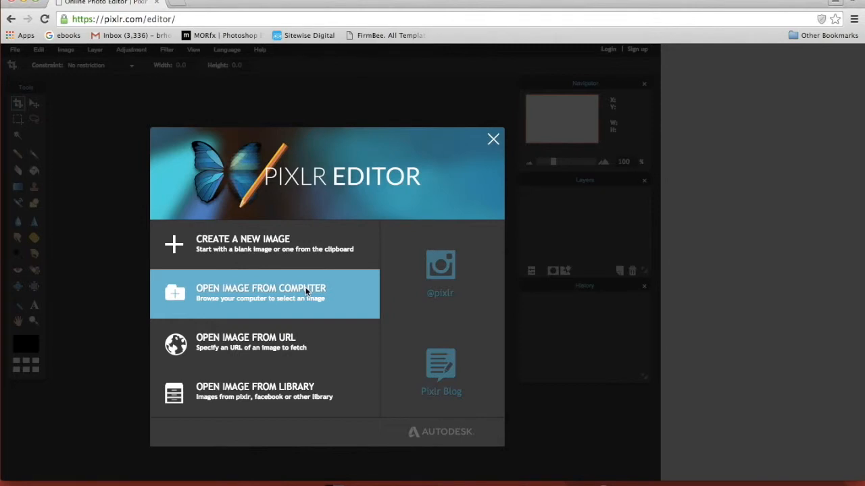
- Open image.jpg from the Downloads folder using Open Image From Computer
left_click(260, 293)
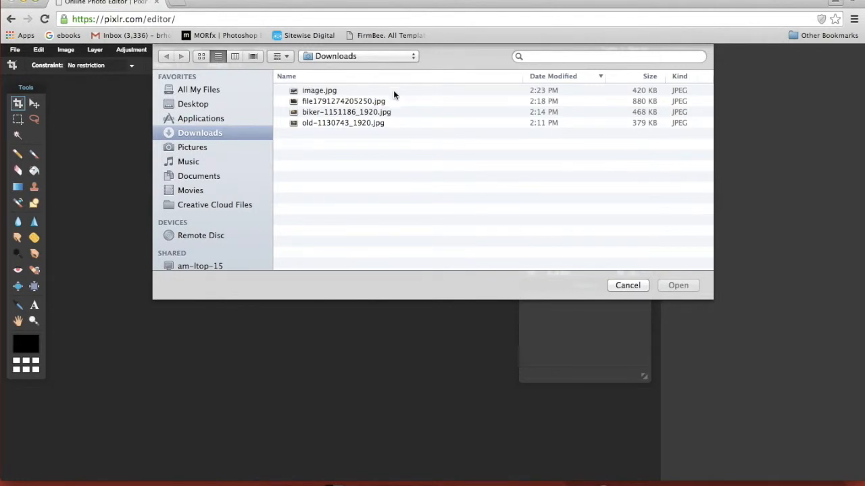
left_click(319, 90)
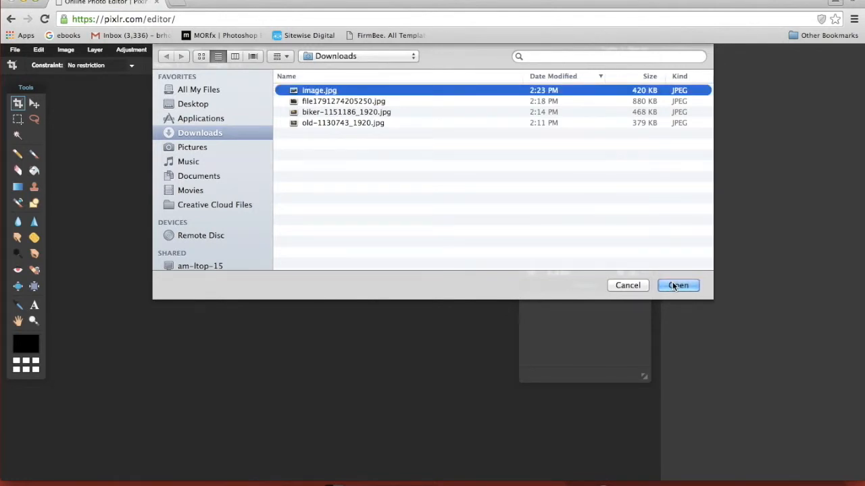
left_click(678, 285)
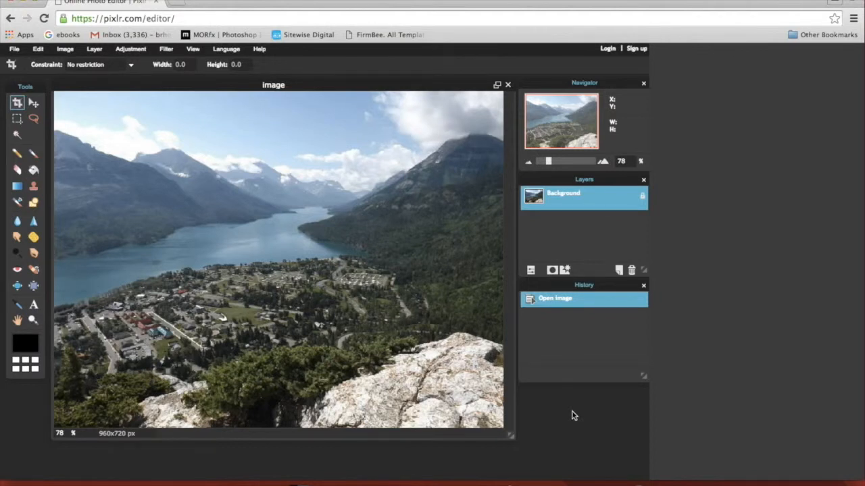
mouse_move(174, 135)
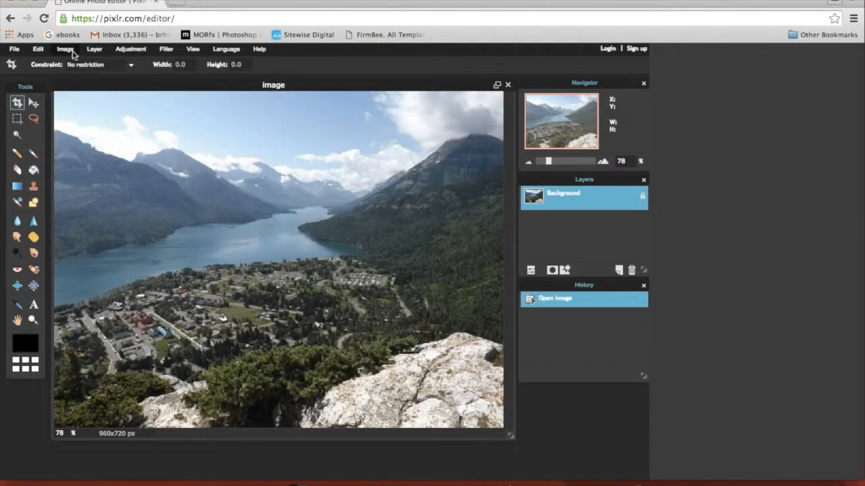
left_click(65, 48)
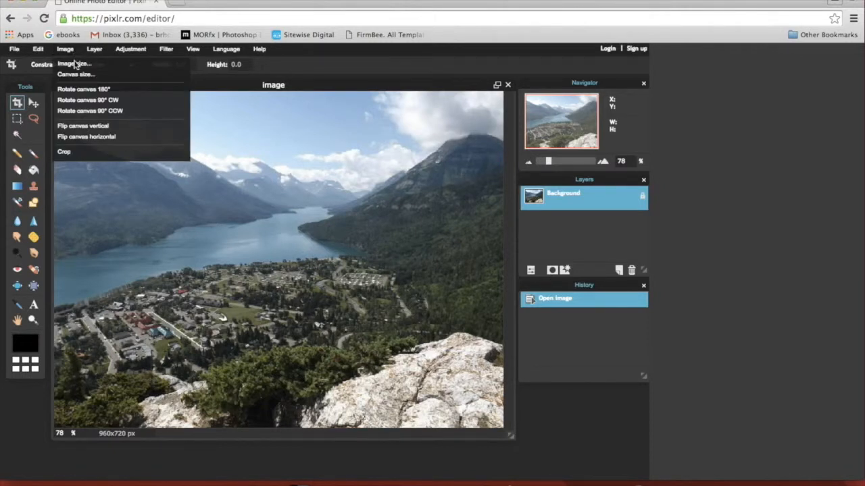
left_click(74, 64)
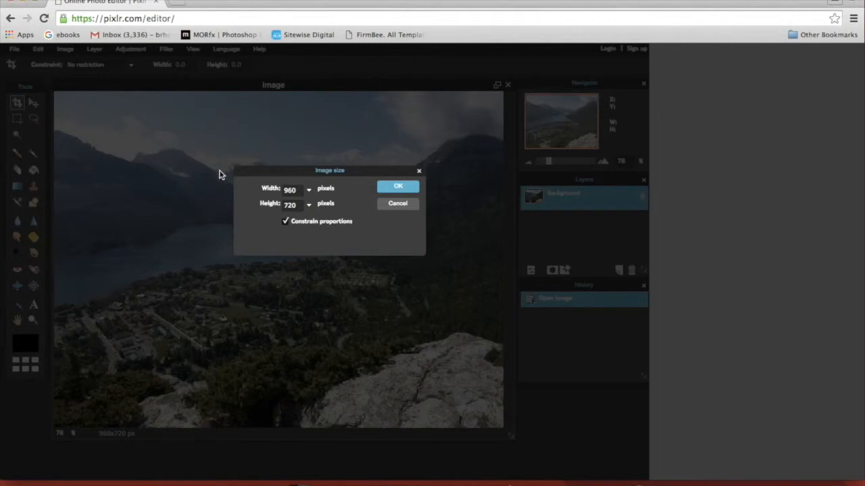
mouse_move(250, 220)
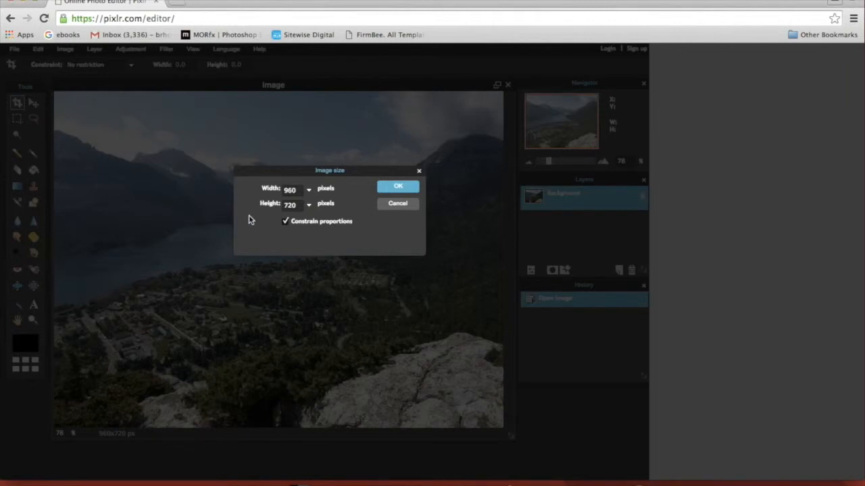
mouse_move(252, 220)
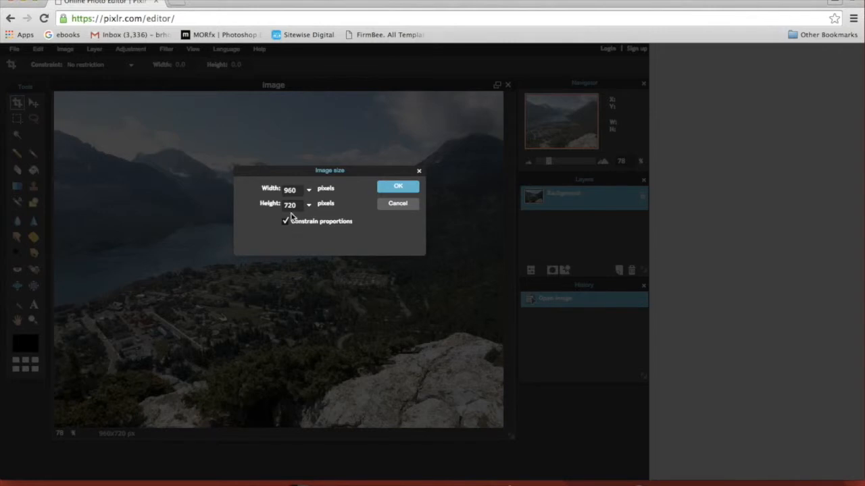
mouse_move(313, 233)
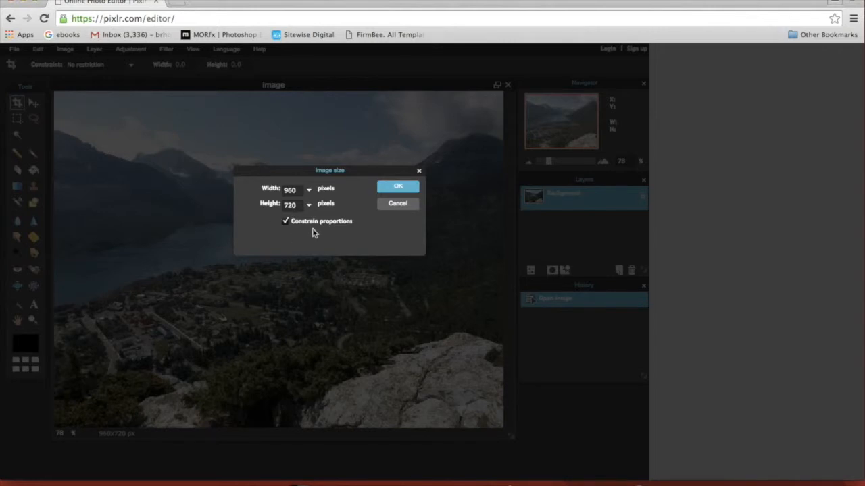
mouse_move(356, 233)
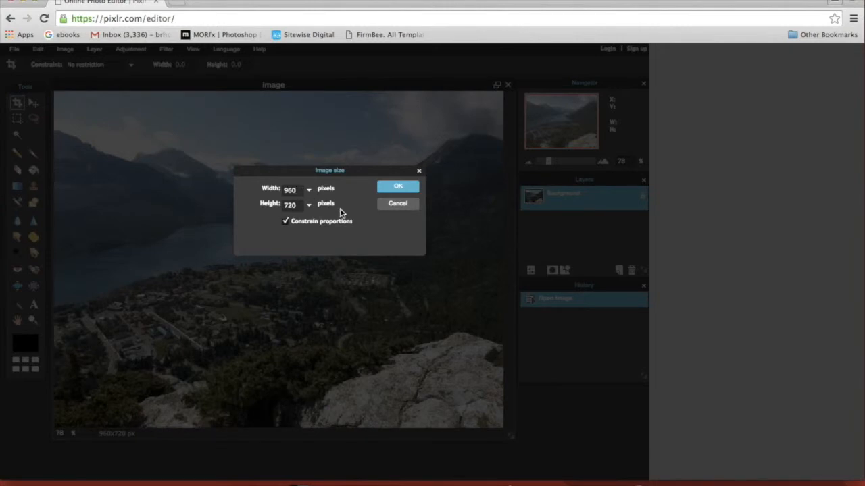
left_click(292, 189)
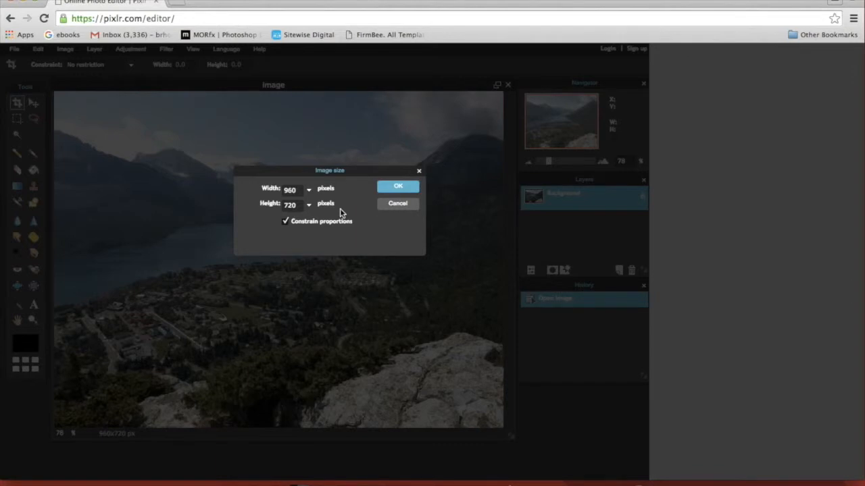
left_click(292, 190)
type("480")
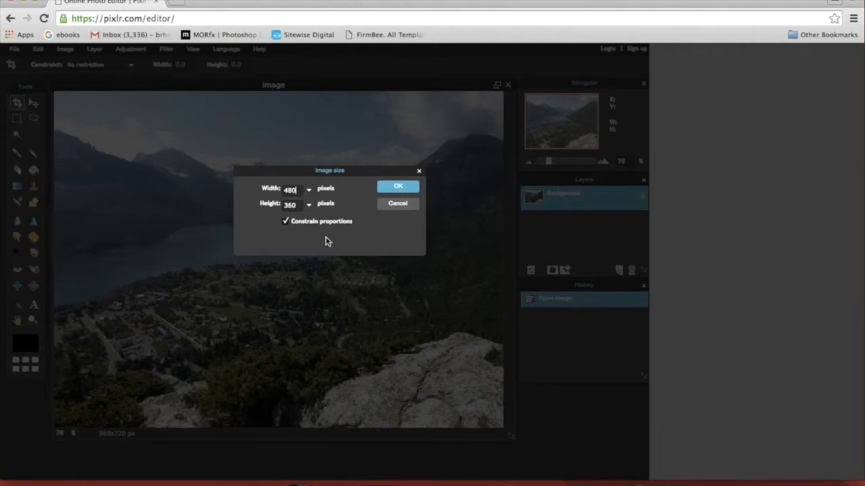
mouse_move(313, 228)
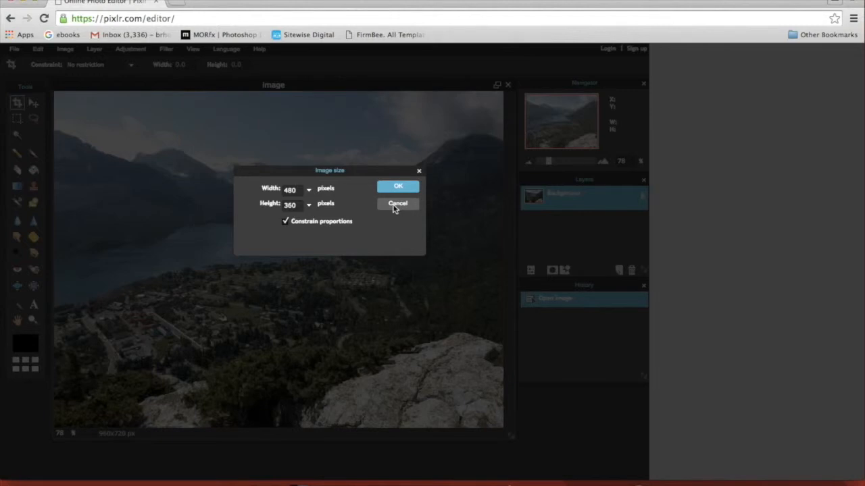
left_click(397, 204)
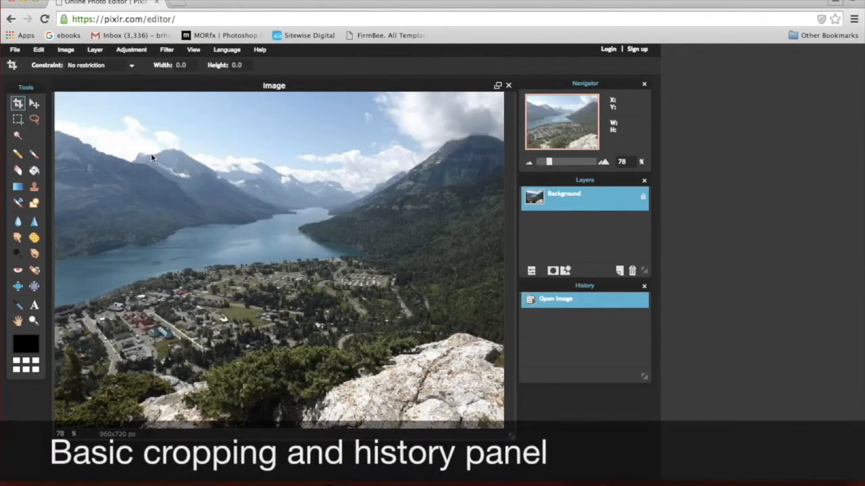
mouse_move(192, 107)
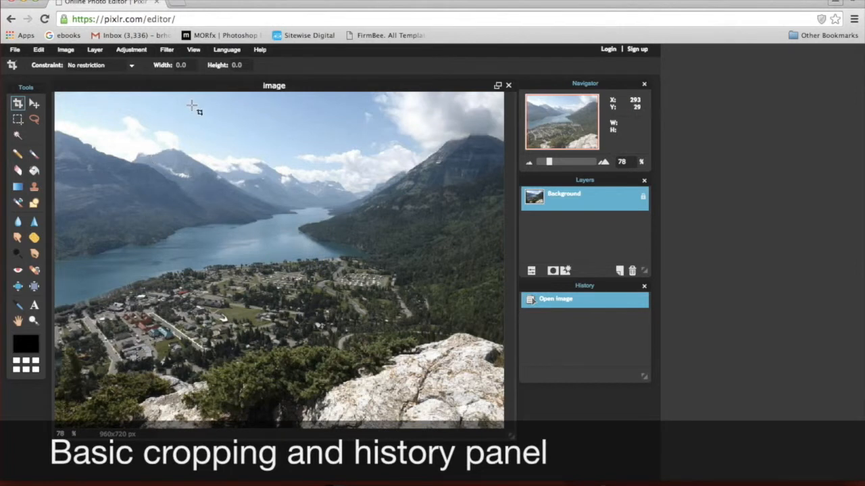
mouse_move(216, 156)
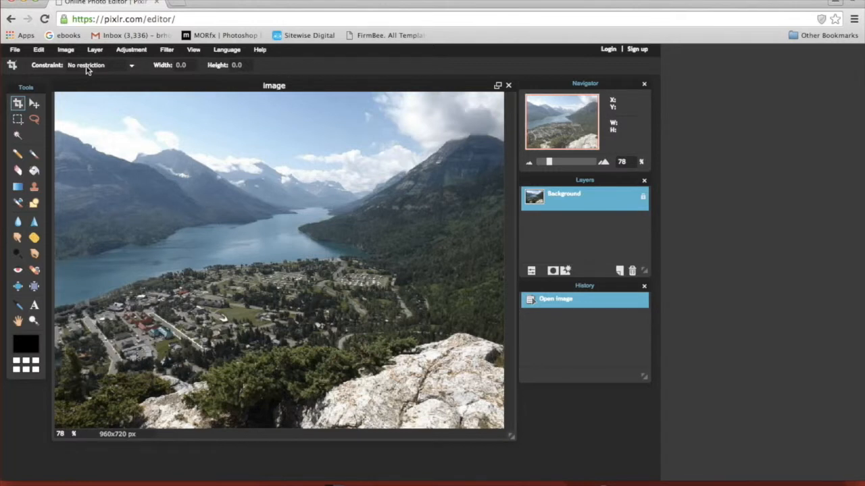
mouse_move(95, 135)
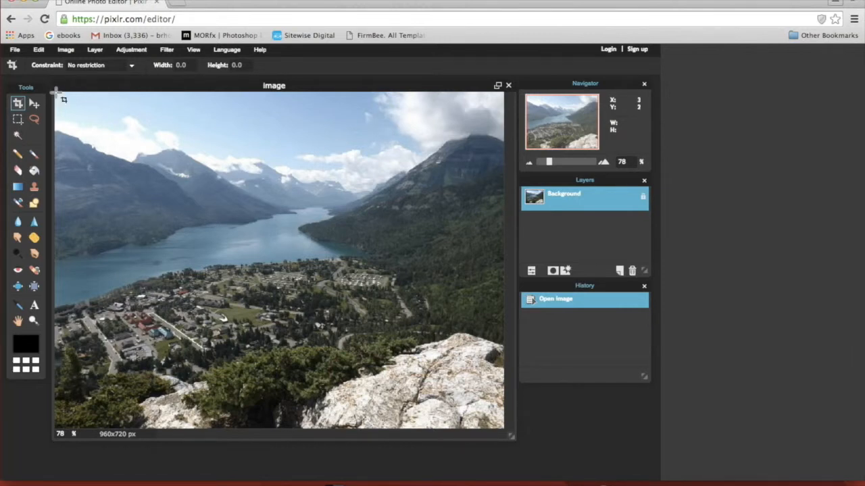
mouse_move(371, 358)
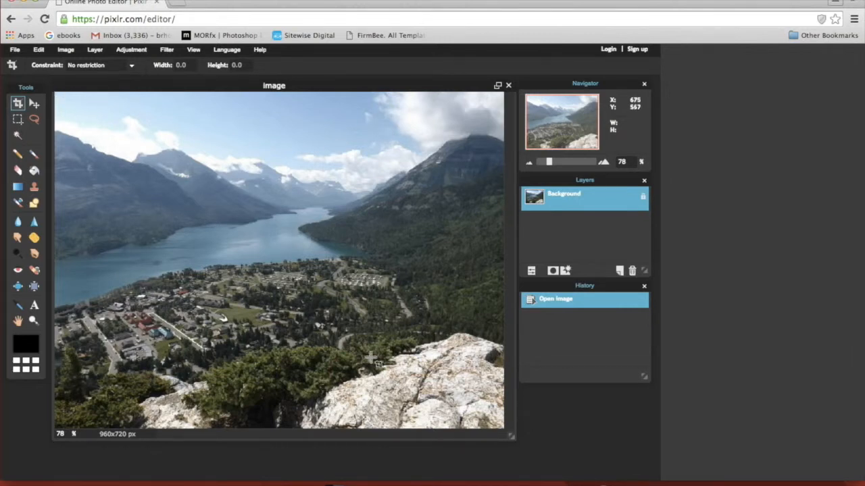
mouse_move(402, 372)
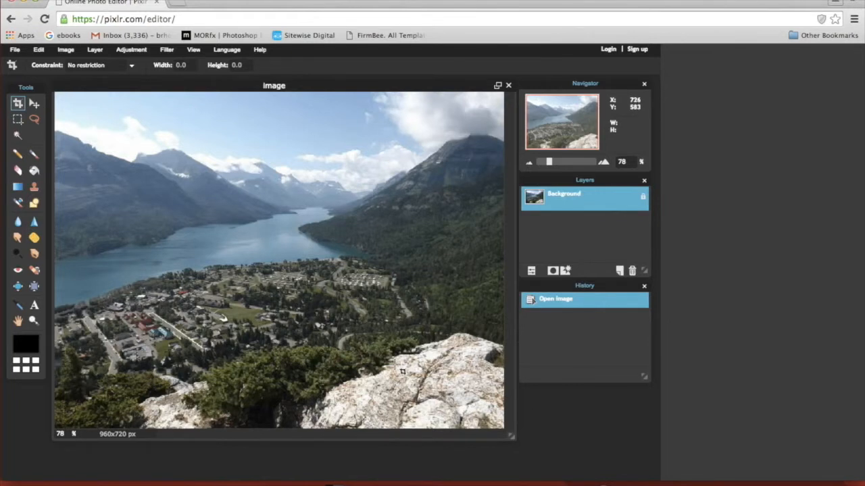
mouse_move(182, 220)
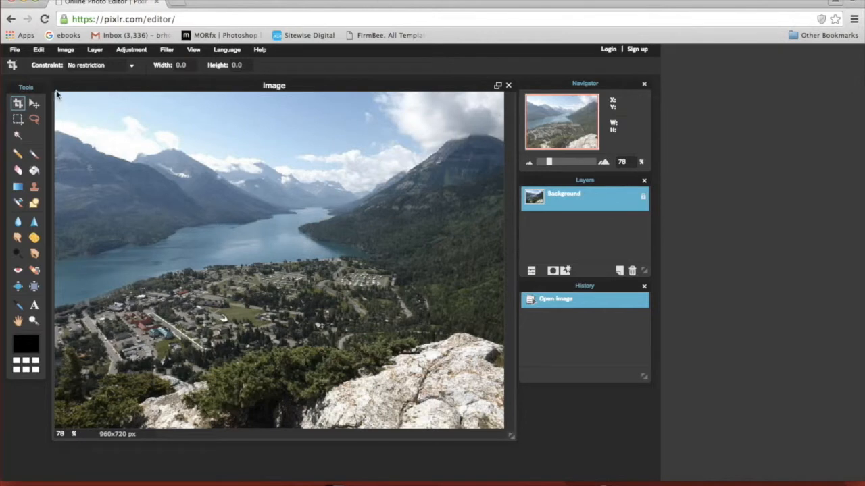
- Drag a roughly 955×505 crop box from the top-left to the right edge above the rocks
left_click_drag(57, 91, 132, 174)
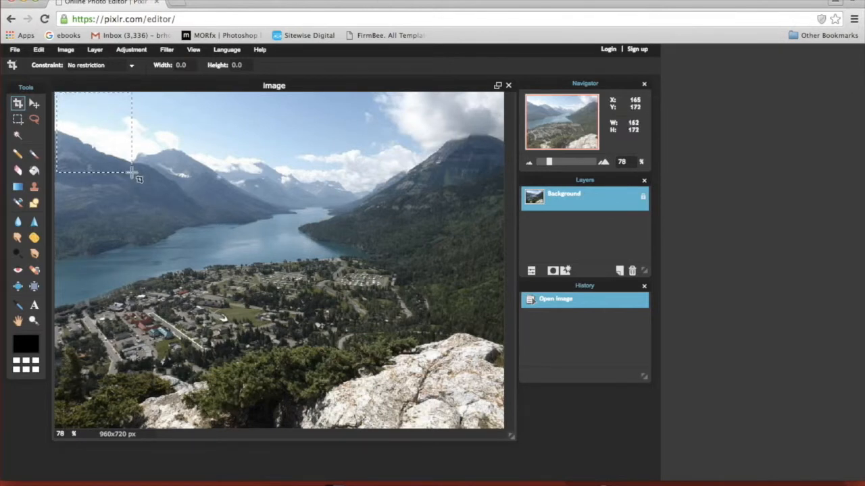
left_click_drag(132, 172, 456, 297)
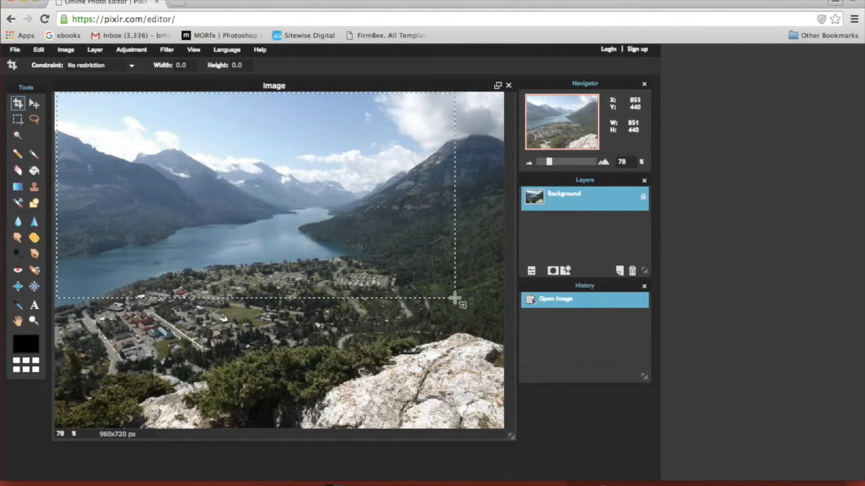
left_click_drag(456, 298, 507, 321)
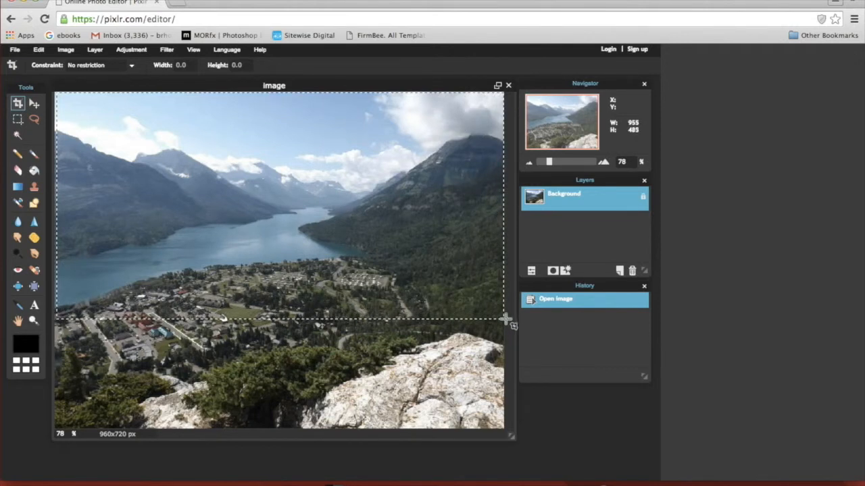
left_click_drag(507, 317, 514, 330)
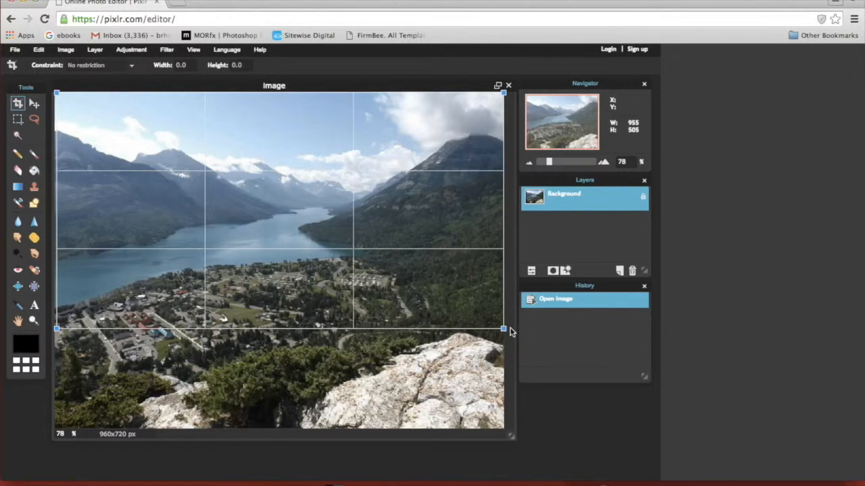
mouse_move(135, 270)
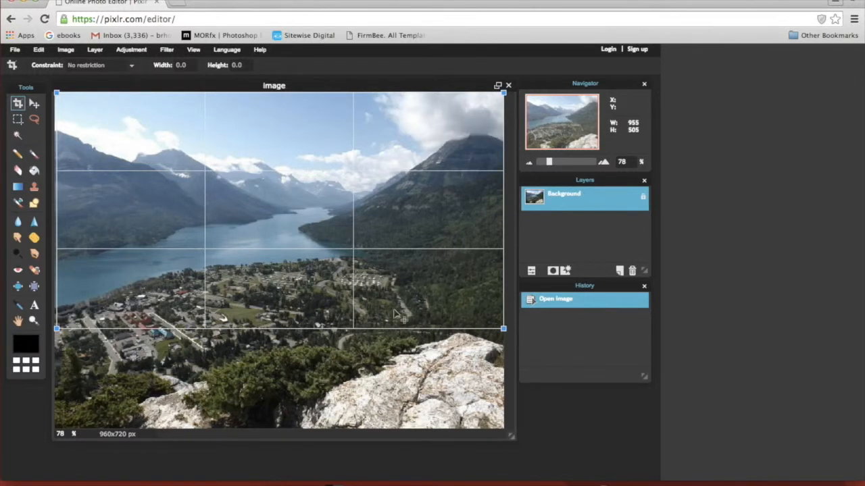
mouse_move(321, 242)
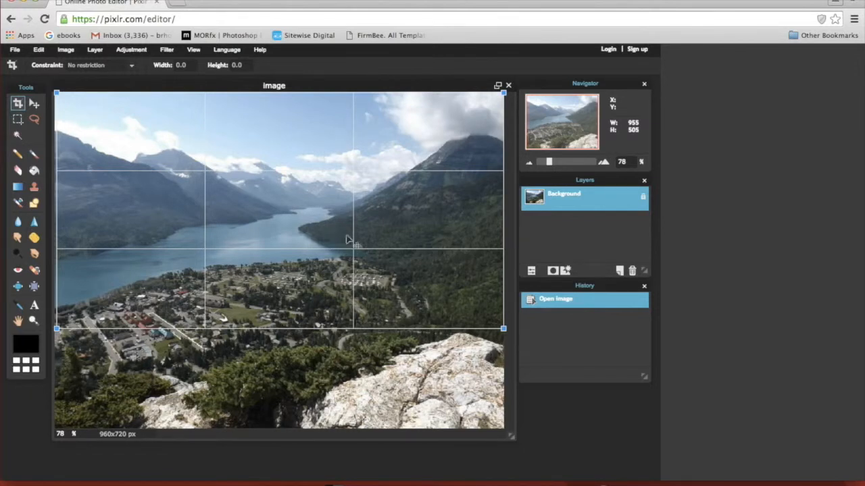
mouse_move(395, 250)
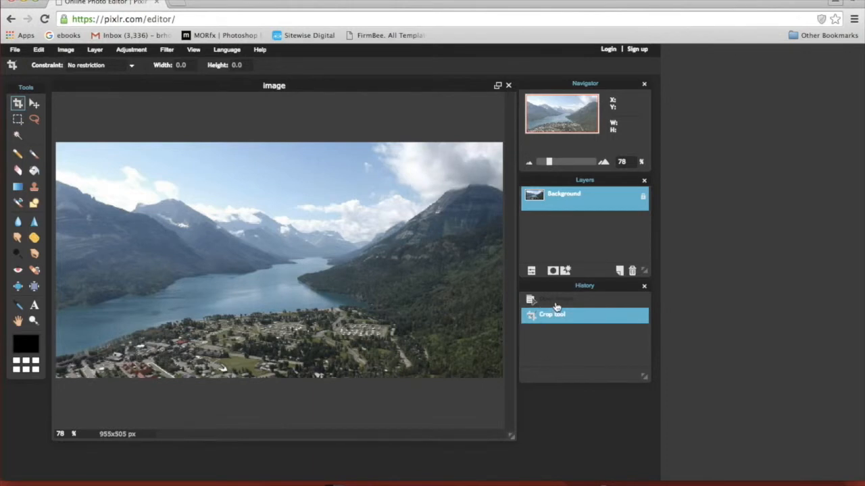
mouse_move(589, 306)
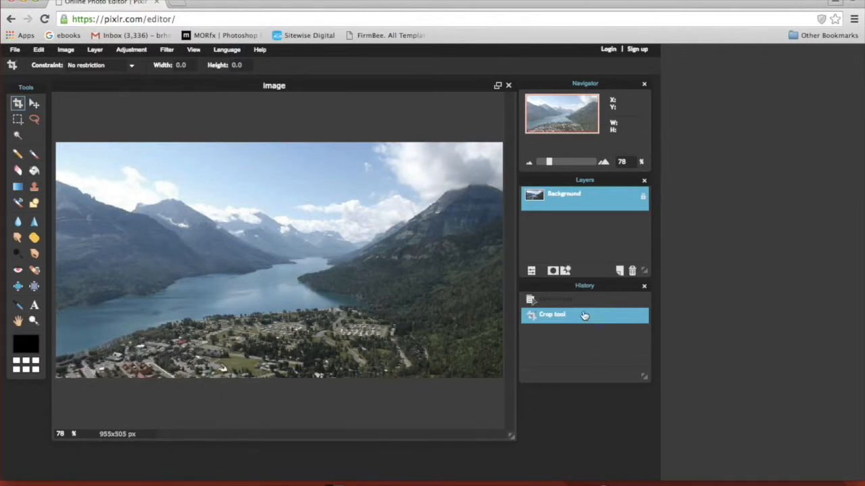
mouse_move(581, 308)
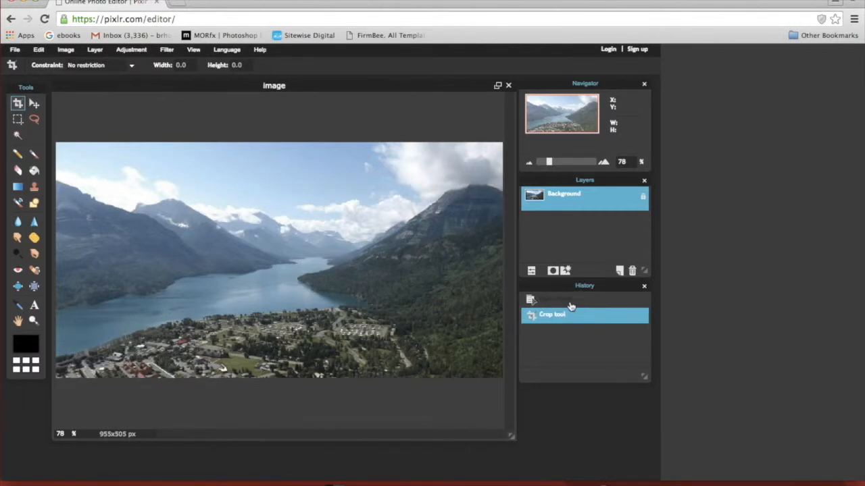
- Revert to the 'Open image' history entry, restoring the full 960×720 photo
left_click(555, 299)
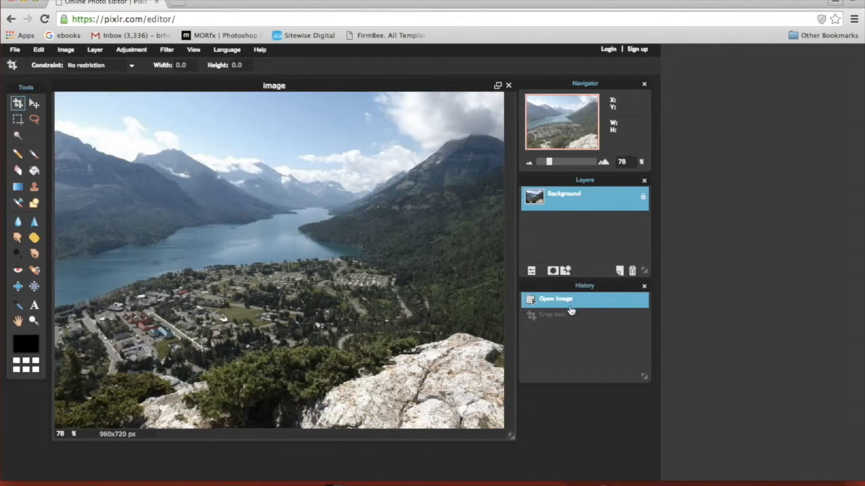
mouse_move(572, 318)
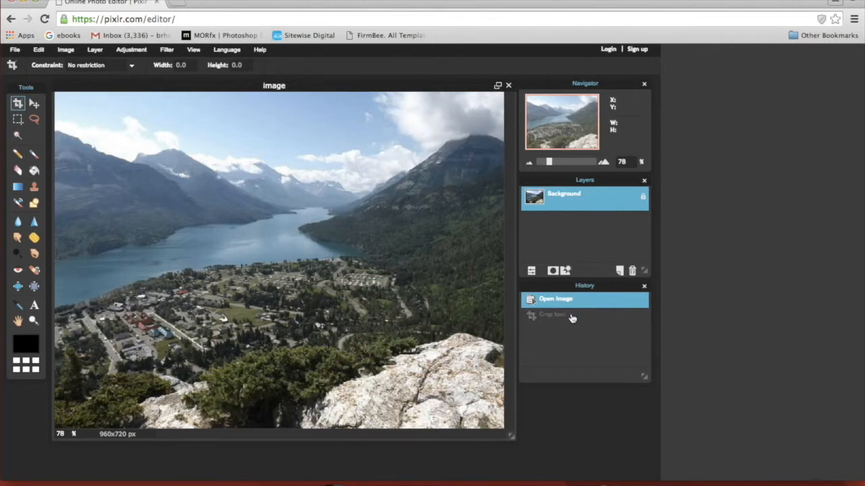
mouse_move(185, 192)
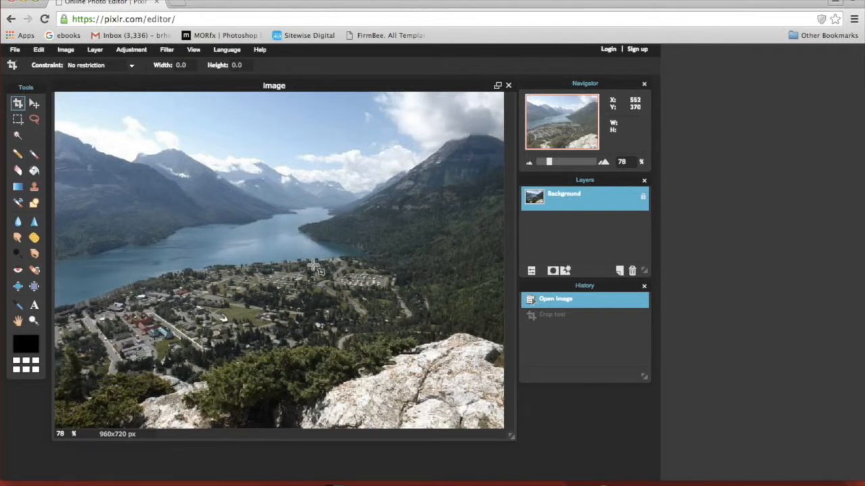
mouse_move(488, 320)
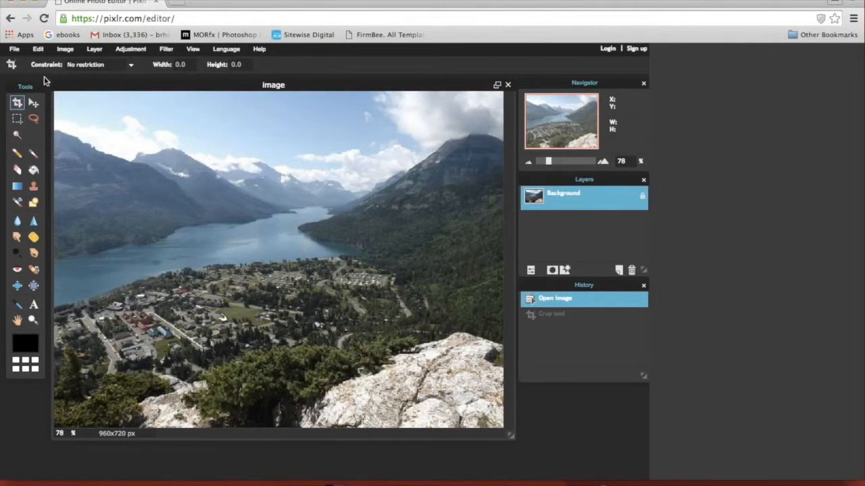
mouse_move(79, 70)
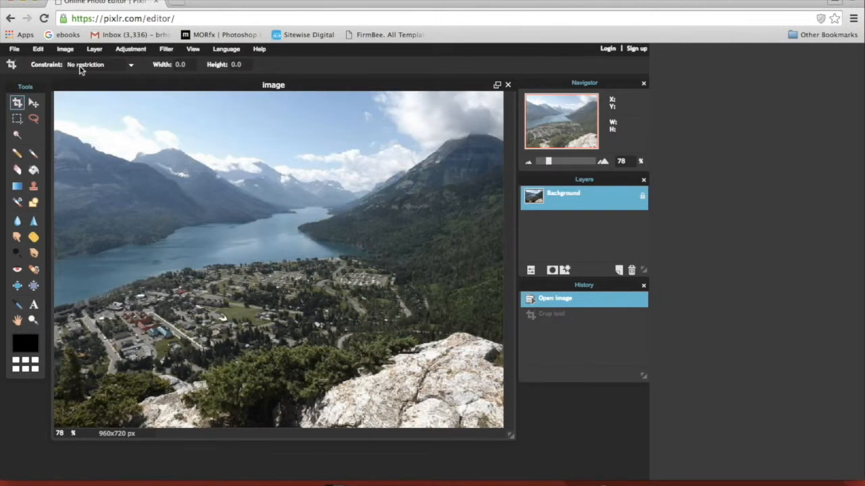
mouse_move(134, 70)
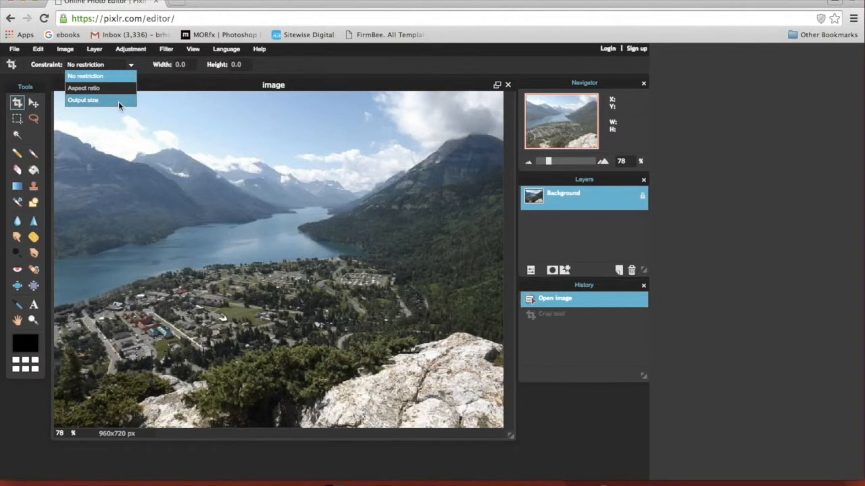
- Set the Crop constraint to Output size with width 800 and height 600
left_click(82, 100)
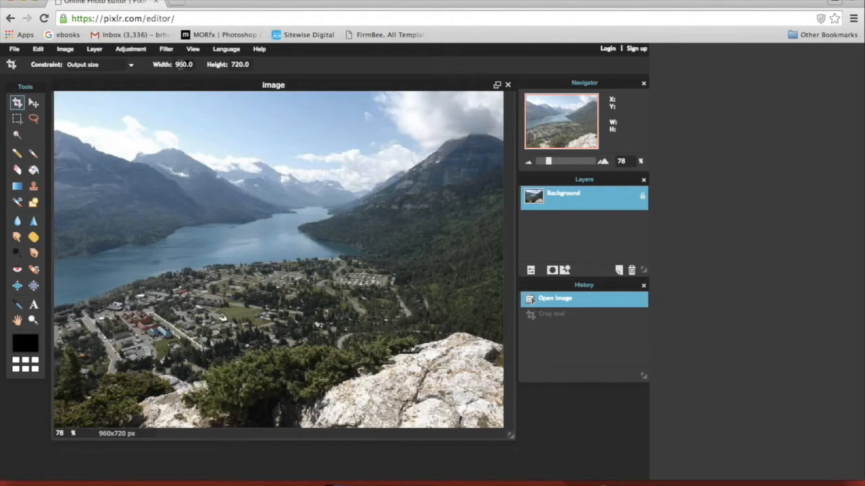
left_click(183, 64)
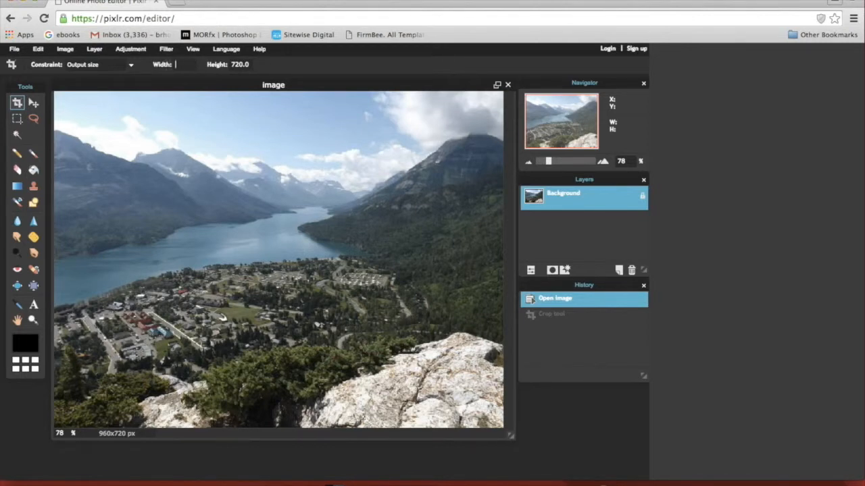
type("800.0")
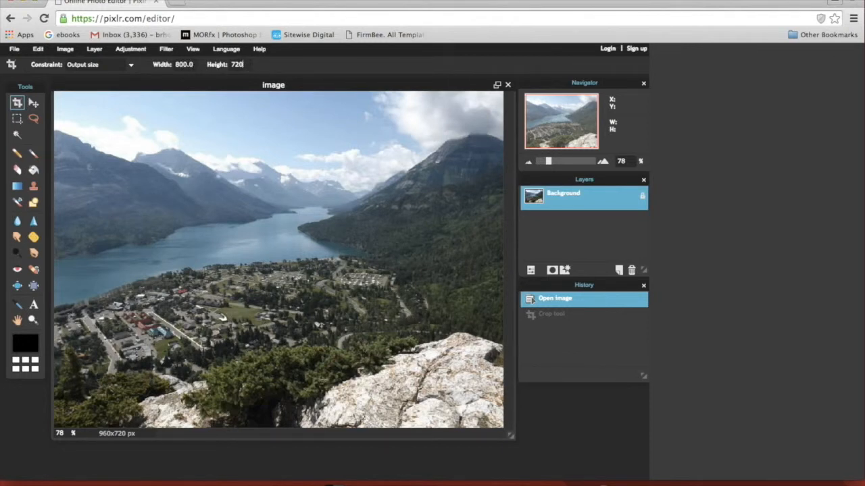
type("6")
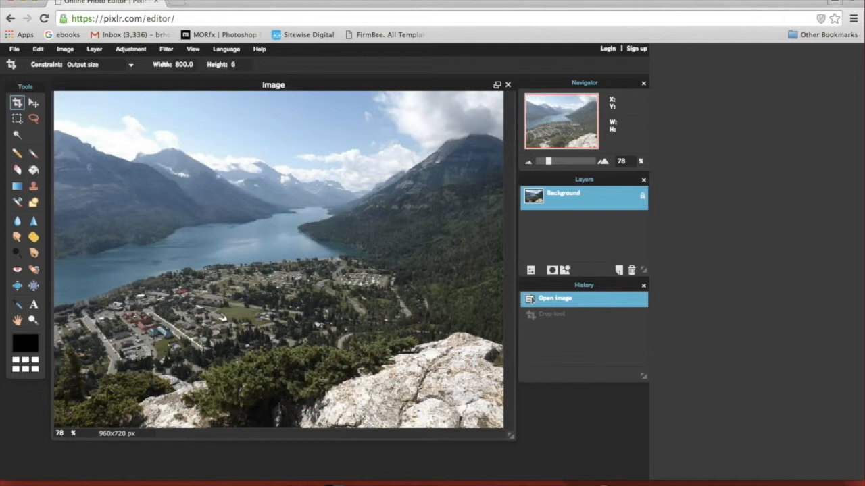
type("600")
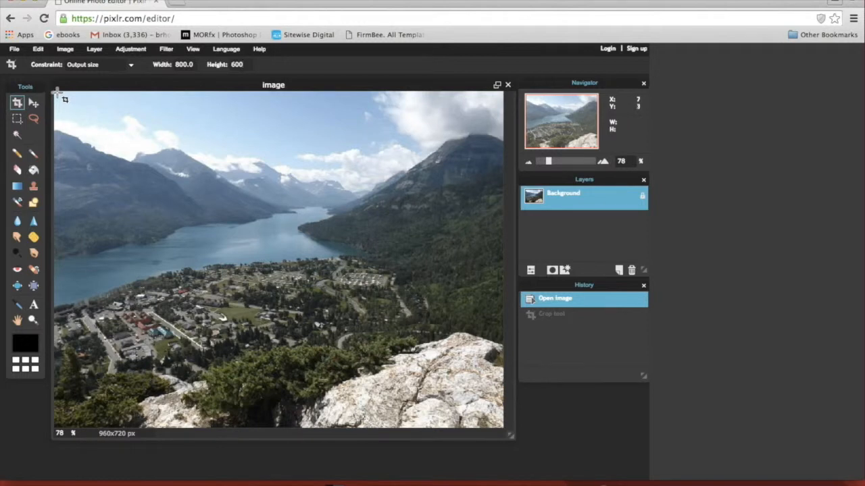
- Confirm the 600 height and drag the 800×600 crop box over the mountains, lake and town
left_click(238, 64)
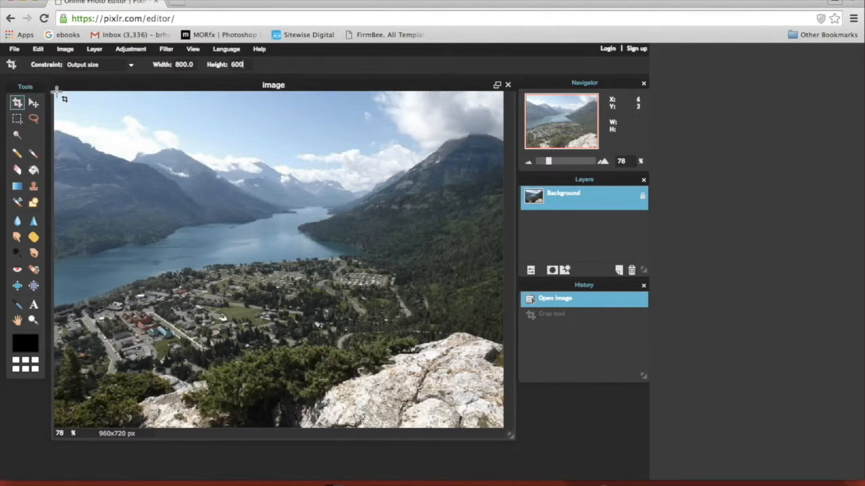
left_click_drag(57, 90, 179, 189)
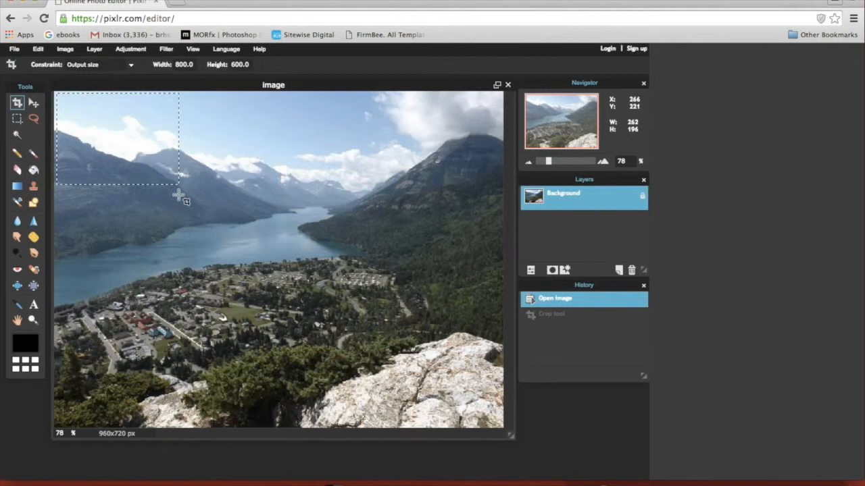
left_click_drag(180, 195, 304, 270)
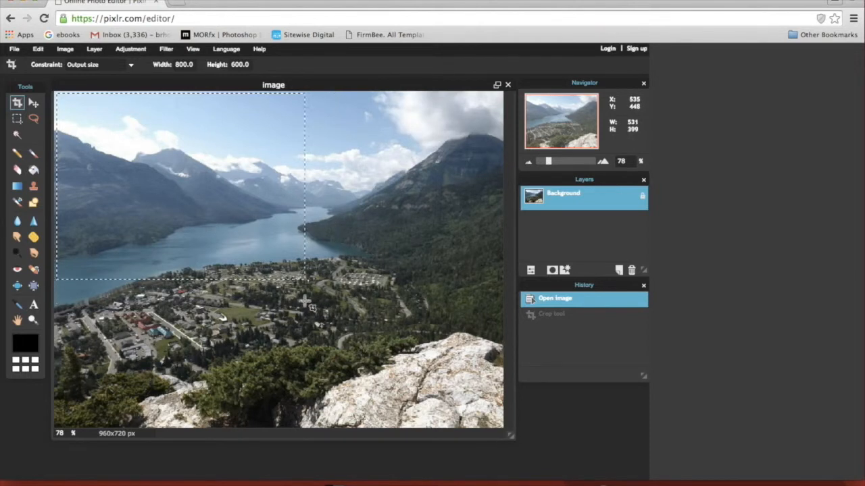
left_click_drag(304, 300, 324, 331)
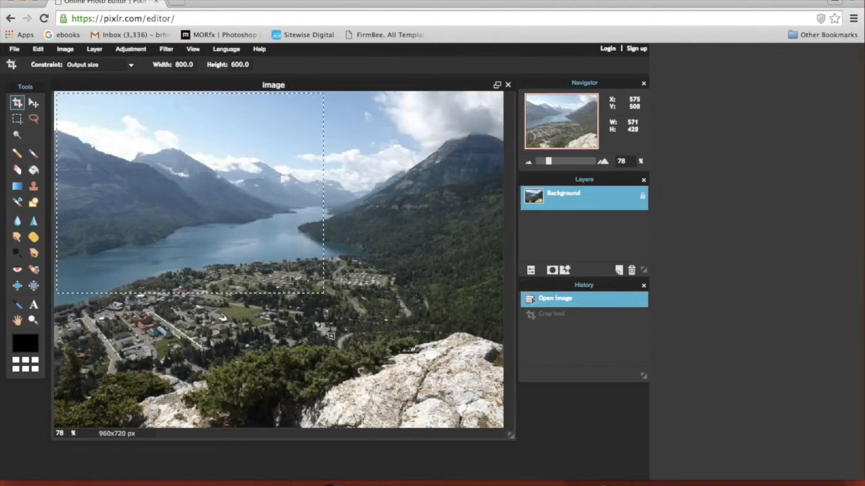
left_click_drag(323, 293, 333, 304)
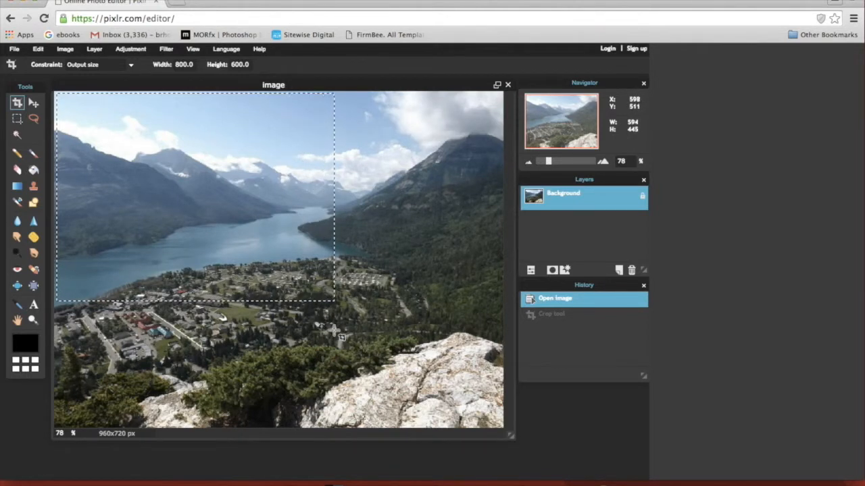
left_click_drag(331, 301, 364, 331)
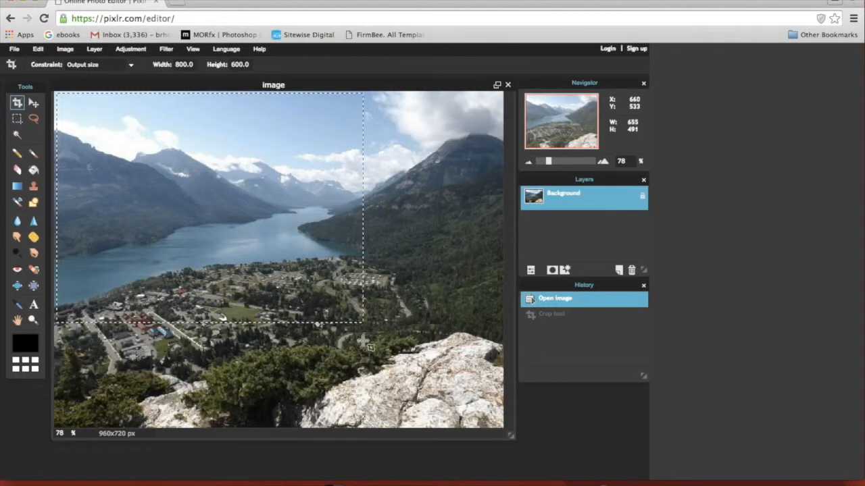
left_click_drag(362, 324, 392, 345)
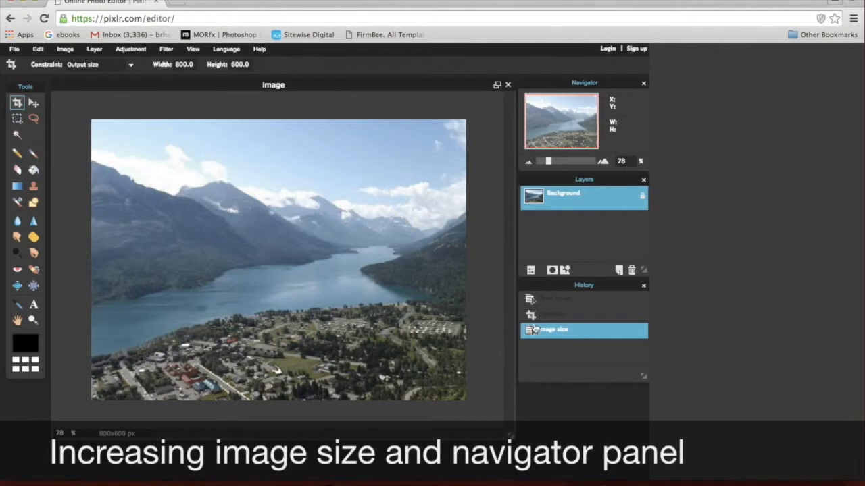
mouse_move(591, 310)
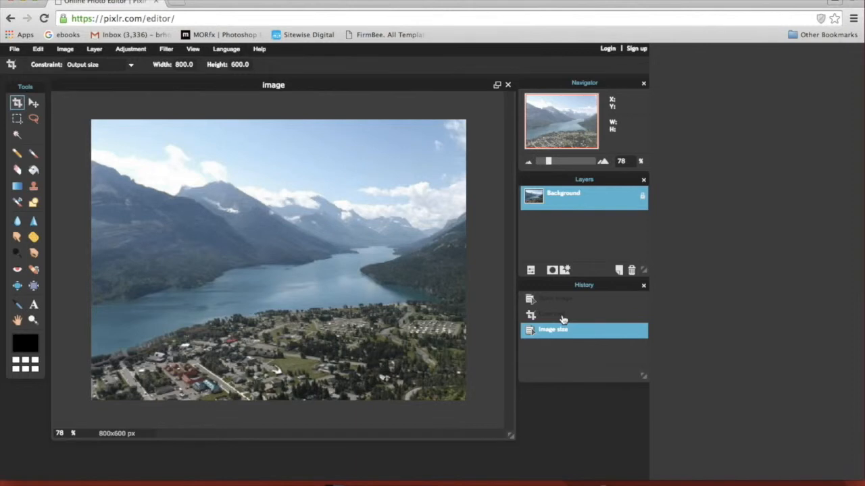
mouse_move(569, 306)
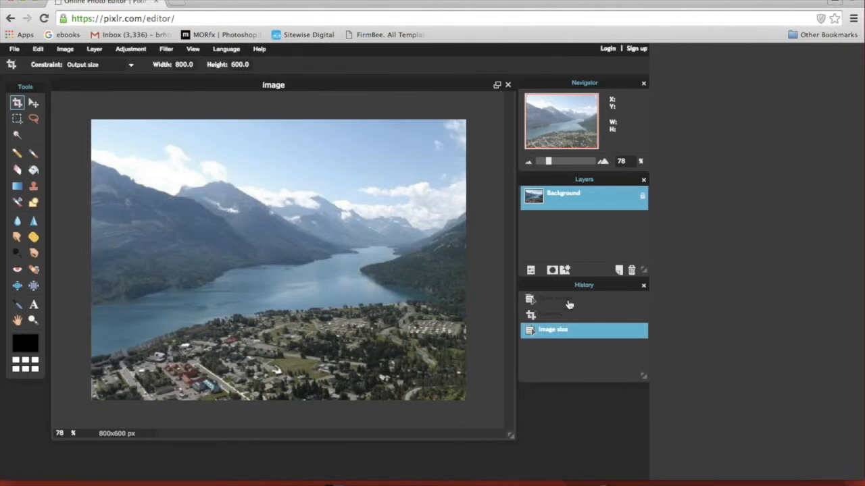
left_click(554, 297)
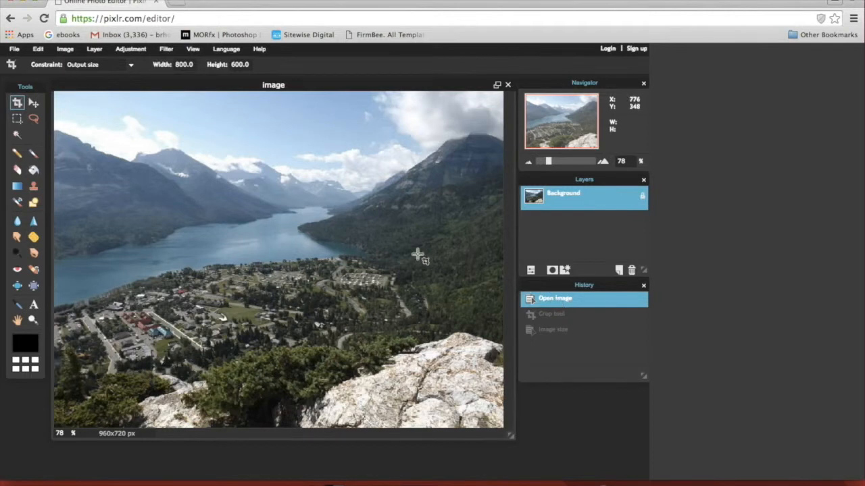
mouse_move(217, 148)
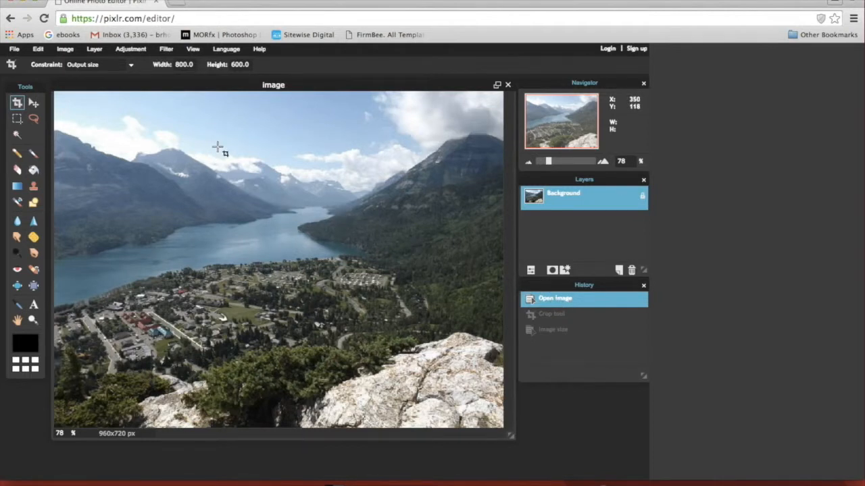
mouse_move(206, 144)
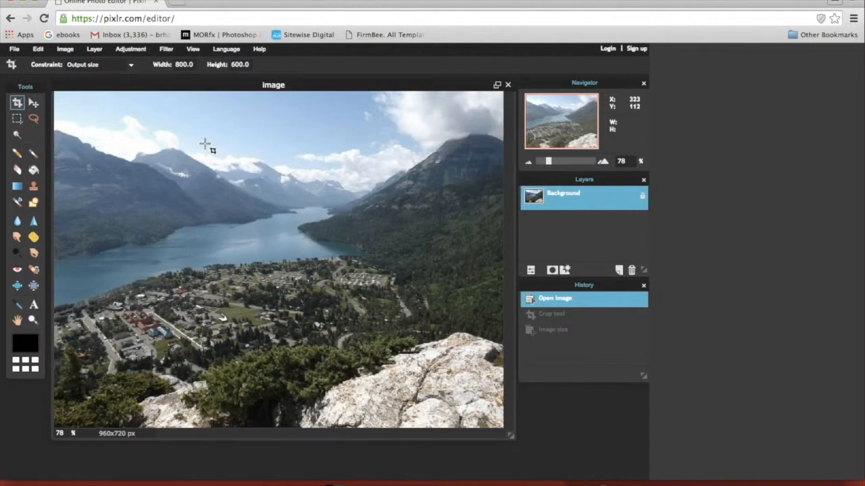
mouse_move(172, 98)
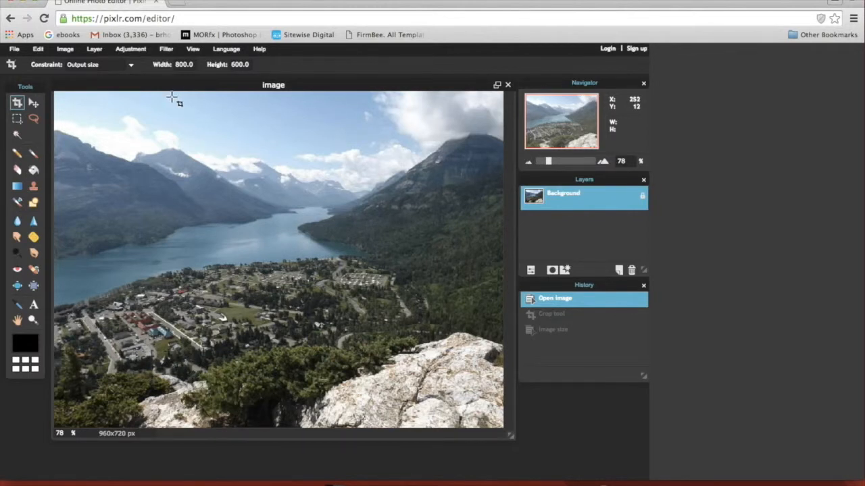
mouse_move(146, 120)
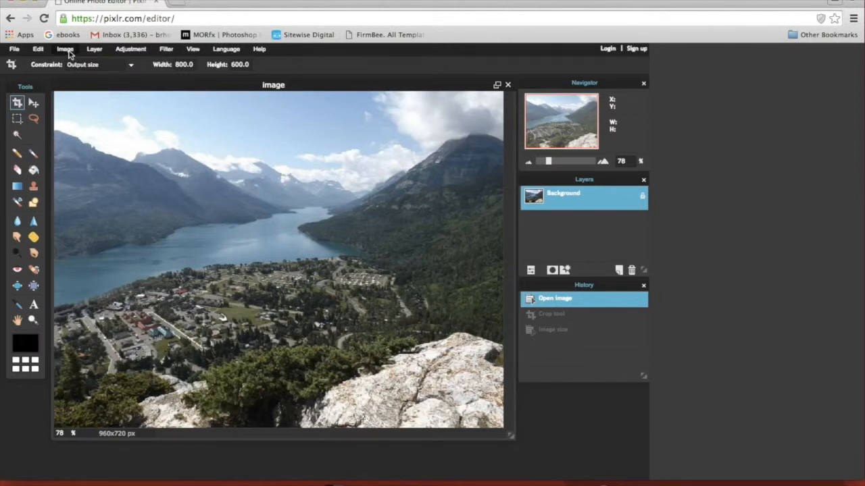
- Resize the image to 1200×900 in Image size with proportions constrained
left_click(65, 49)
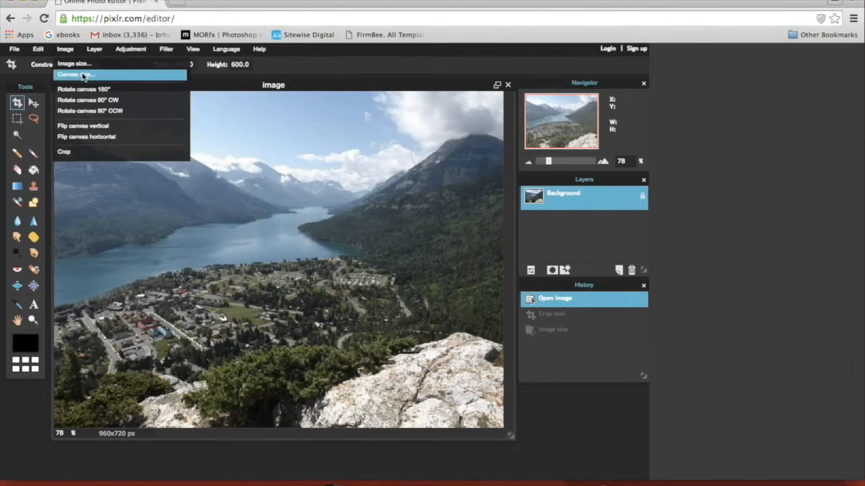
mouse_move(74, 63)
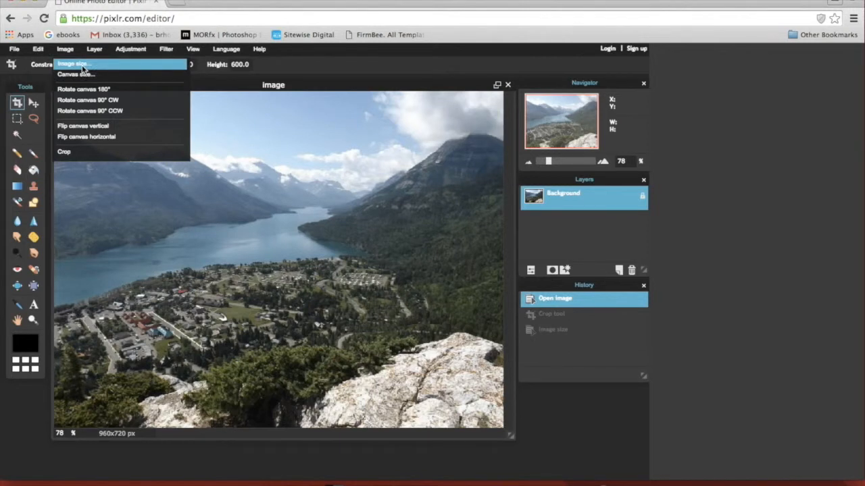
left_click(73, 63)
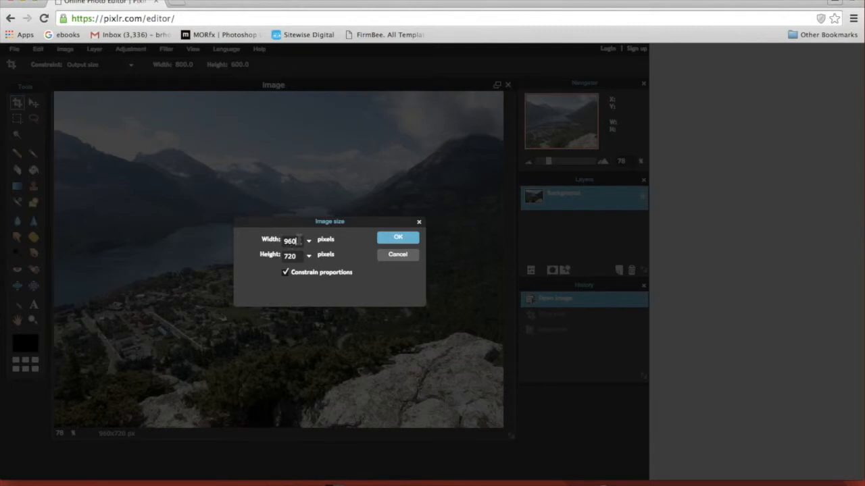
type("1")
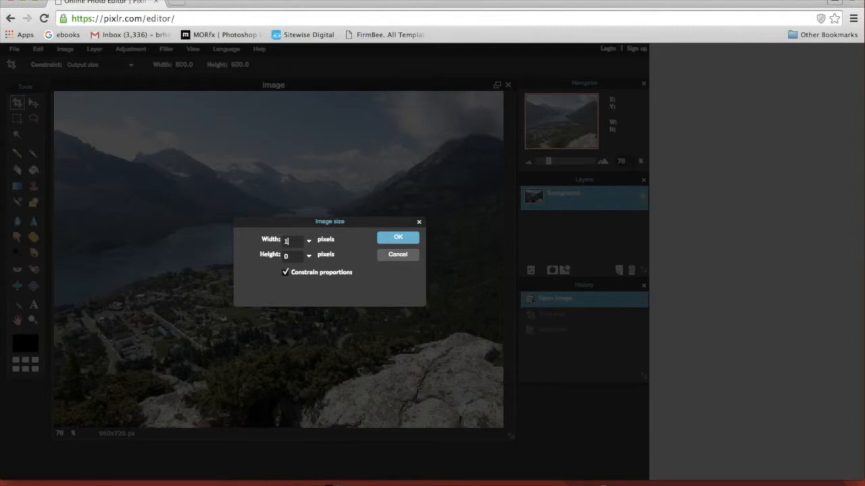
type("1200")
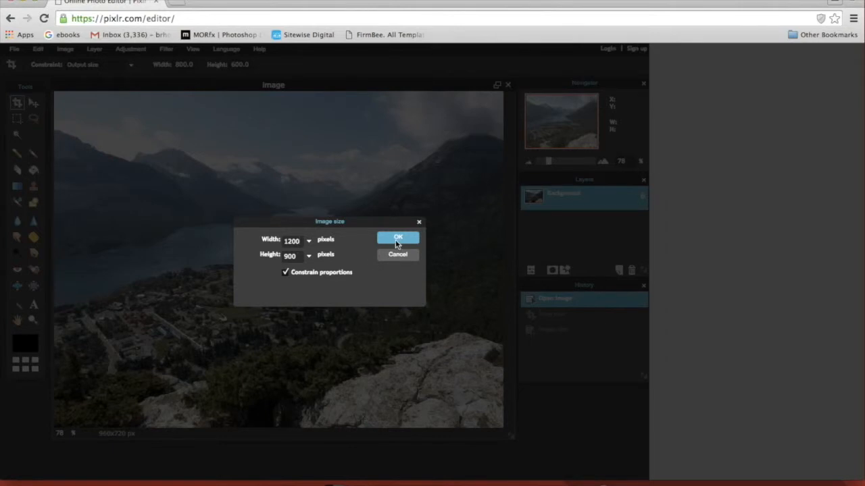
left_click(398, 237)
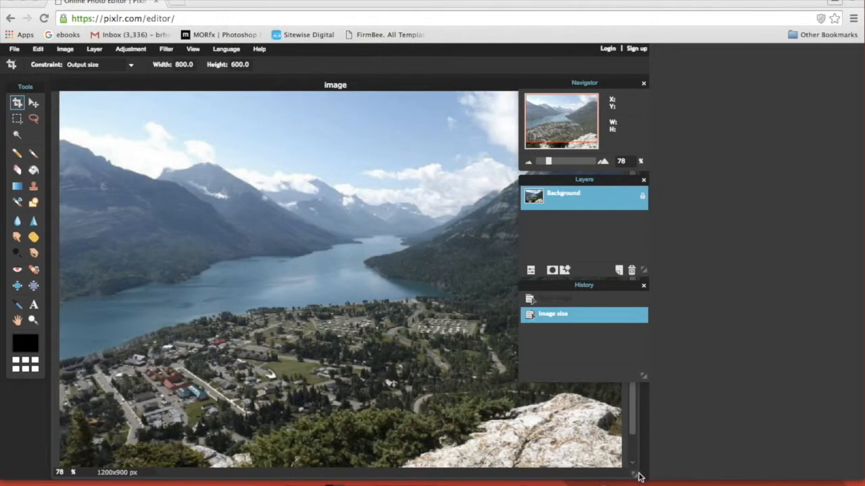
mouse_move(502, 279)
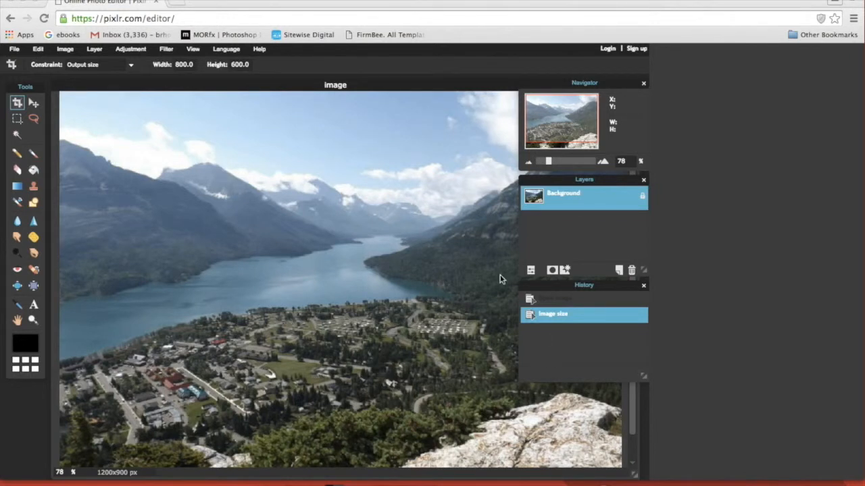
mouse_move(544, 126)
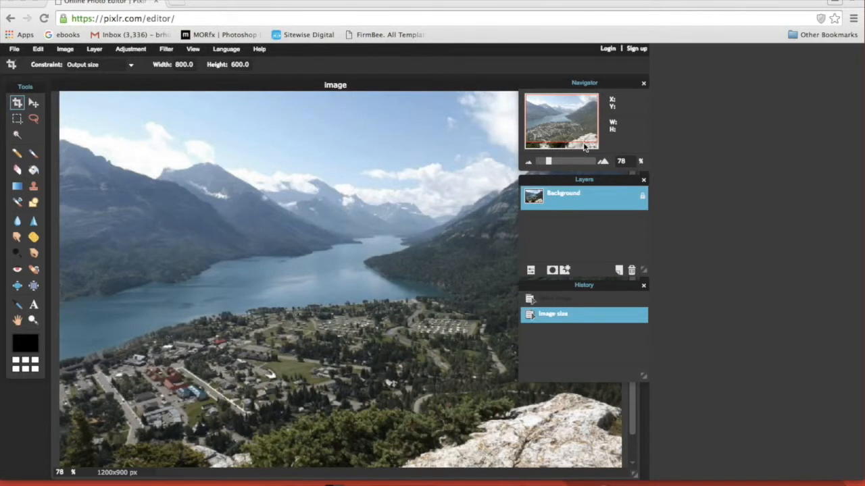
mouse_move(547, 139)
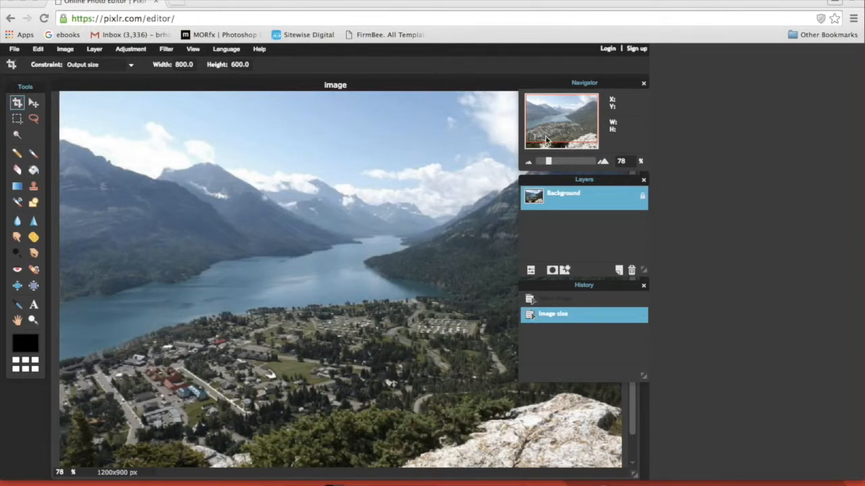
mouse_move(601, 100)
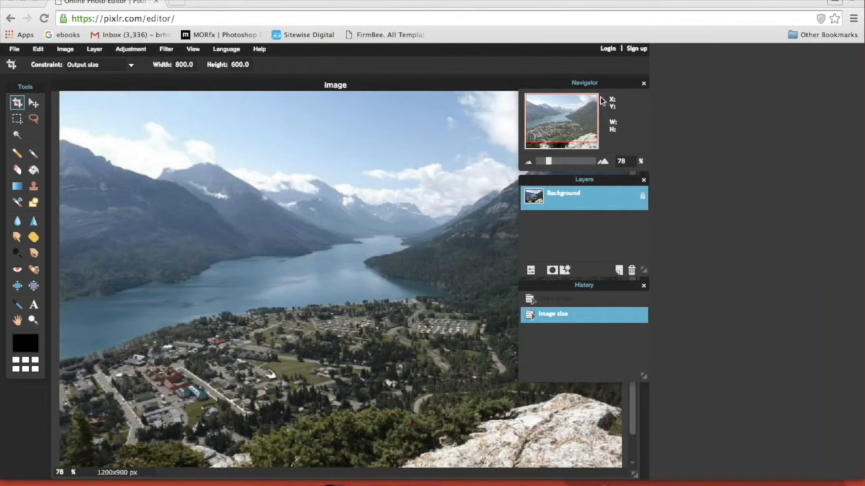
mouse_move(598, 105)
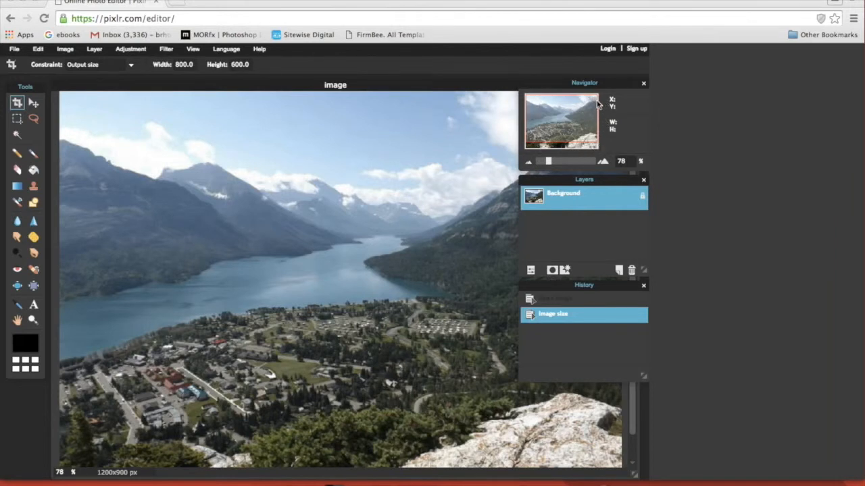
mouse_move(526, 135)
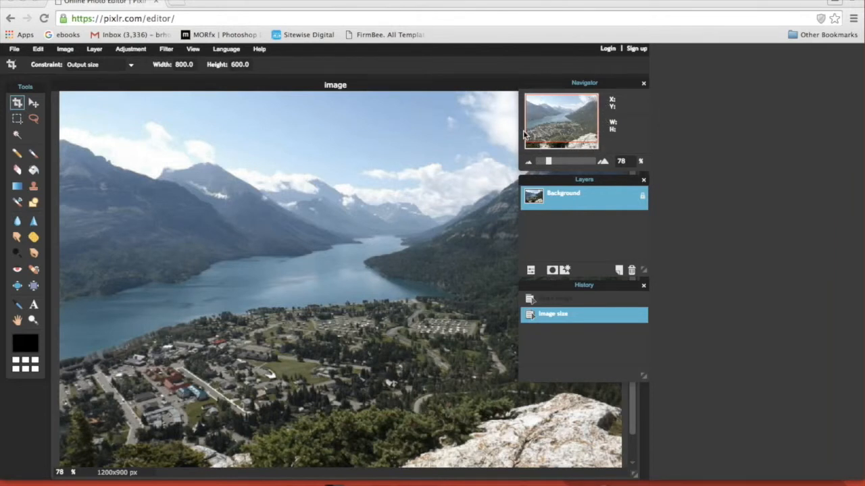
mouse_move(384, 212)
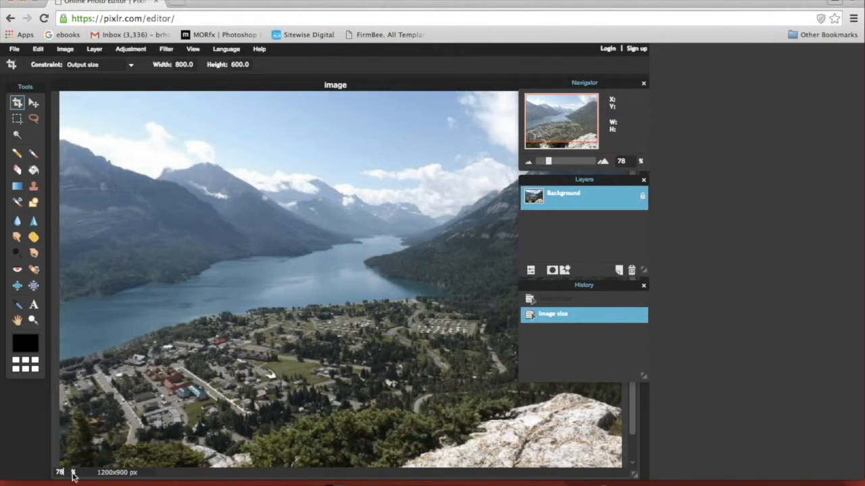
mouse_move(111, 480)
type("60")
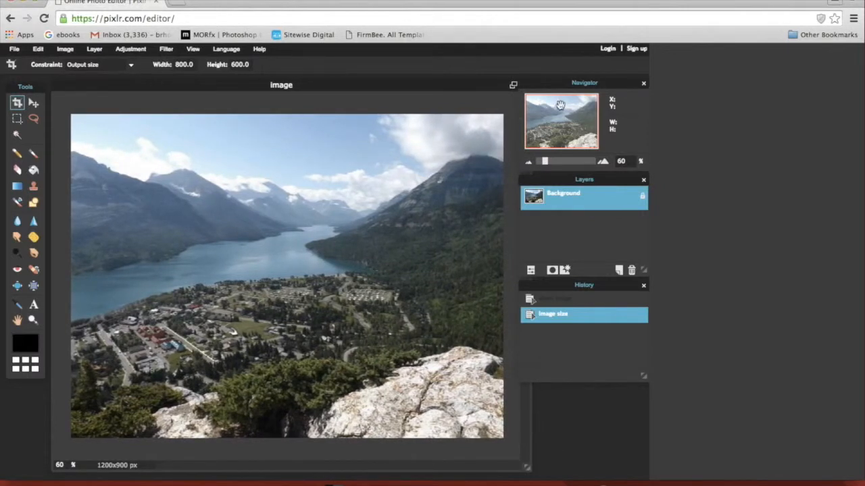
mouse_move(277, 206)
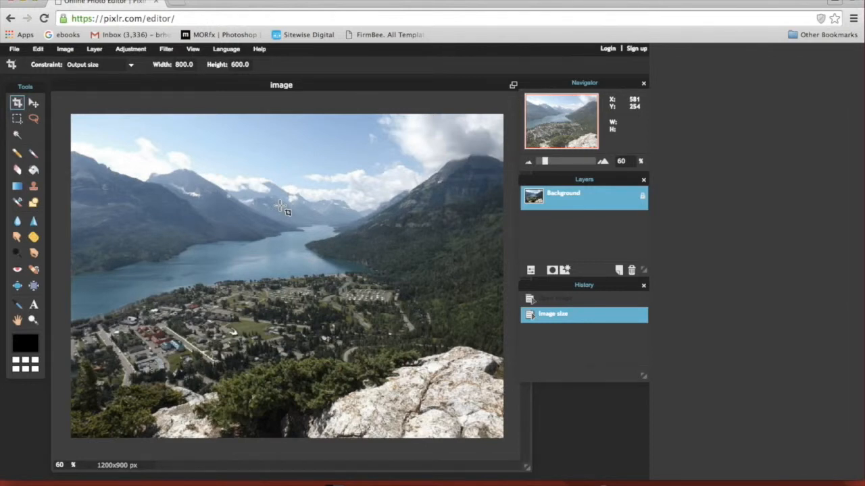
mouse_move(182, 108)
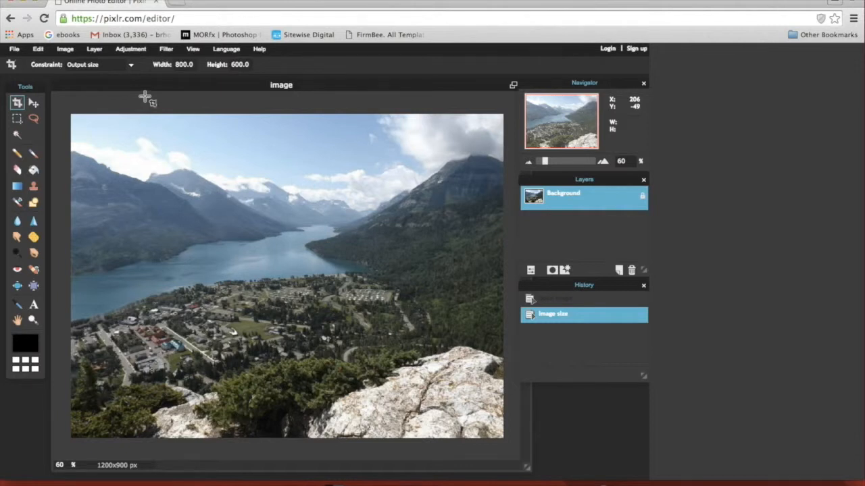
mouse_move(165, 125)
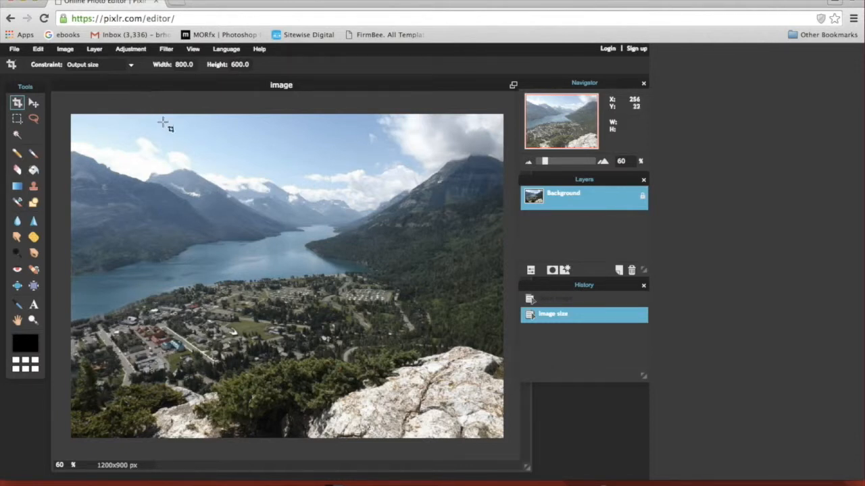
mouse_move(215, 108)
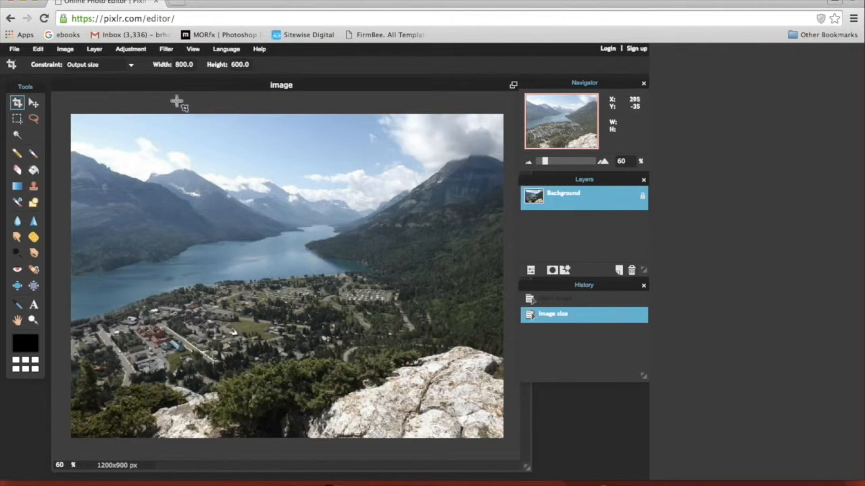
mouse_move(123, 167)
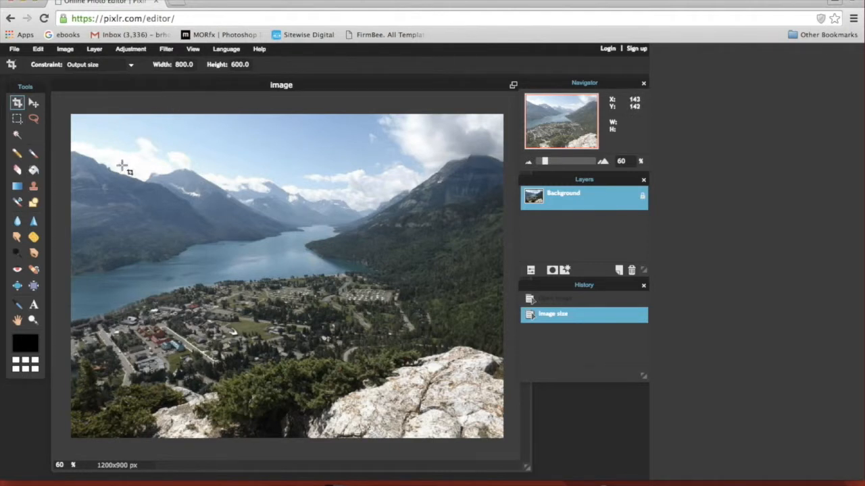
mouse_move(146, 257)
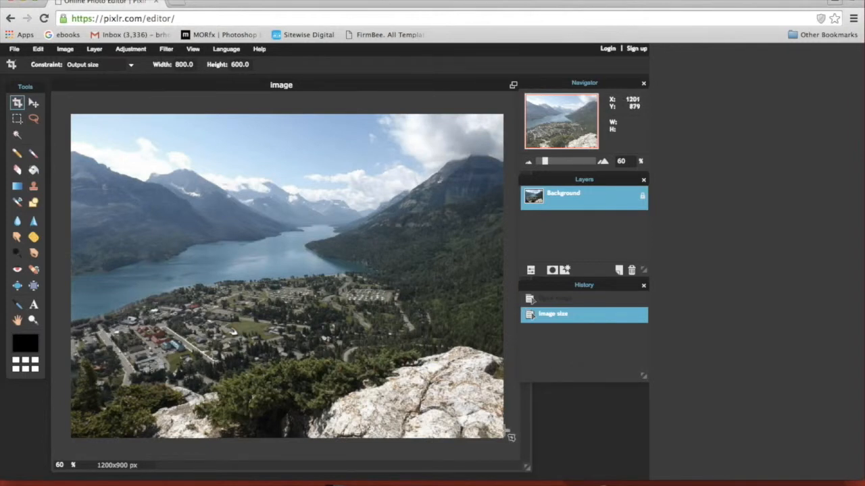
mouse_move(442, 396)
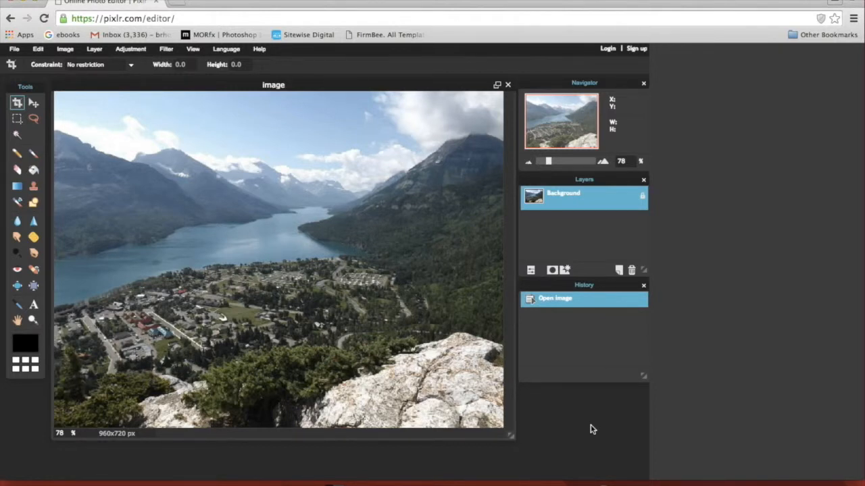
mouse_move(371, 262)
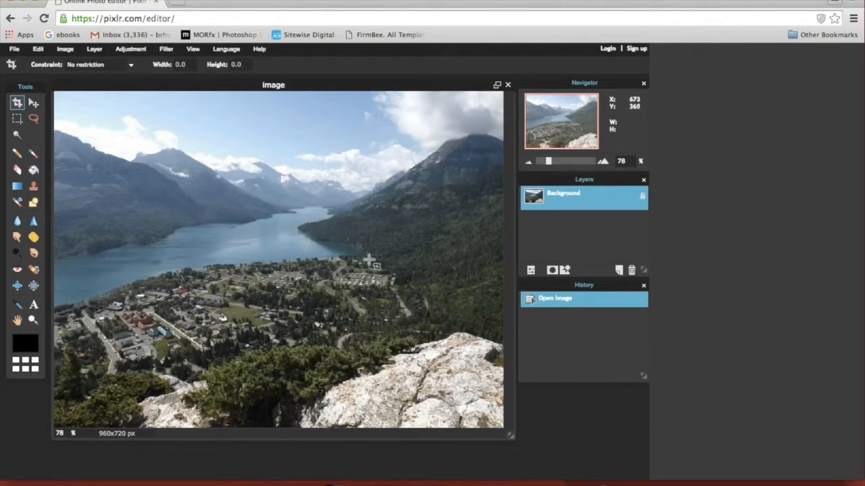
mouse_move(180, 150)
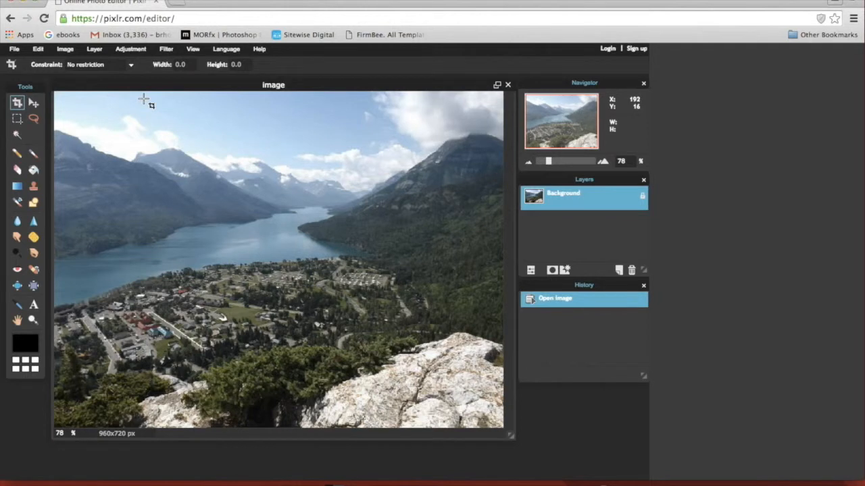
- Open the Adjustment menu on the unedited 960×720 photo
left_click(131, 49)
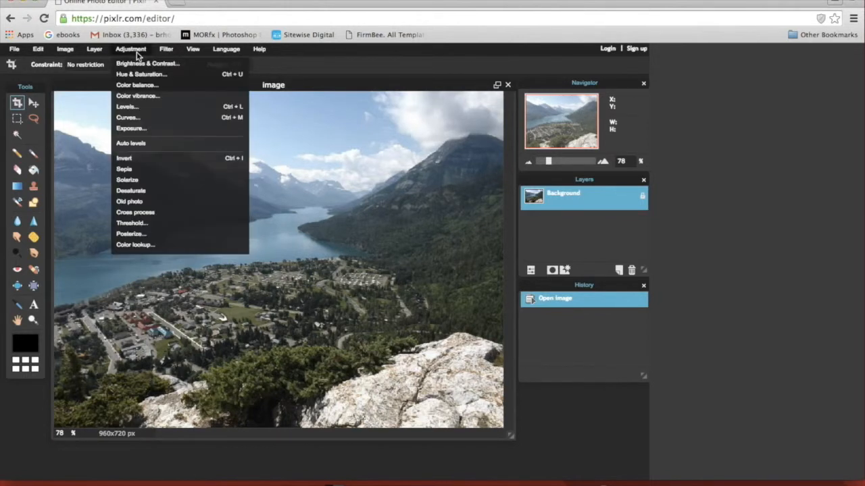
- Preview brightness and contrast changes, return both sliders to 0, and apply Brightness & Contrast
left_click(148, 62)
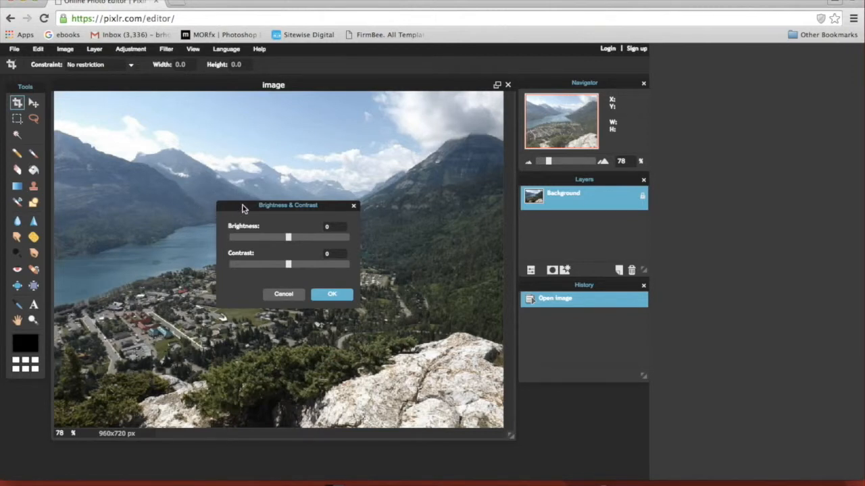
left_click_drag(288, 205, 482, 340)
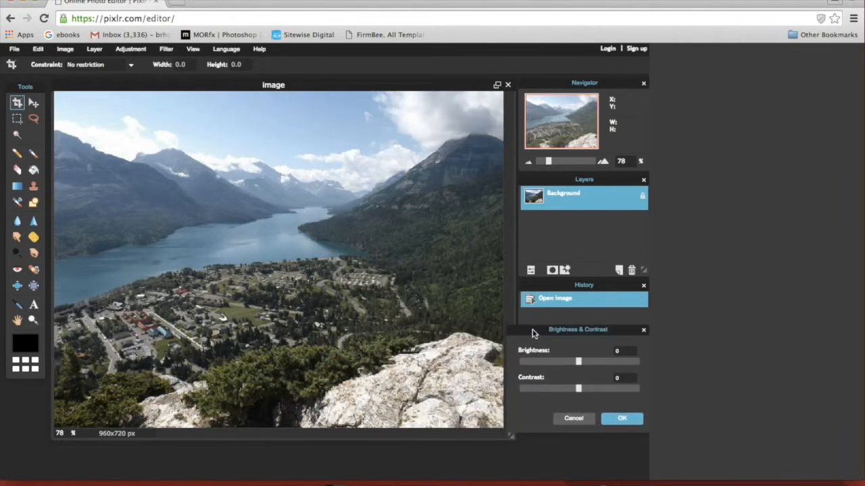
mouse_move(563, 354)
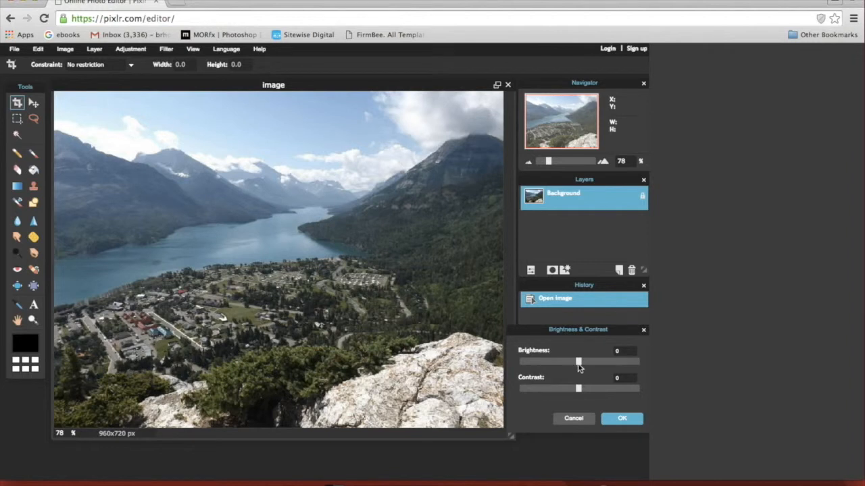
mouse_move(579, 365)
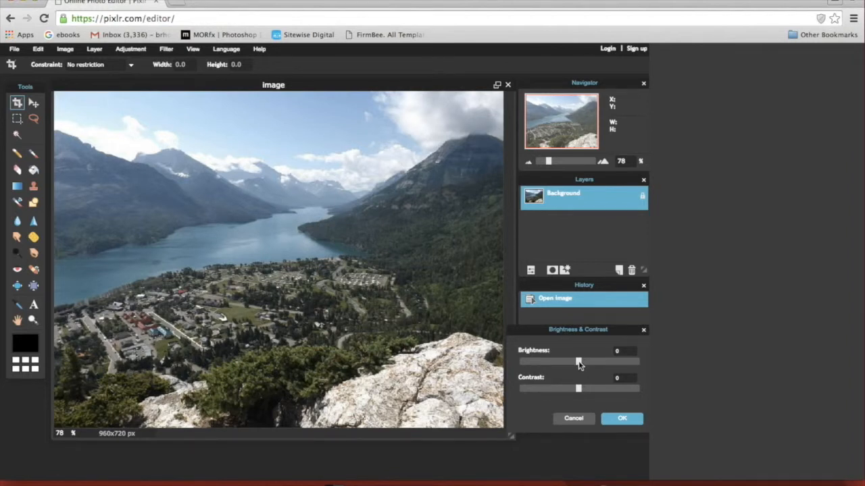
left_click_drag(570, 361, 577, 362)
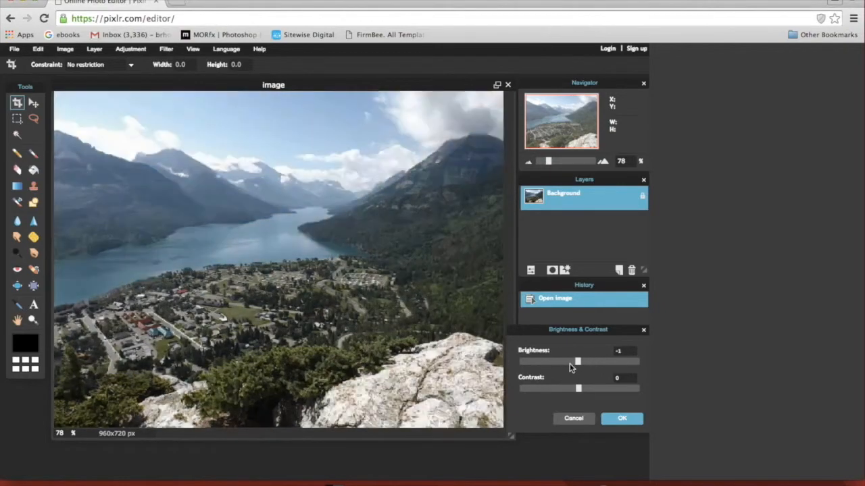
left_click_drag(576, 362, 580, 361)
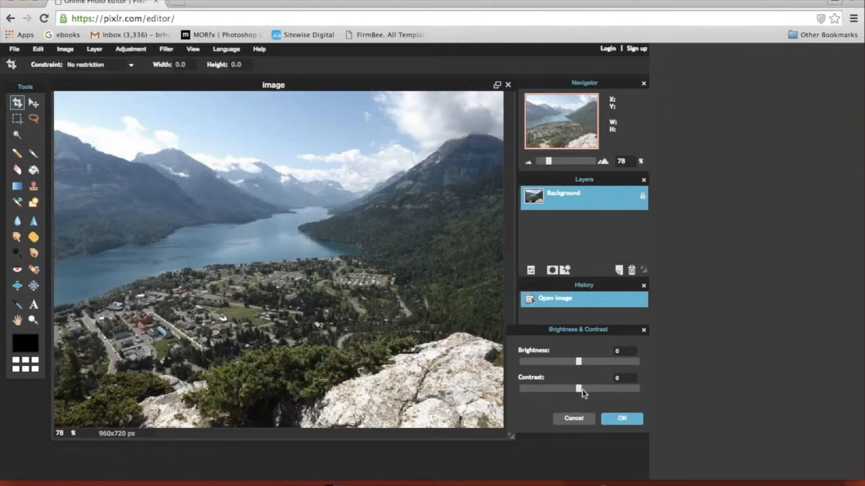
left_click_drag(577, 389, 632, 389)
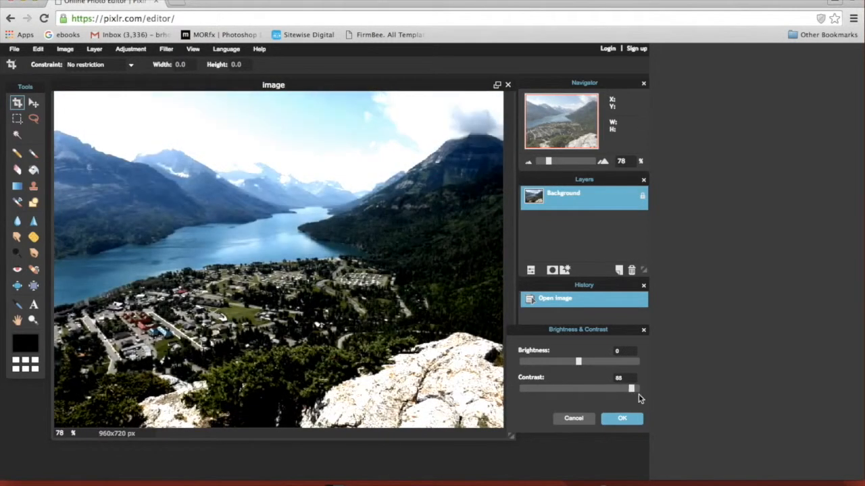
left_click_drag(632, 389, 573, 389)
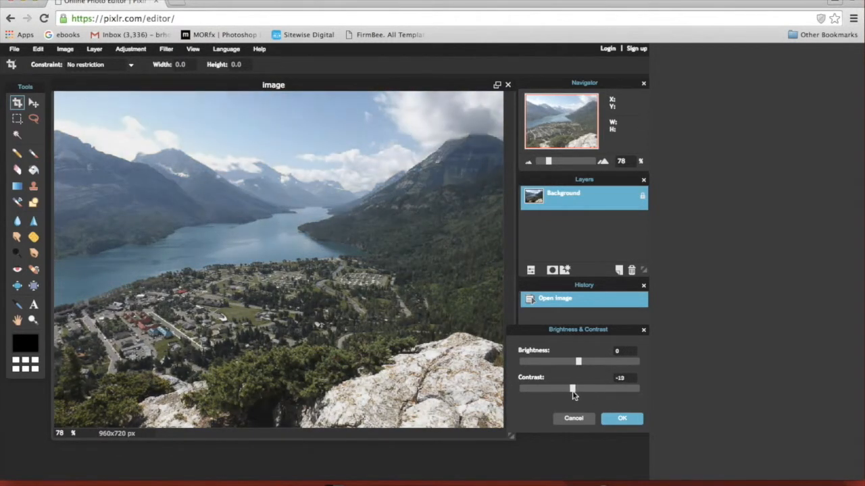
left_click_drag(573, 388, 578, 389)
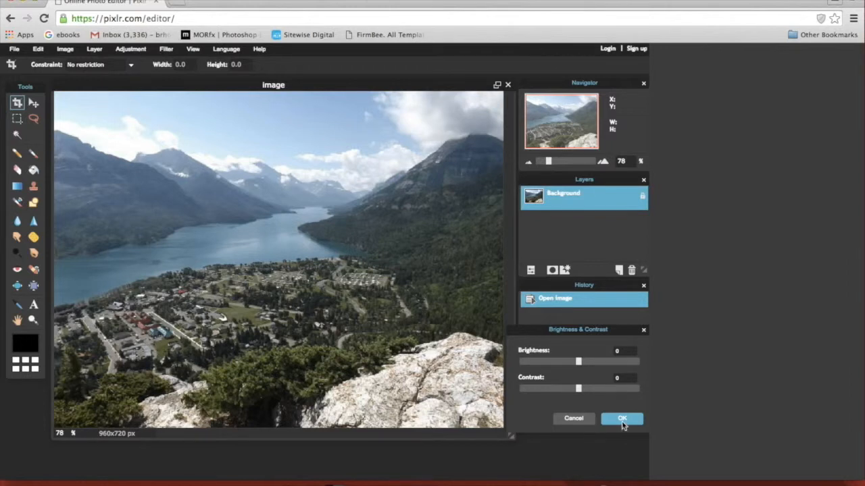
left_click(622, 418)
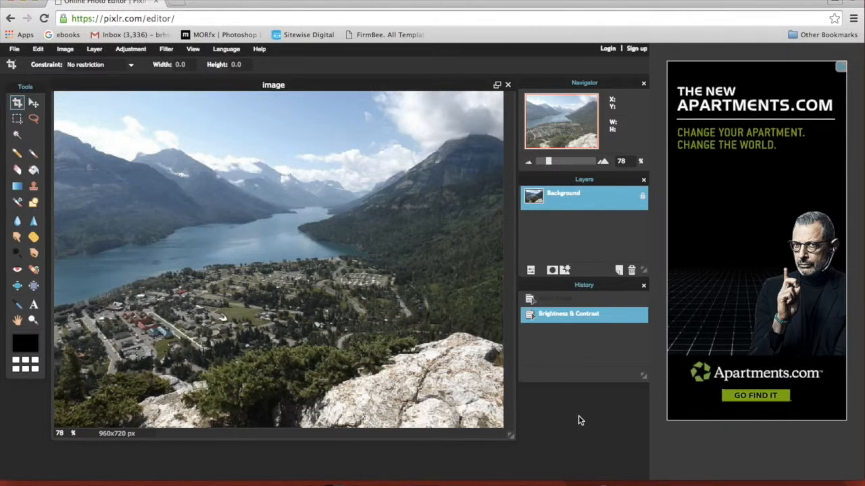
mouse_move(352, 255)
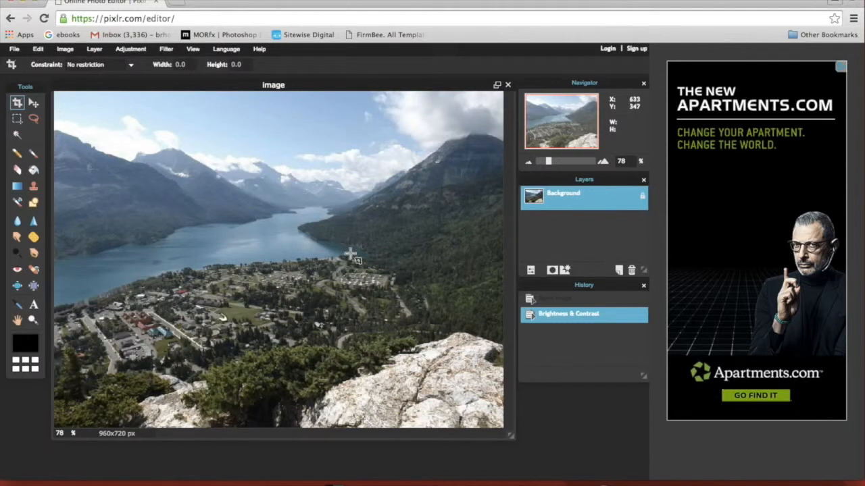
- Open the Adjustment menu again after the zero-value Brightness & Contrast step
left_click(130, 48)
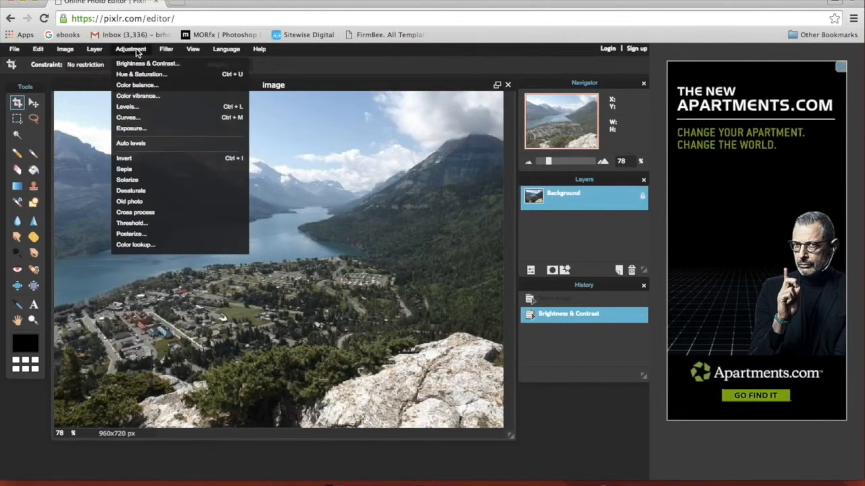
- Raise the lake photo's Hue & Saturation saturation to 25, leaving hue and lightness at zero
left_click(141, 75)
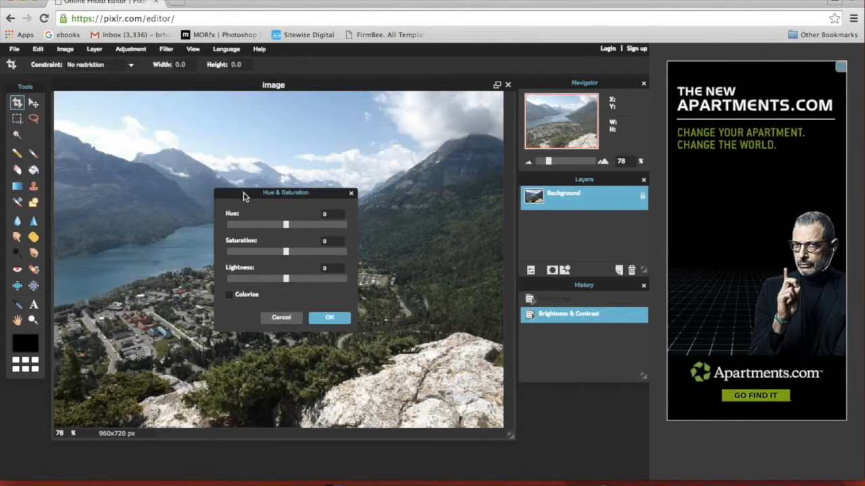
left_click_drag(285, 192, 443, 310)
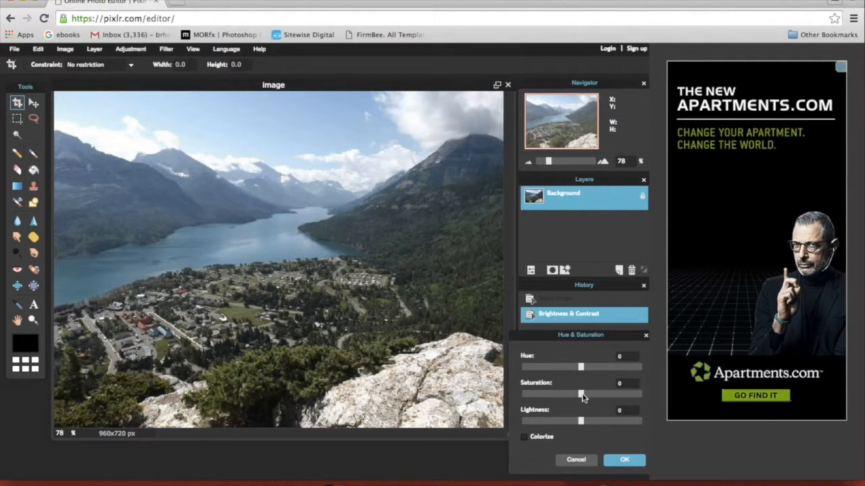
left_click_drag(579, 393, 641, 394)
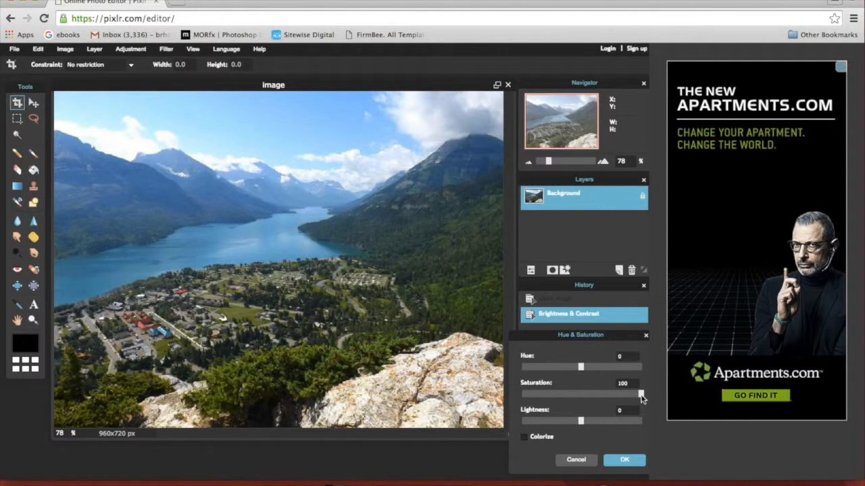
left_click_drag(641, 393, 593, 393)
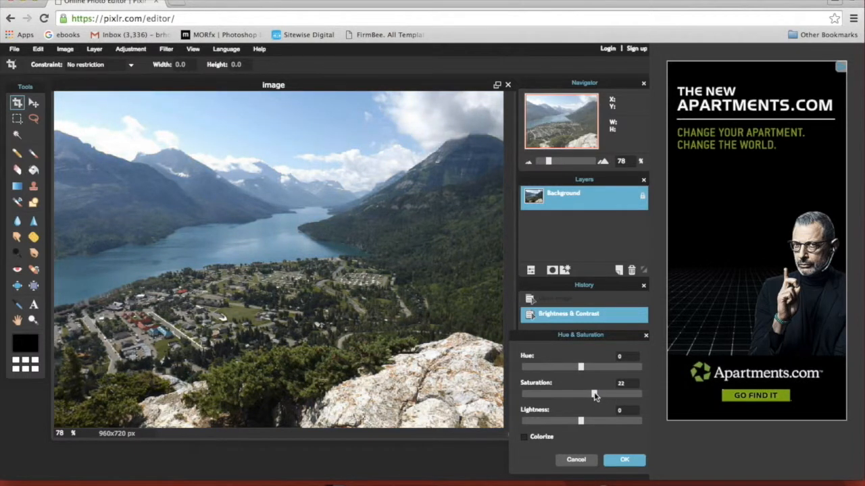
left_click_drag(594, 394, 597, 393)
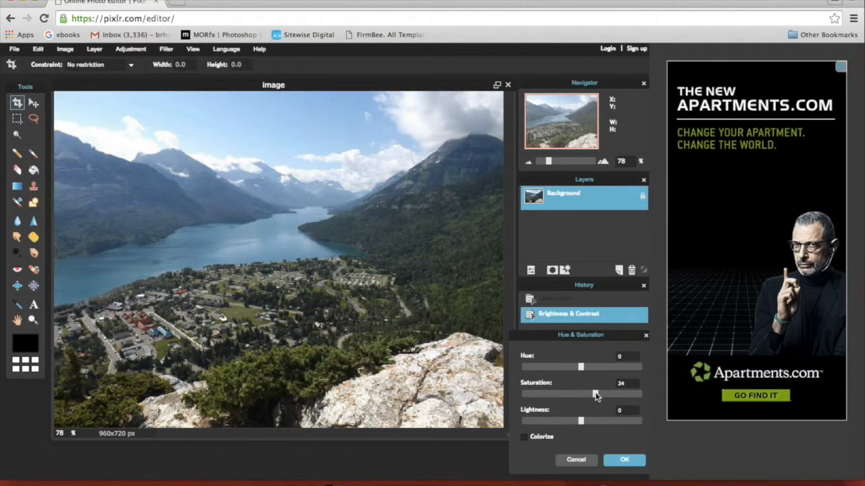
left_click_drag(581, 394, 595, 394)
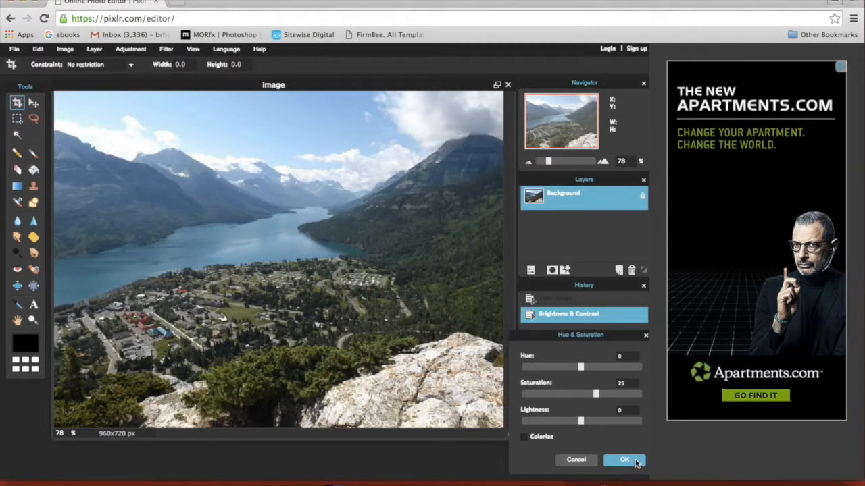
- Confirm the Hue & Saturation dialog to apply the saturation 25 boost
left_click(624, 459)
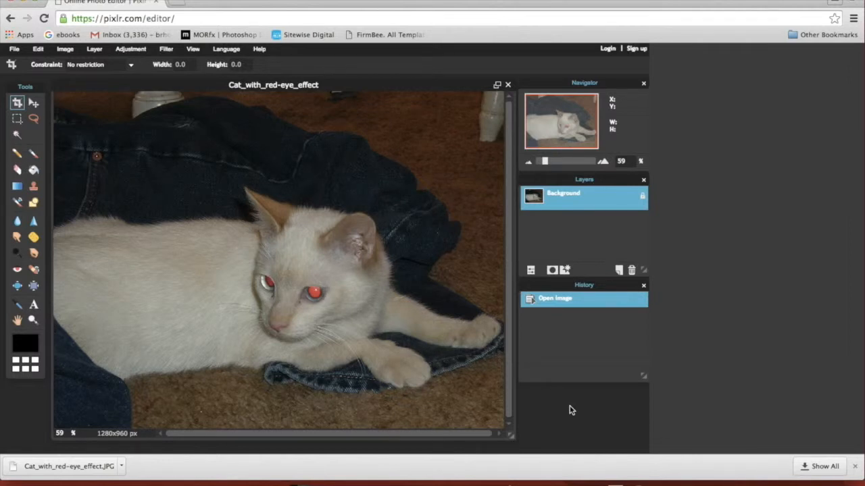
mouse_move(412, 452)
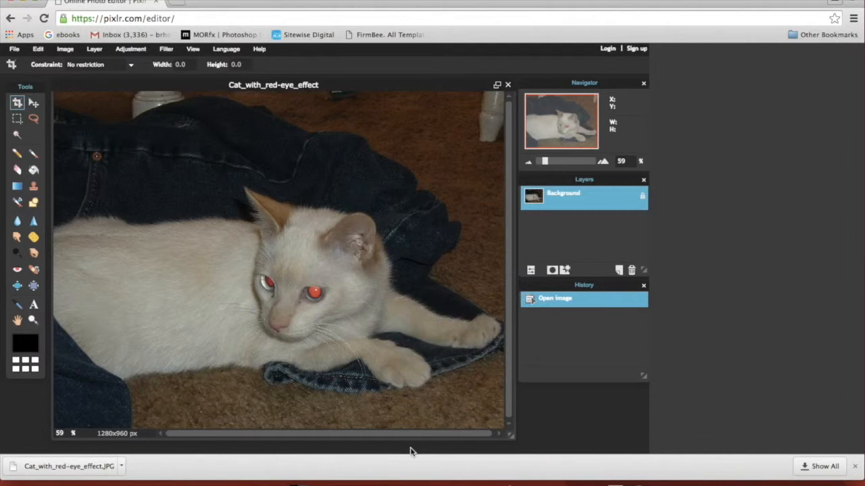
mouse_move(470, 410)
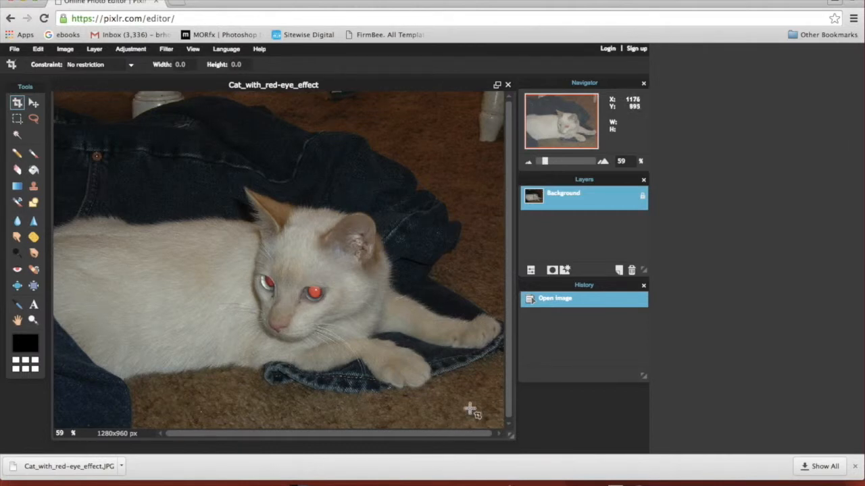
mouse_move(615, 248)
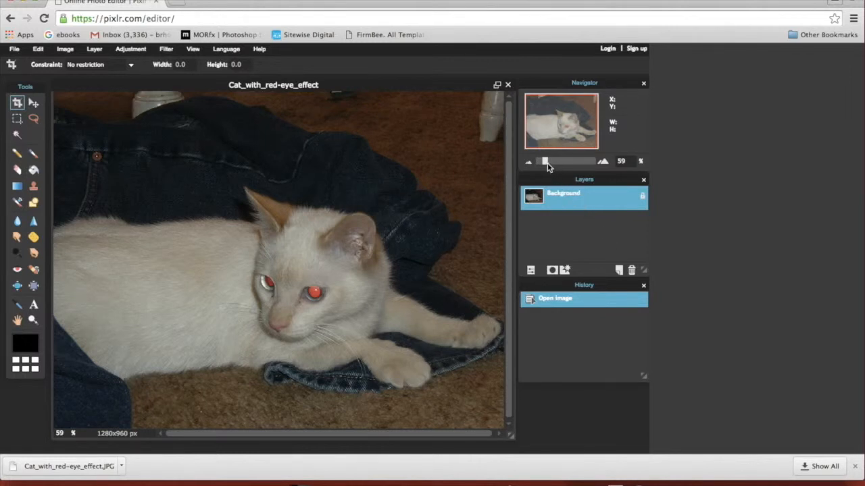
- Zoom the cat photo to 180% with the Navigator slider to magnify the eyes
left_click_drag(544, 161, 552, 161)
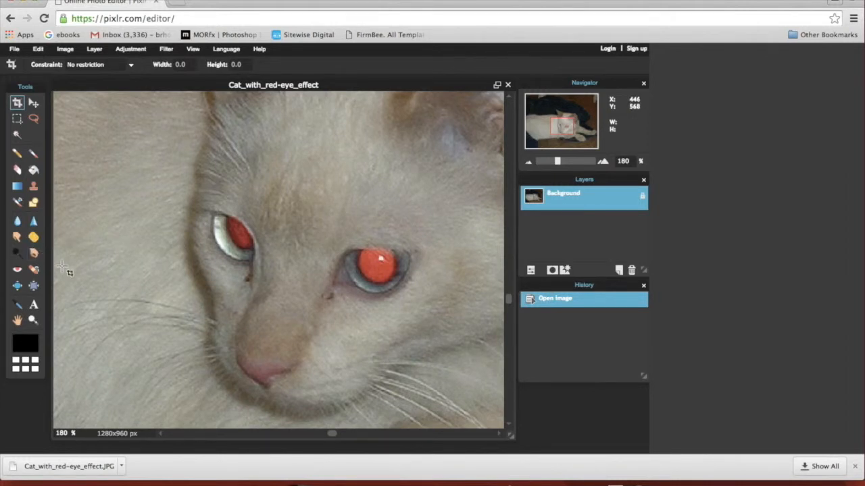
mouse_move(17, 270)
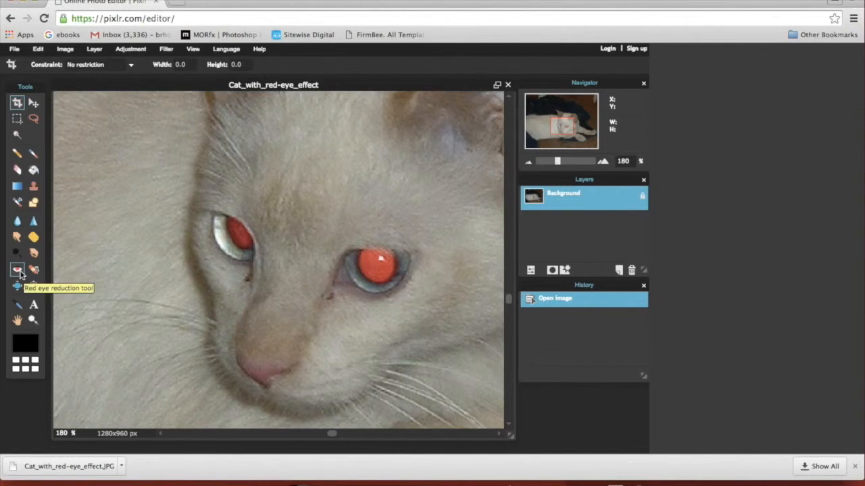
- Select the Red eye reduction tool and leave its tolerance at 50
left_click(17, 269)
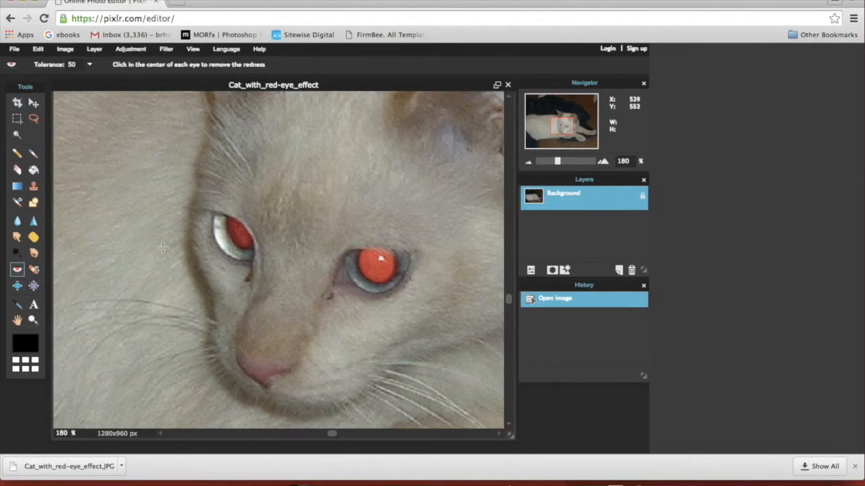
mouse_move(98, 78)
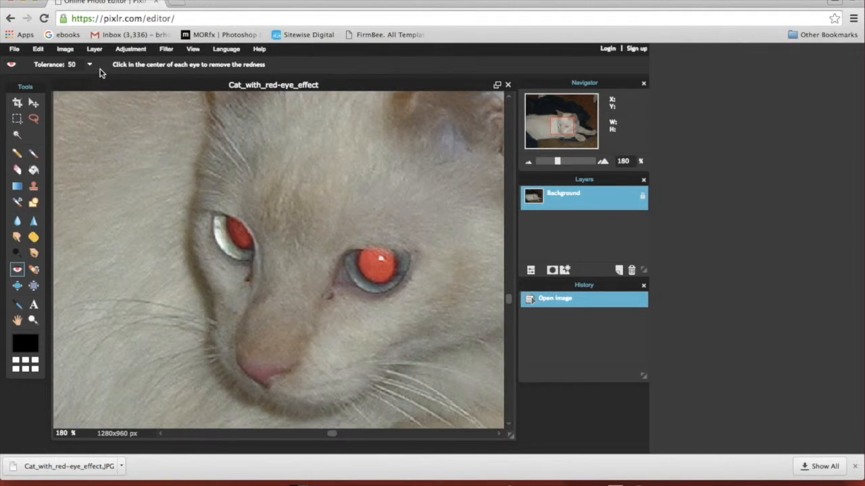
mouse_move(80, 76)
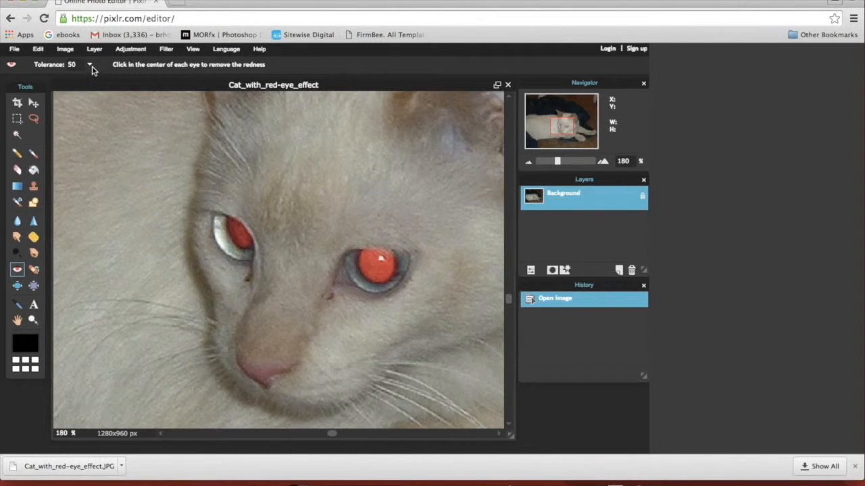
left_click(89, 64)
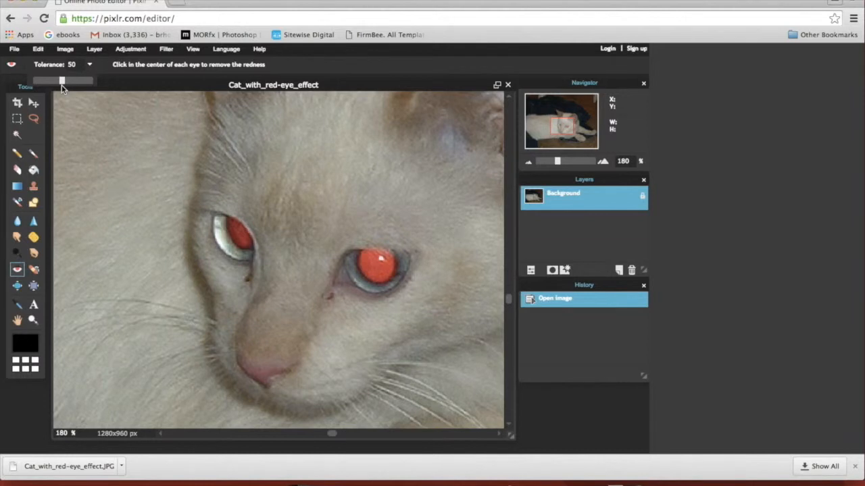
left_click_drag(63, 80, 58, 81)
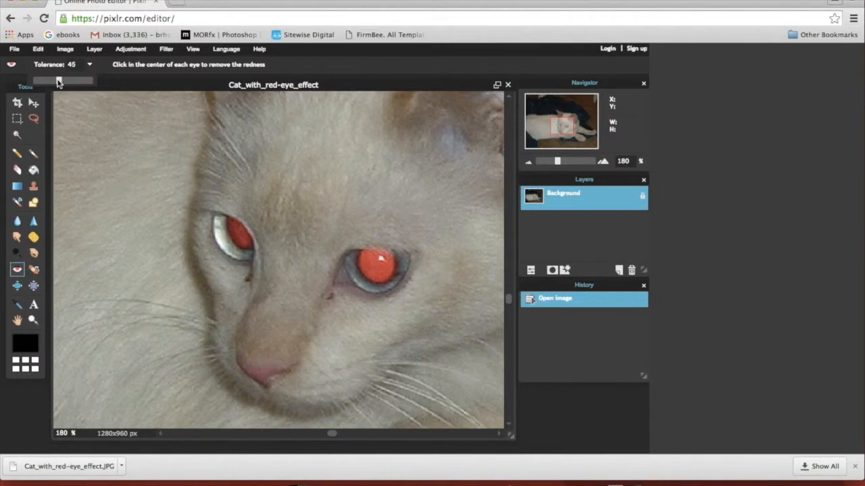
left_click_drag(57, 81, 63, 81)
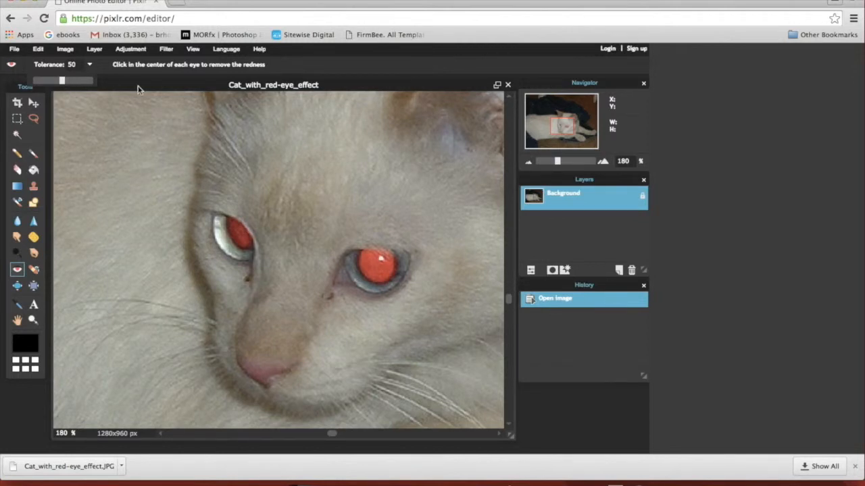
mouse_move(293, 220)
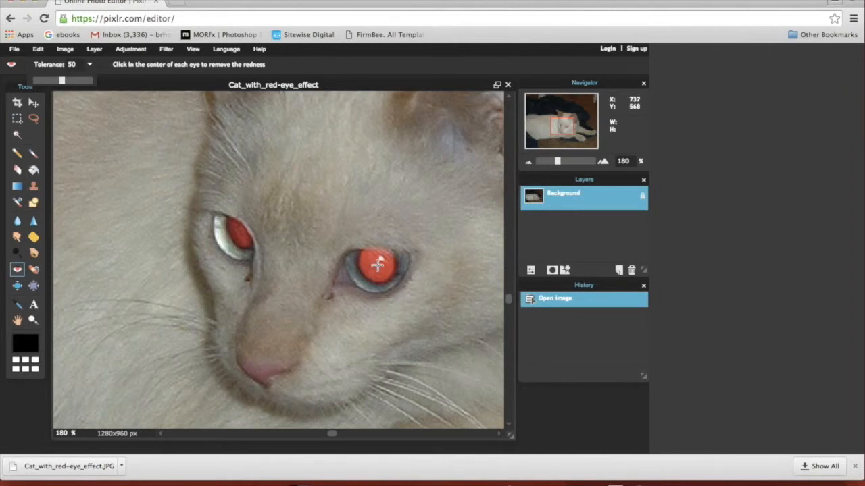
left_click(377, 264)
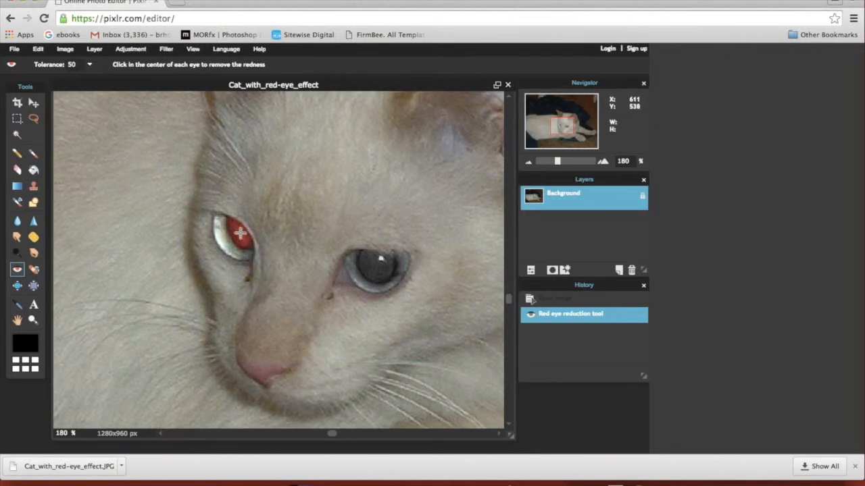
left_click(240, 233)
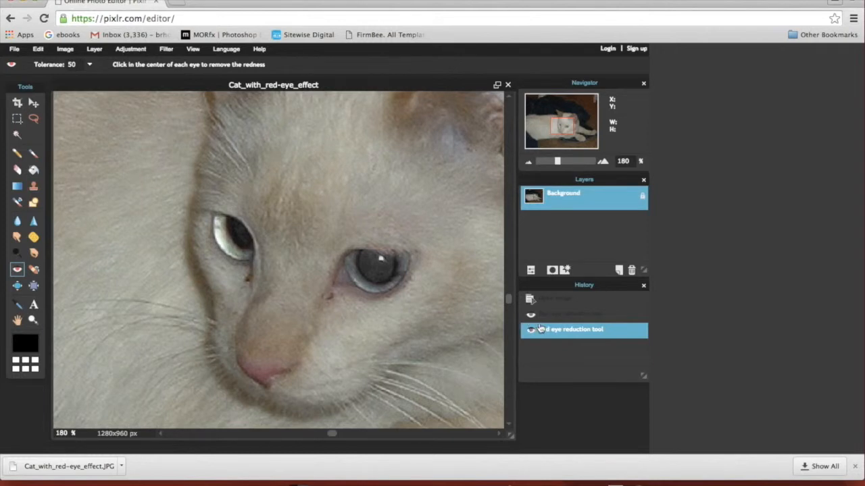
mouse_move(574, 319)
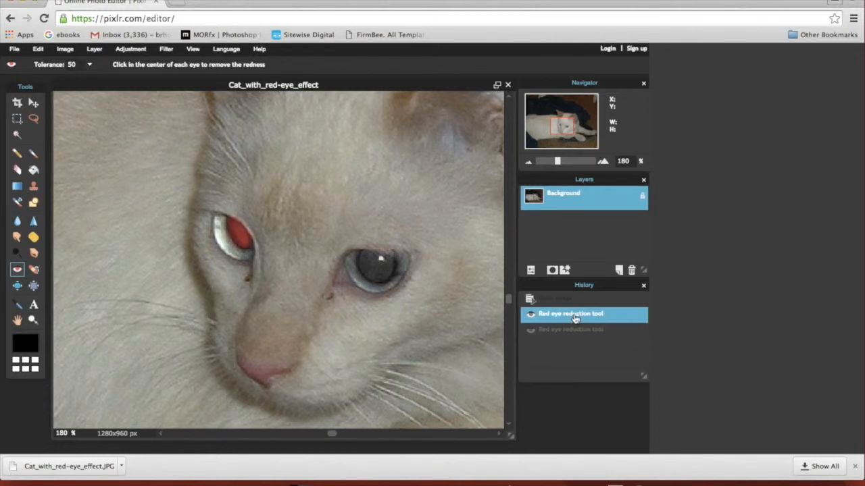
mouse_move(575, 331)
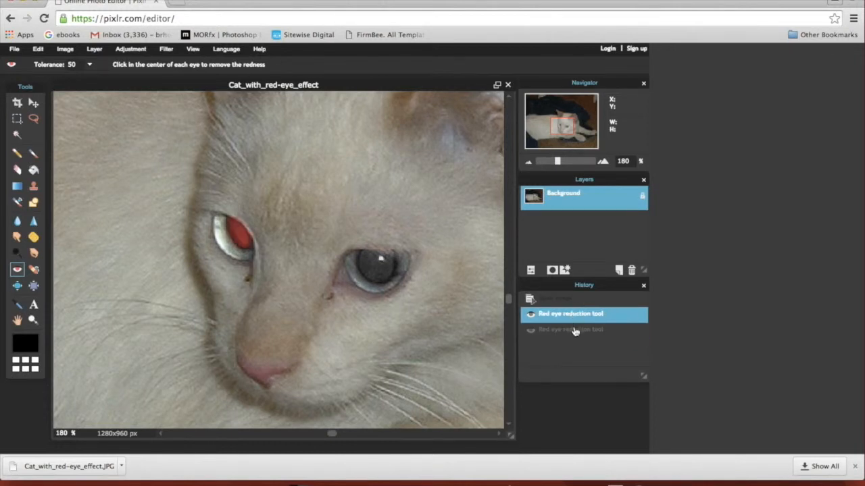
left_click(233, 236)
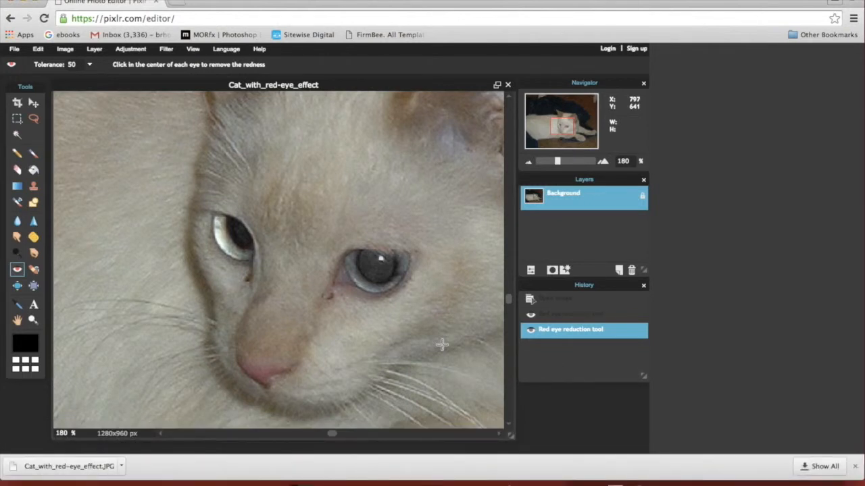
mouse_move(325, 306)
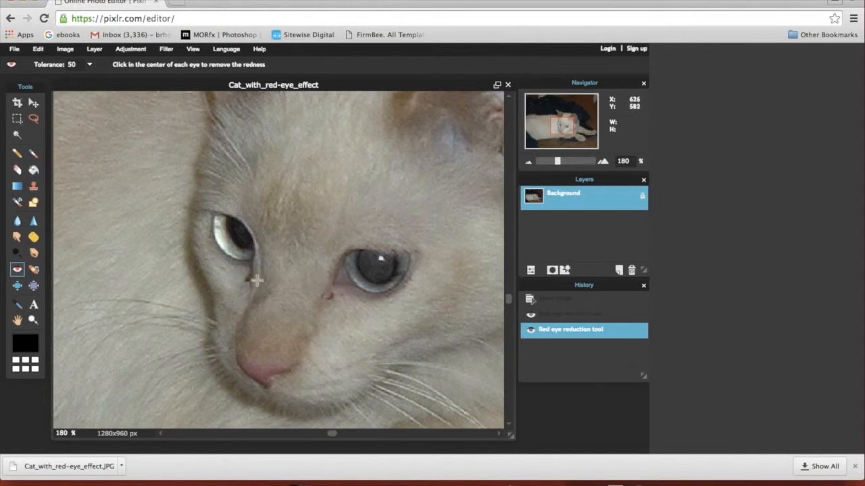
mouse_move(333, 332)
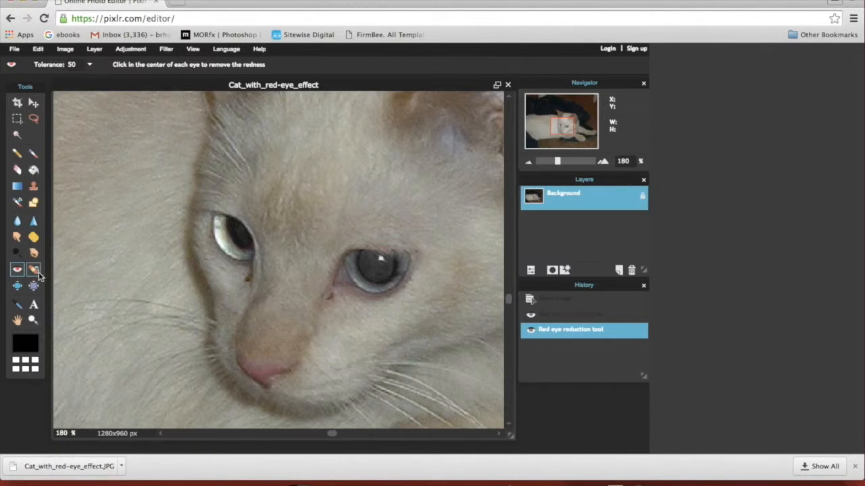
mouse_move(33, 269)
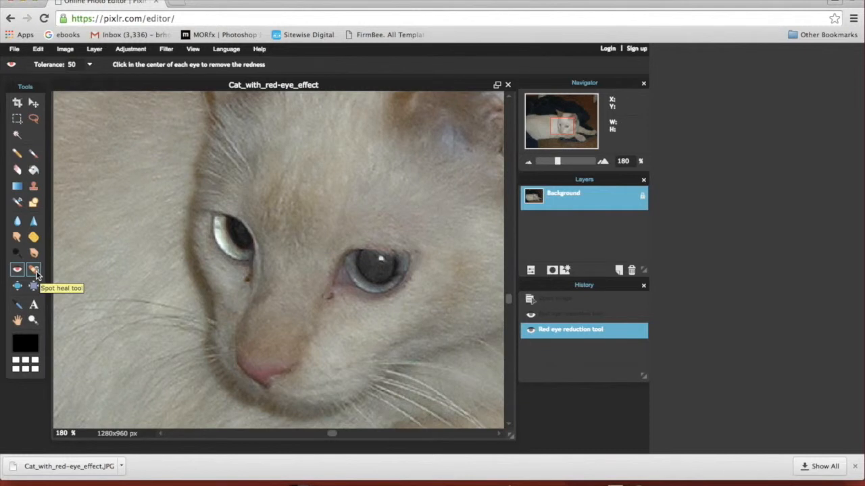
- Select the Spot heal tool and check its brush size options
left_click(34, 270)
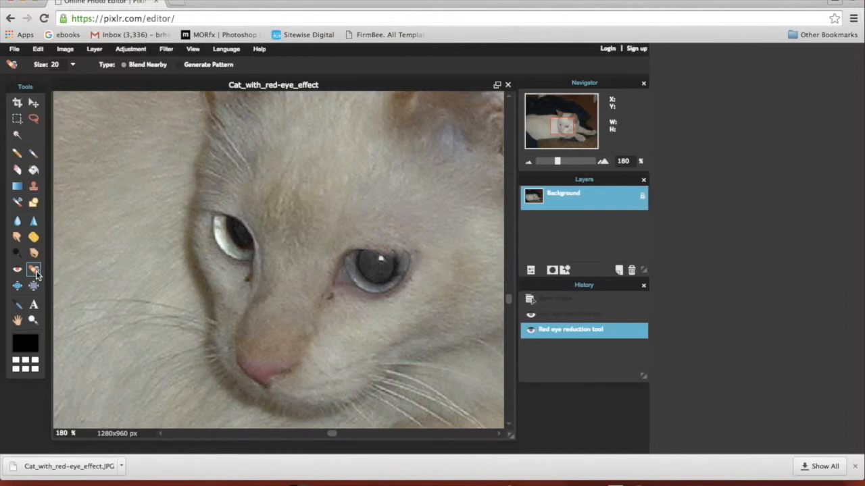
mouse_move(130, 250)
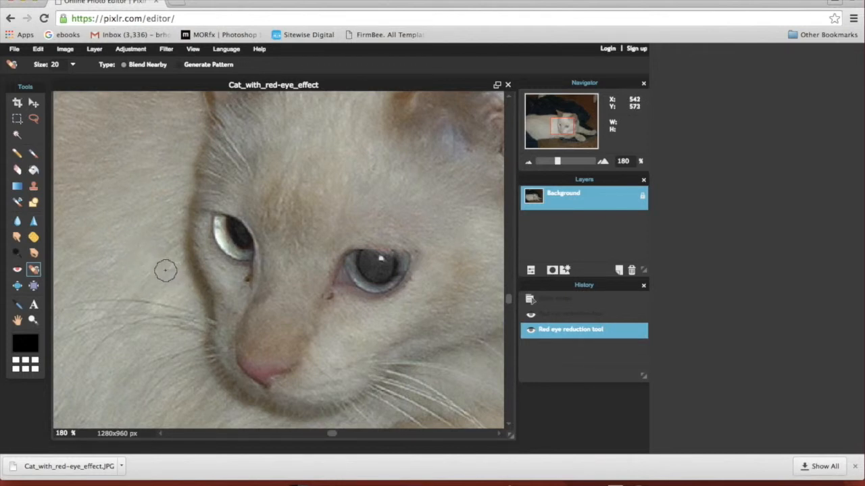
mouse_move(238, 296)
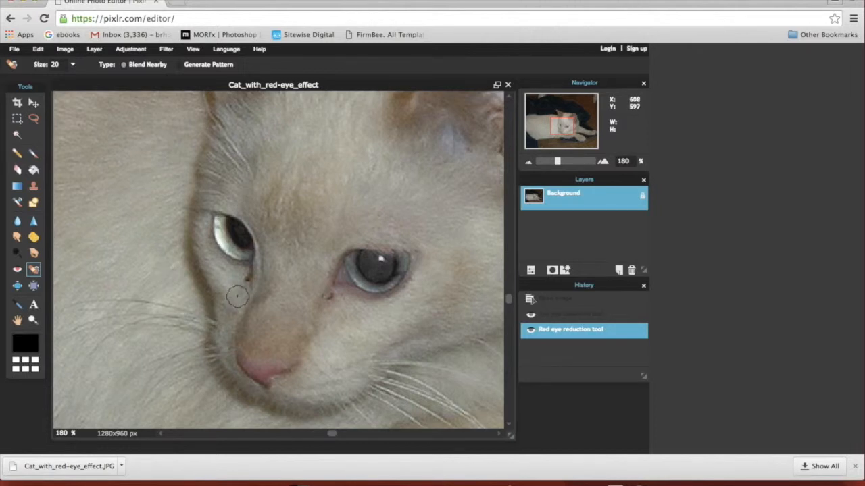
mouse_move(216, 284)
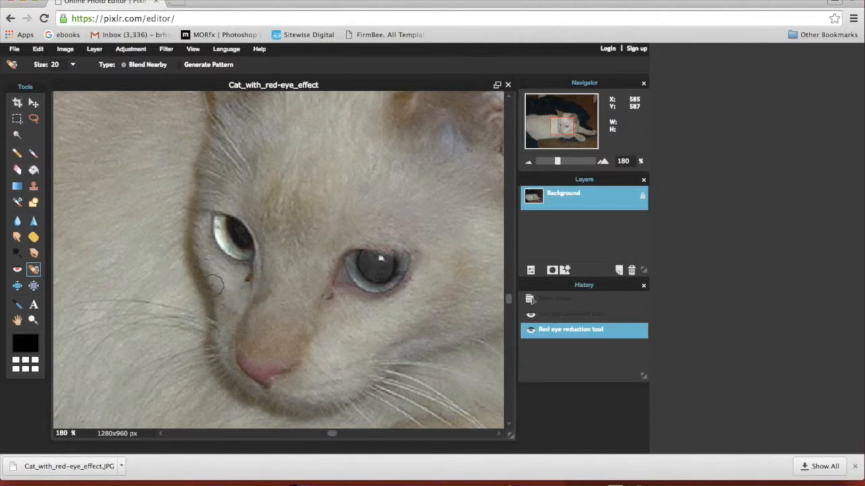
mouse_move(290, 280)
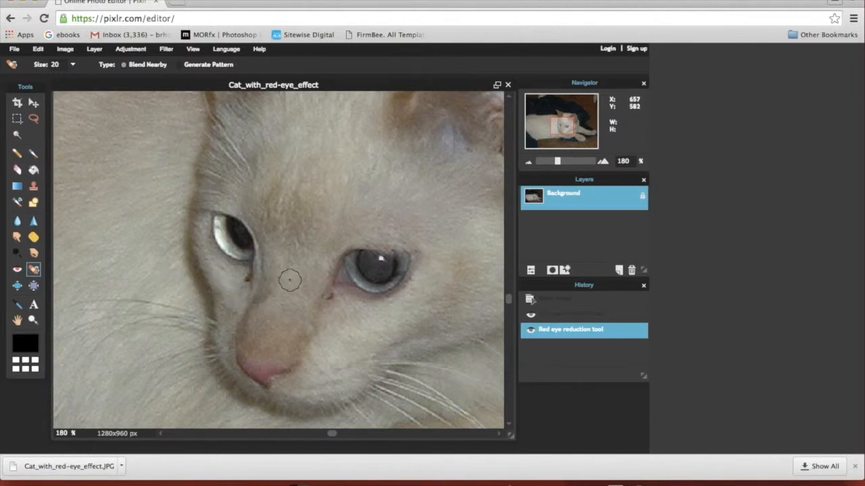
mouse_move(329, 300)
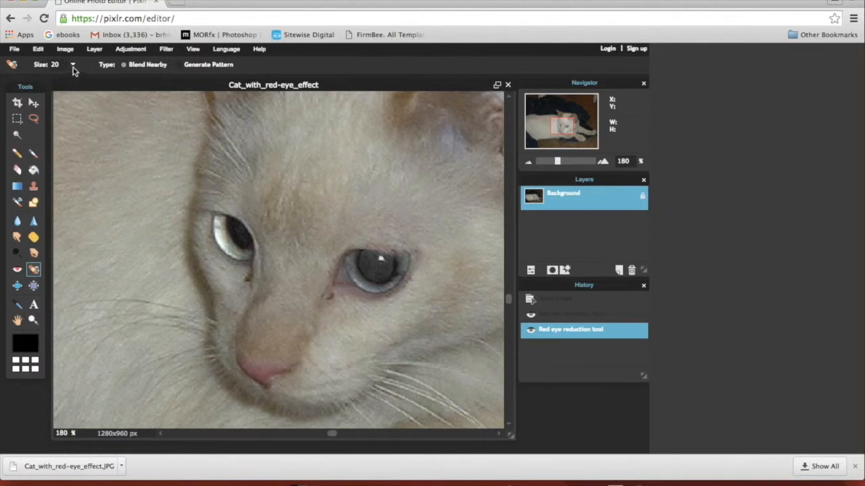
left_click(73, 65)
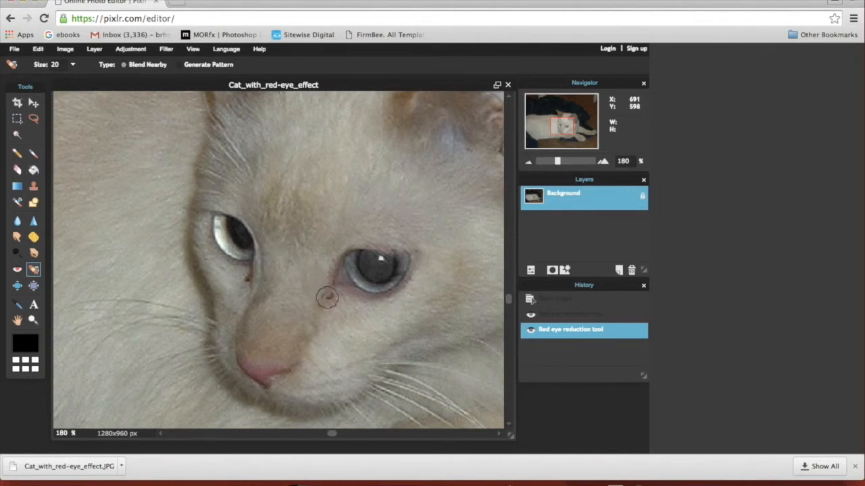
mouse_move(329, 299)
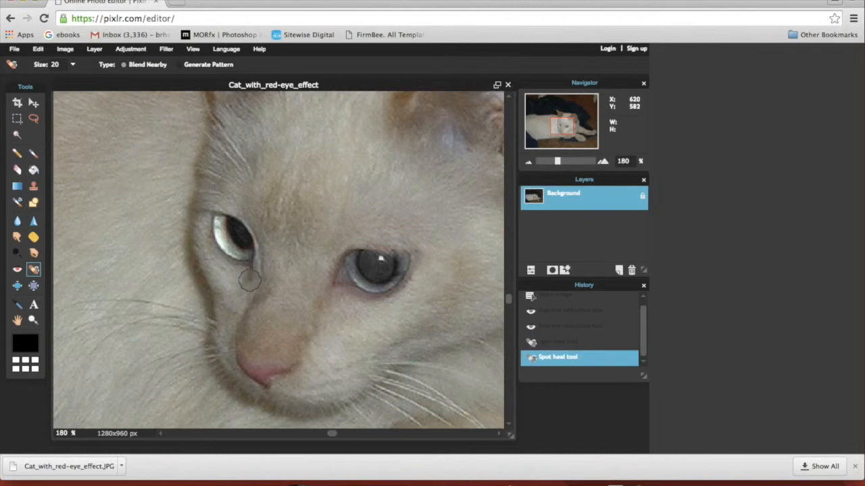
mouse_move(385, 311)
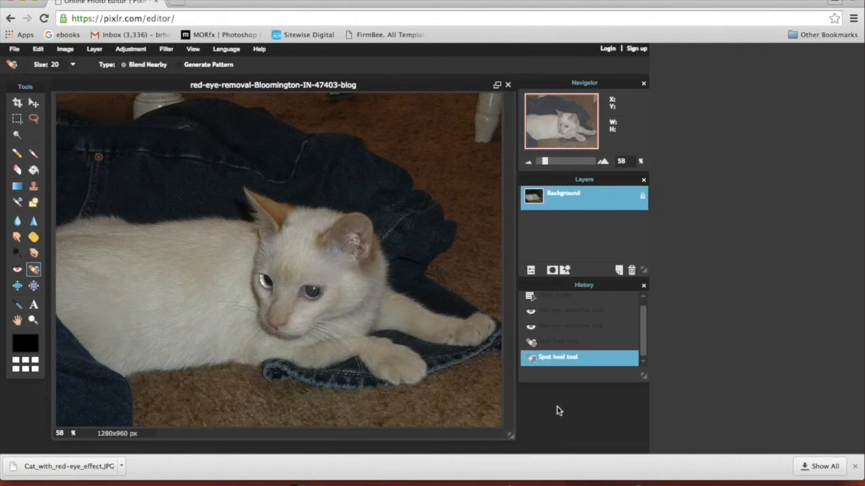
- Choose File > Save to open the Save image dialog for the edited cat photo
left_click(14, 48)
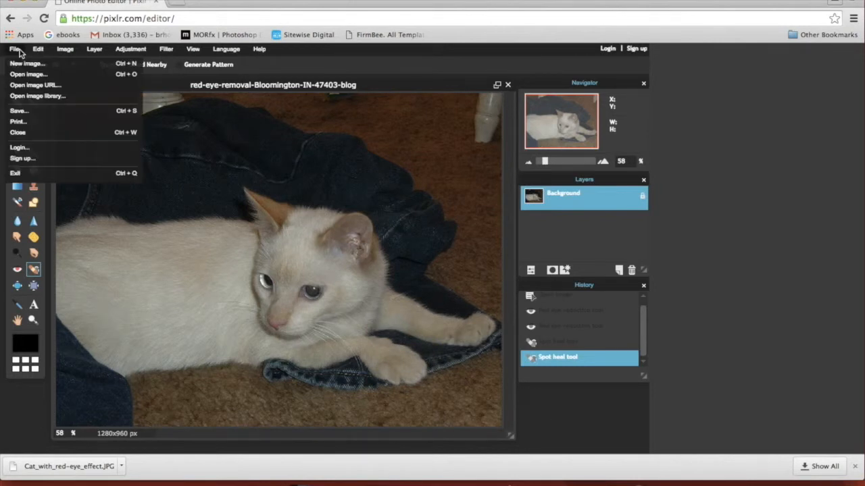
mouse_move(20, 111)
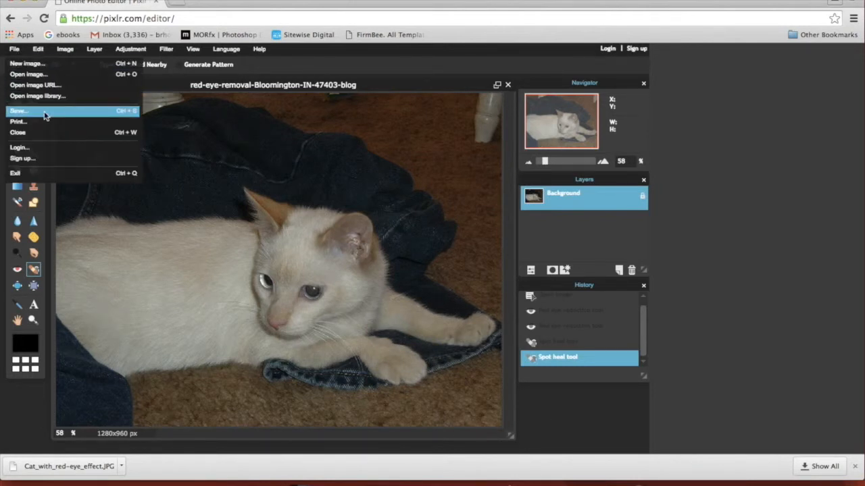
left_click(19, 110)
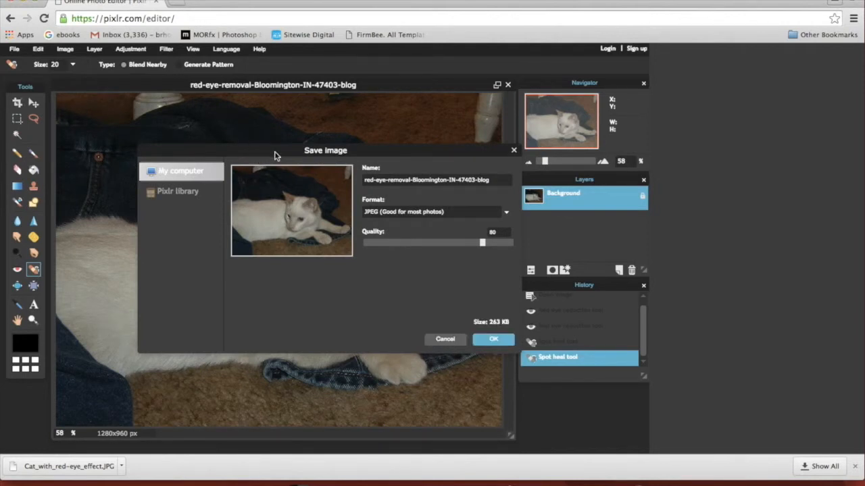
mouse_move(253, 160)
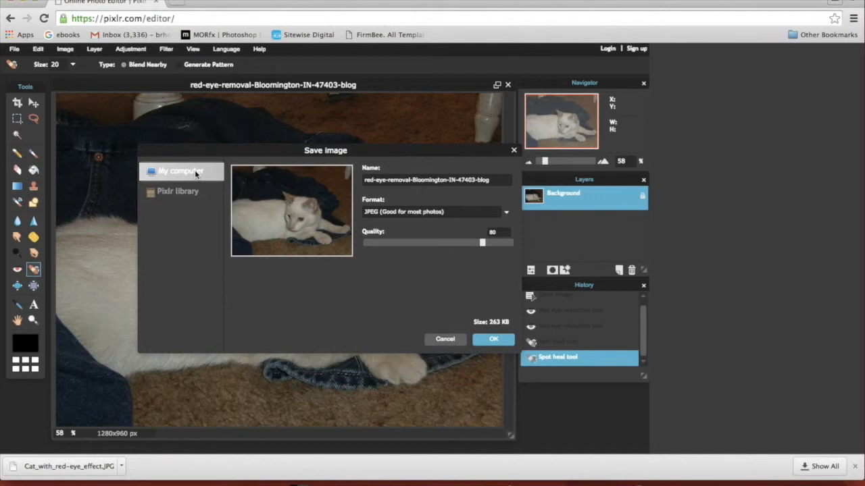
mouse_move(215, 177)
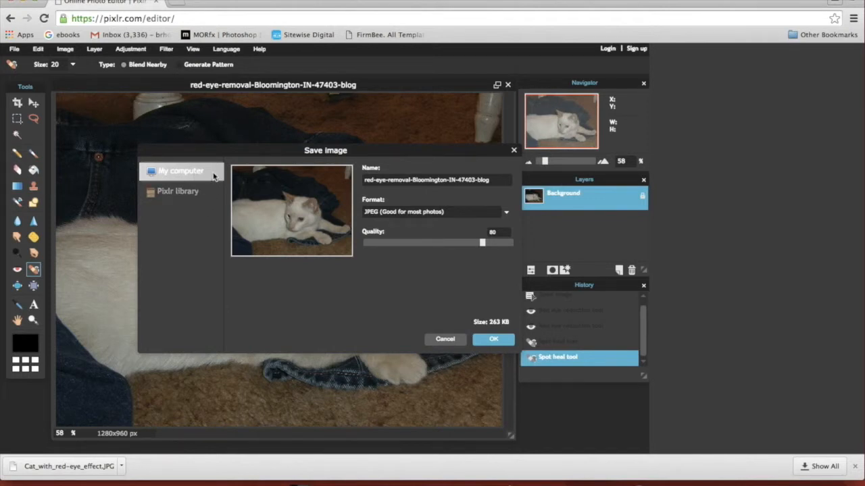
mouse_move(388, 208)
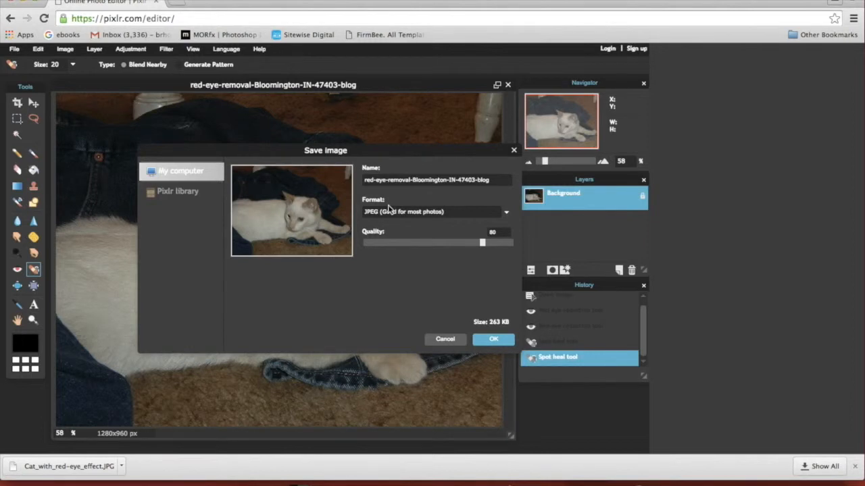
mouse_move(394, 191)
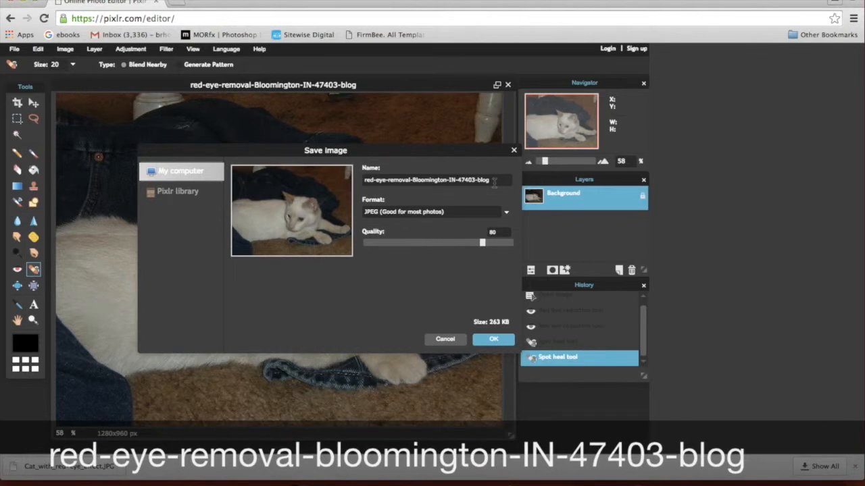
mouse_move(473, 193)
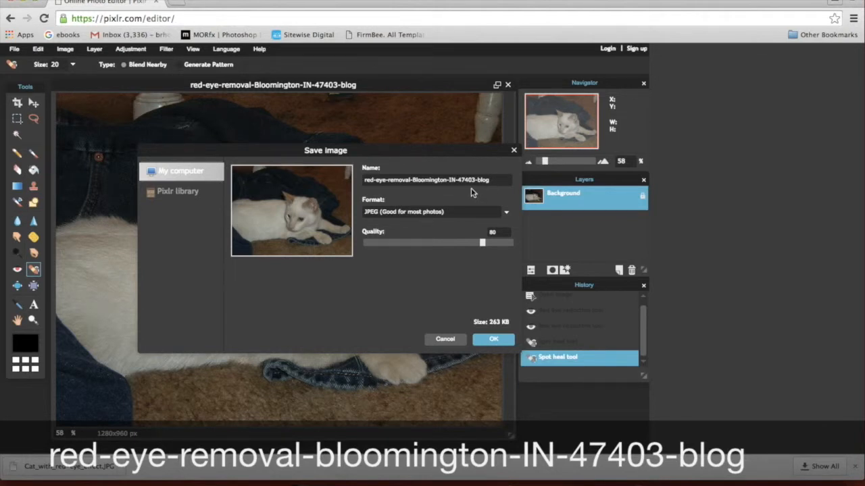
mouse_move(374, 196)
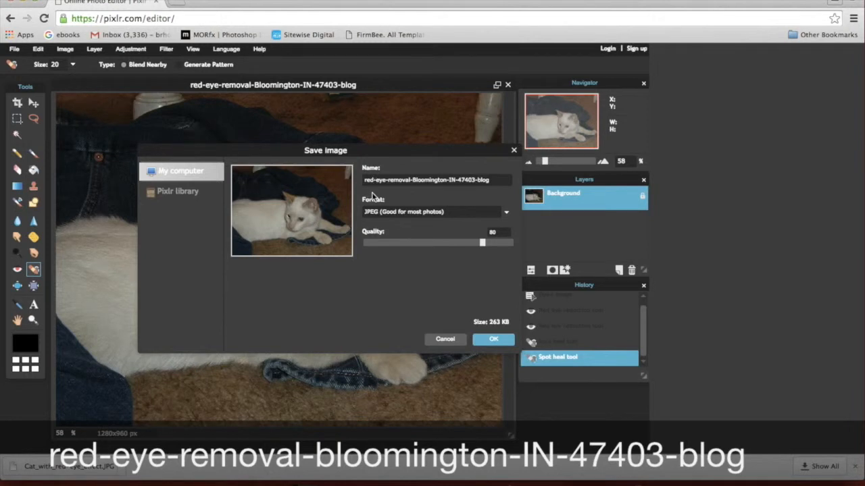
mouse_move(461, 190)
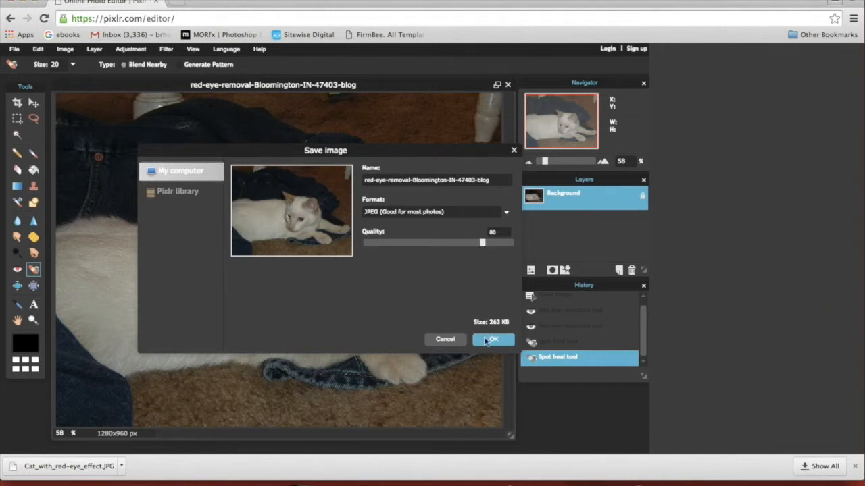
mouse_move(493, 304)
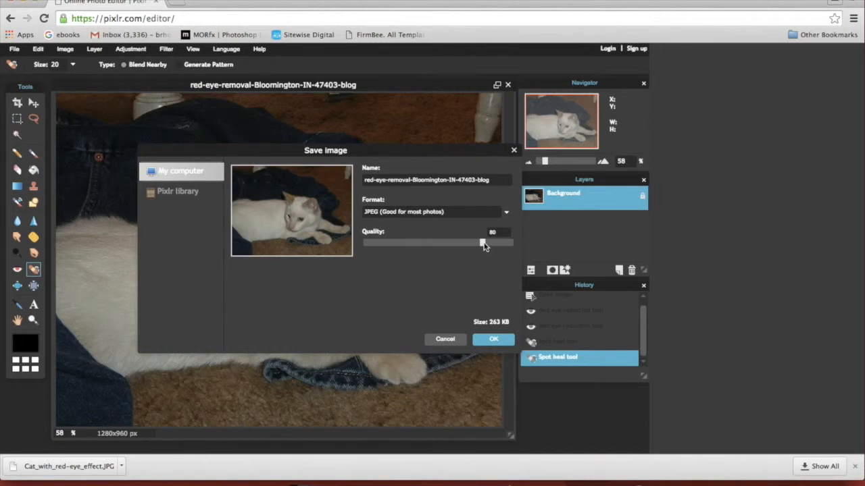
- Lower the JPEG quality to 21, shrinking the estimated size from 263 KB to 66 KB
left_click_drag(482, 242, 419, 242)
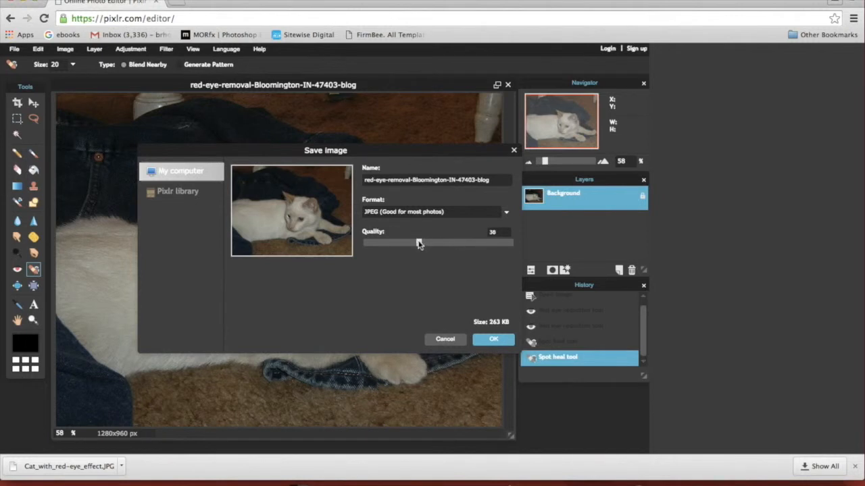
left_click_drag(419, 242, 414, 241)
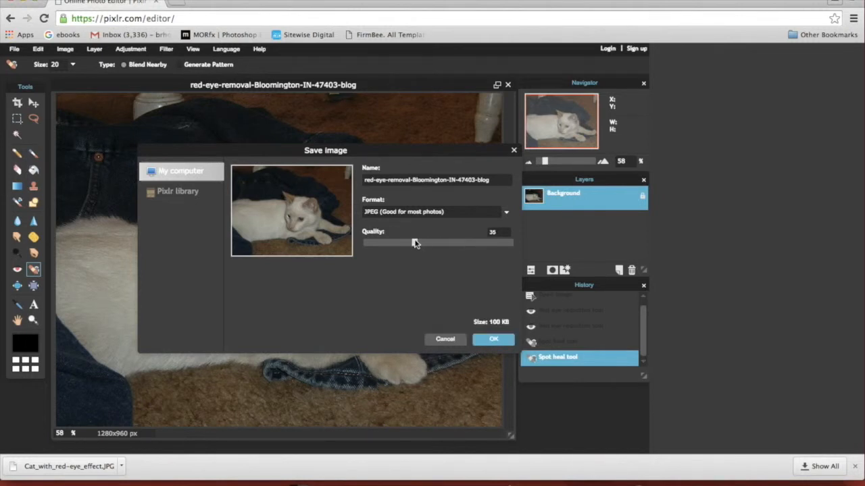
left_click_drag(415, 242, 405, 241)
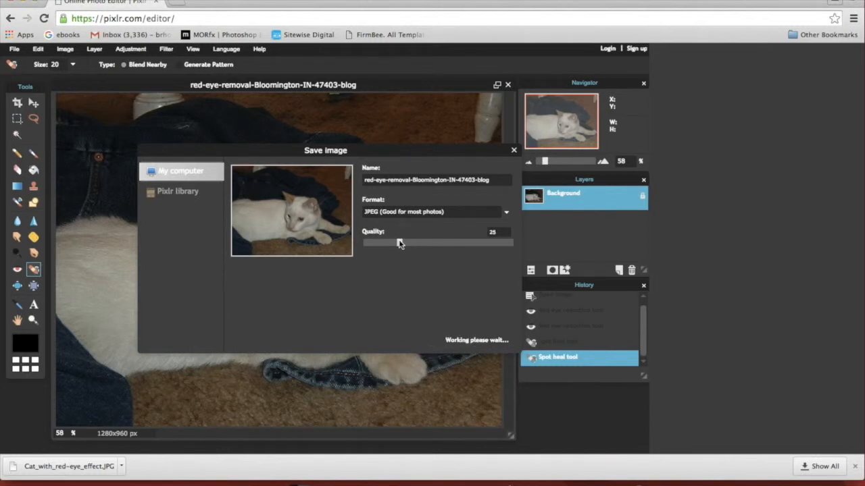
left_click_drag(399, 242, 394, 242)
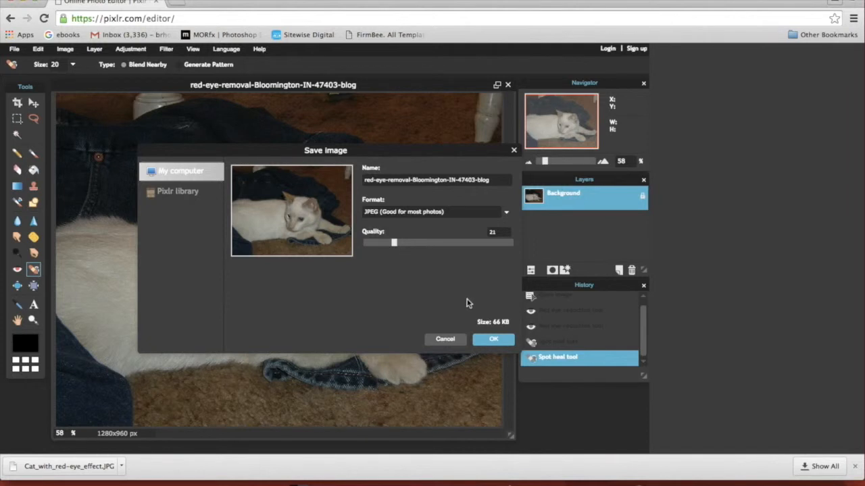
mouse_move(505, 318)
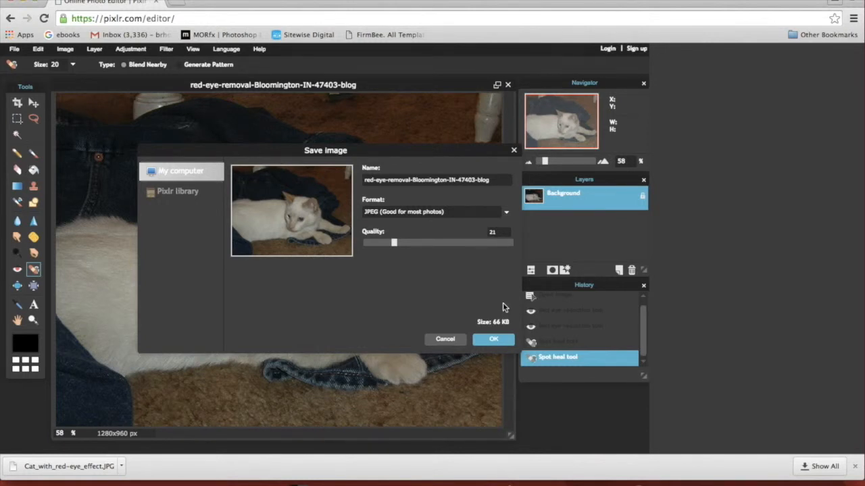
mouse_move(471, 314)
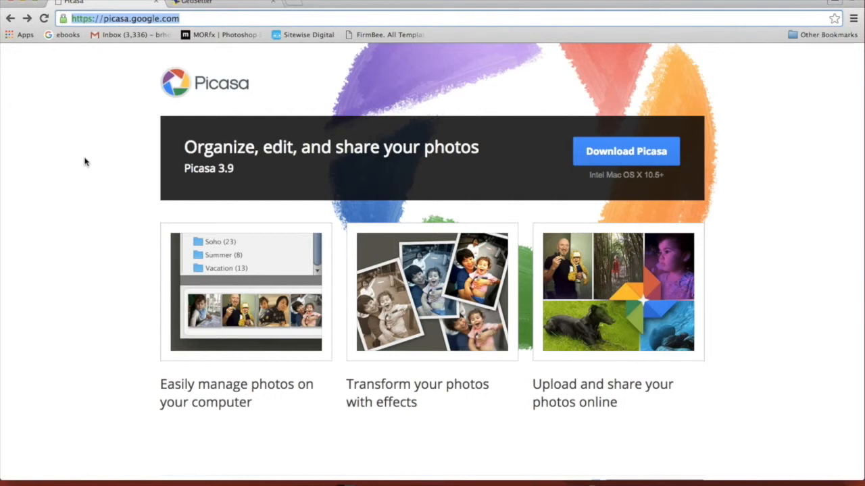
mouse_move(88, 137)
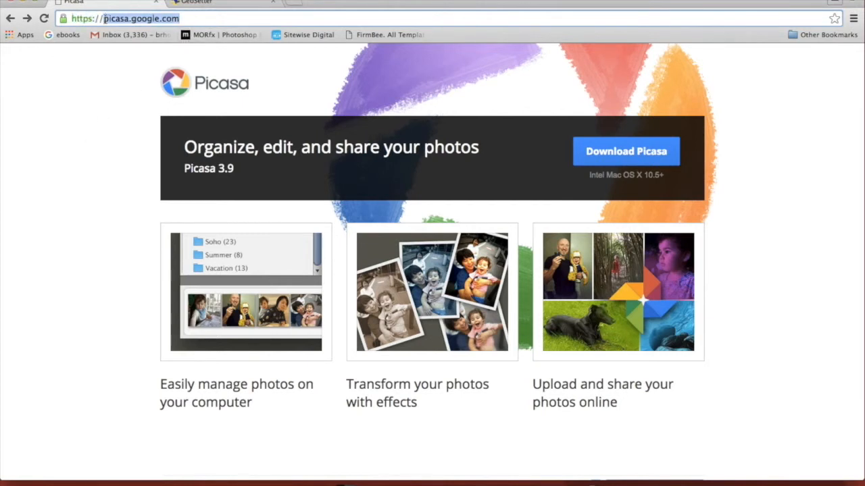
mouse_move(560, 106)
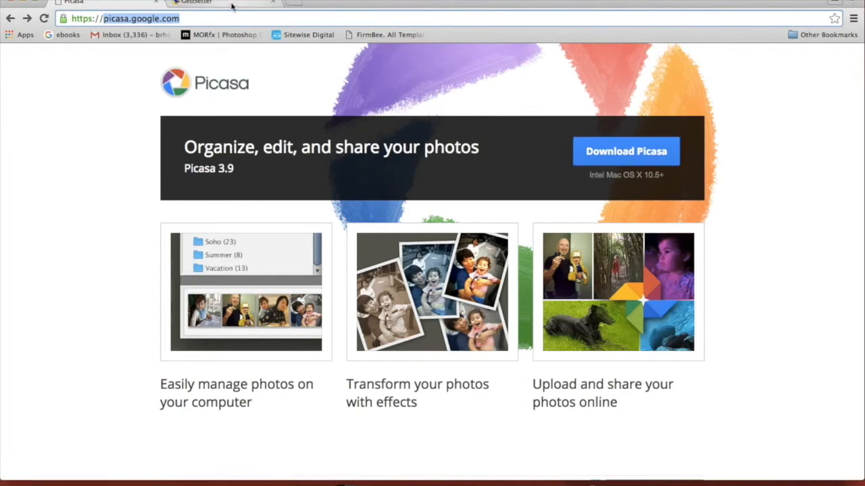
- Switch to the GeoSetter tab and go to its Download page listing the installer and zip
left_click(196, 3)
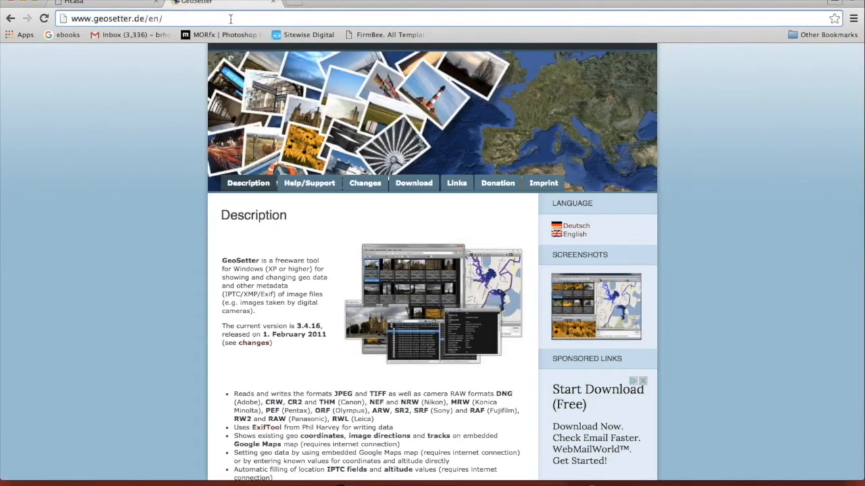
double_click(115, 18)
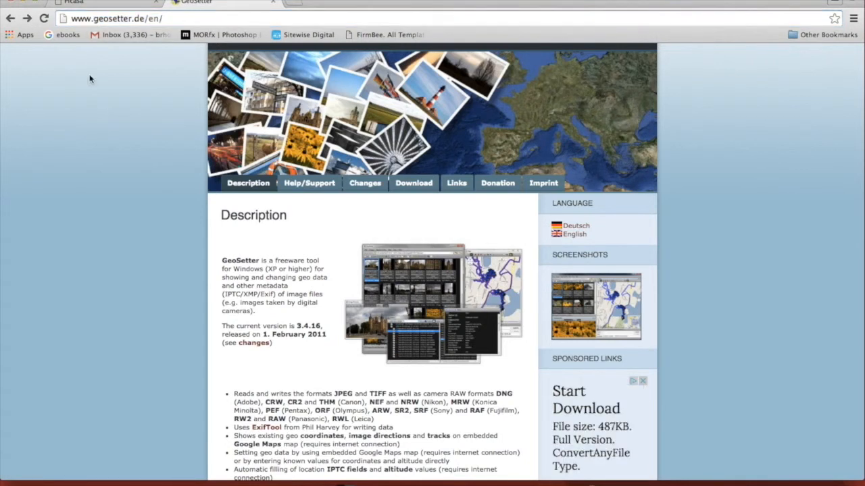
mouse_move(389, 132)
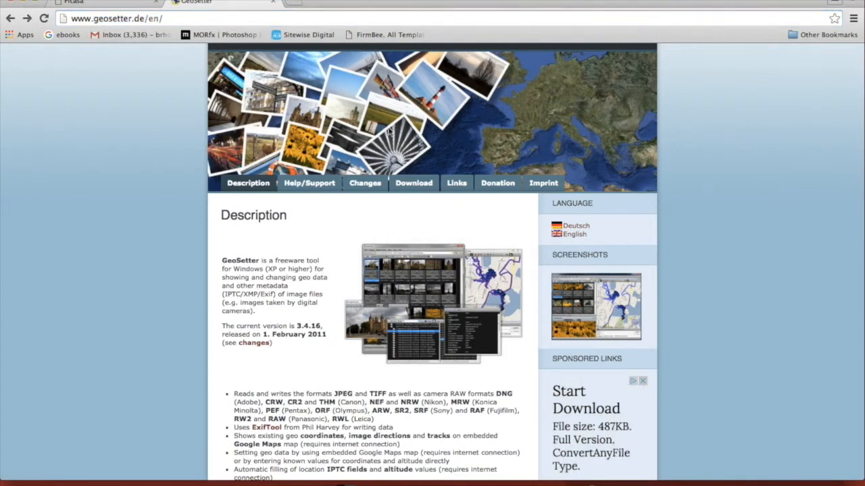
left_click(414, 183)
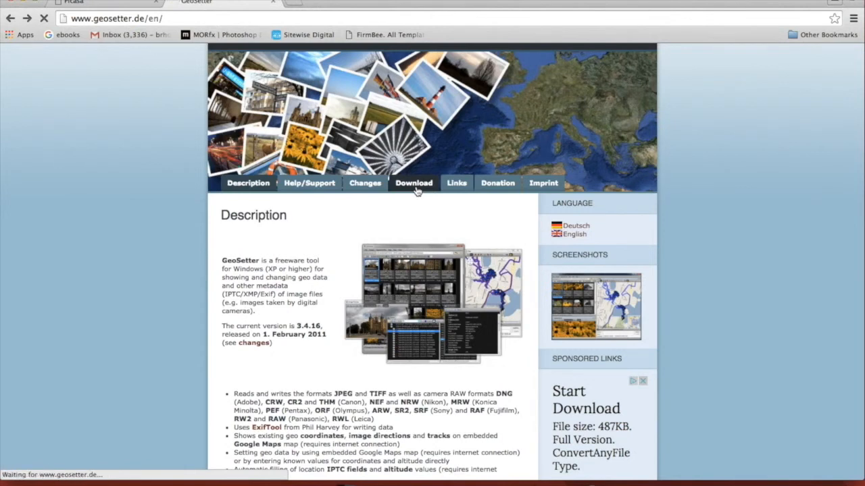
left_click(413, 183)
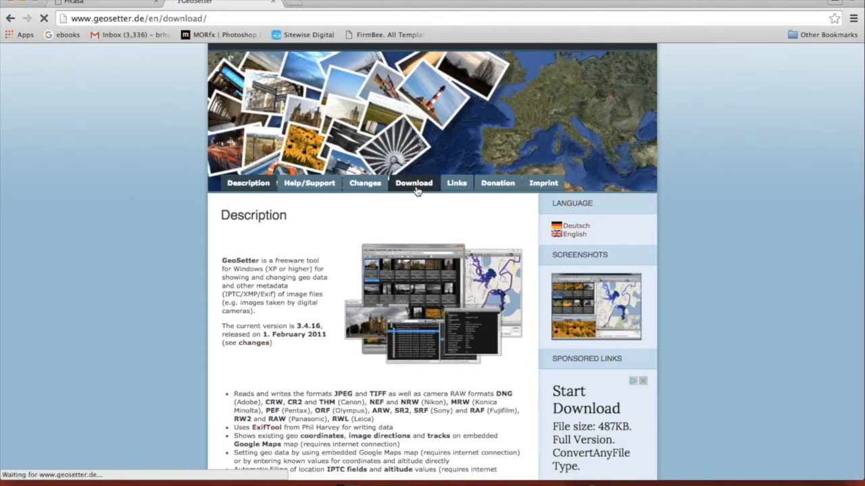
left_click(414, 182)
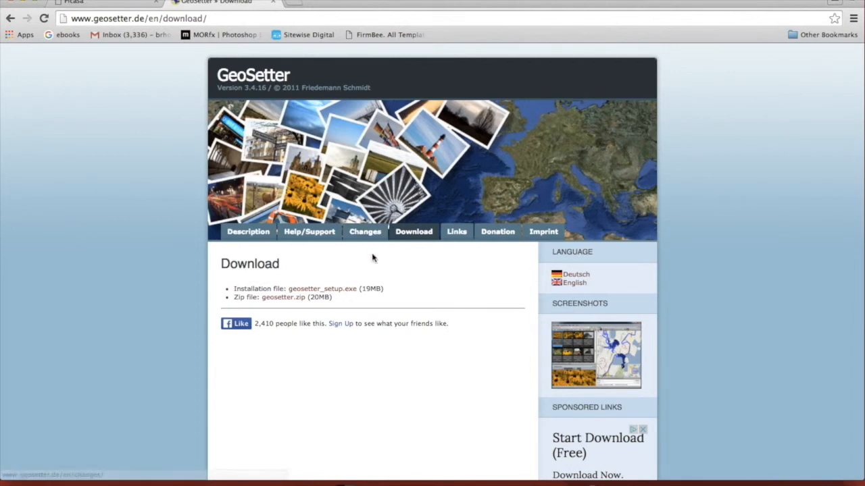
mouse_move(348, 291)
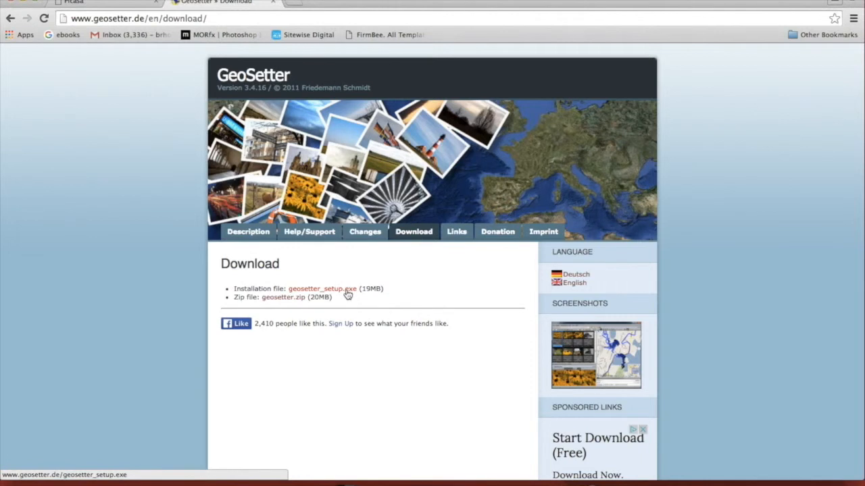
mouse_move(348, 295)
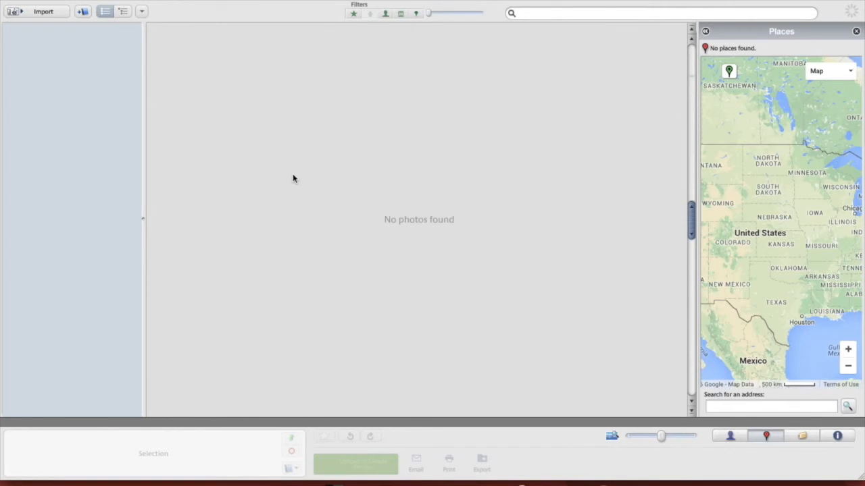
mouse_move(131, 37)
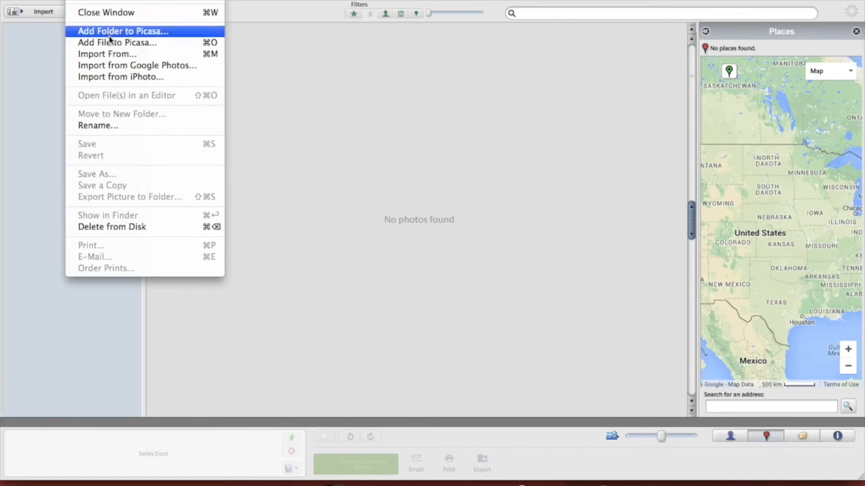
- Add red-eye-removal-Bloomington-IN-47403-blog.jpg from Downloads to Picasa via File > Add File
left_click(117, 42)
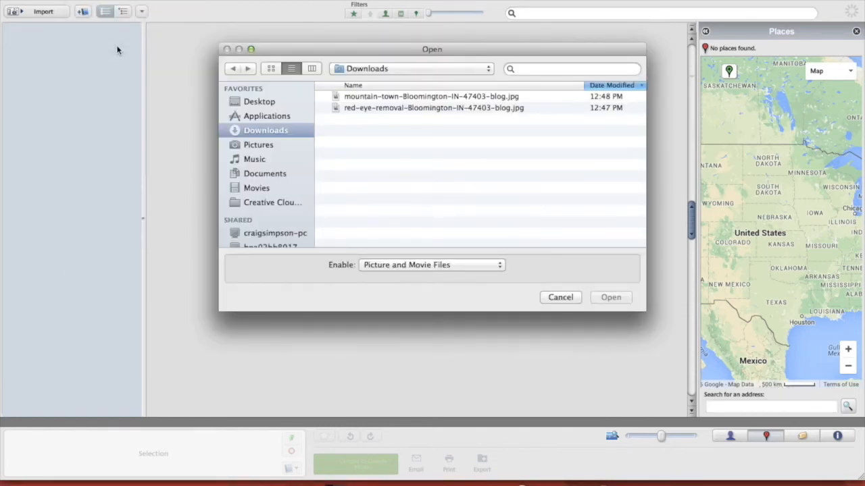
left_click(434, 107)
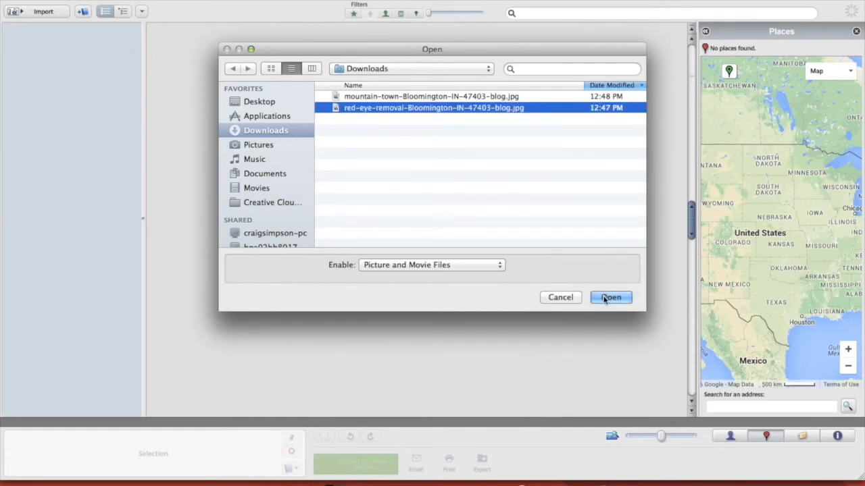
left_click(610, 297)
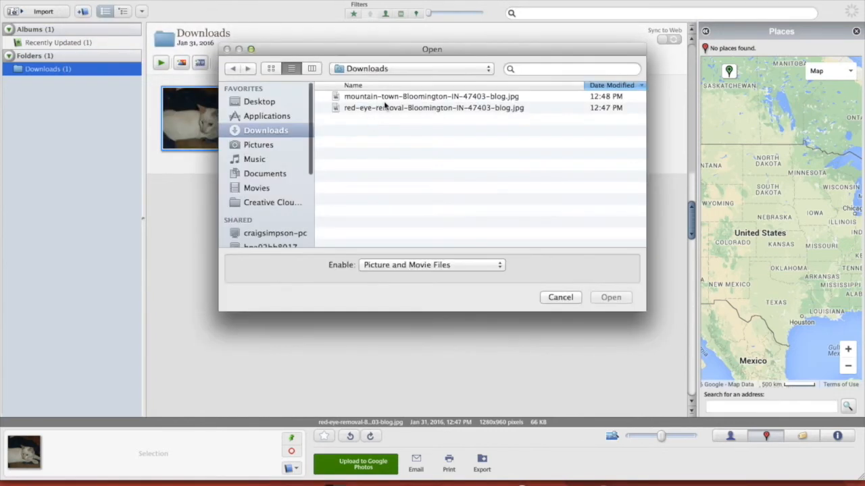
left_click(610, 297)
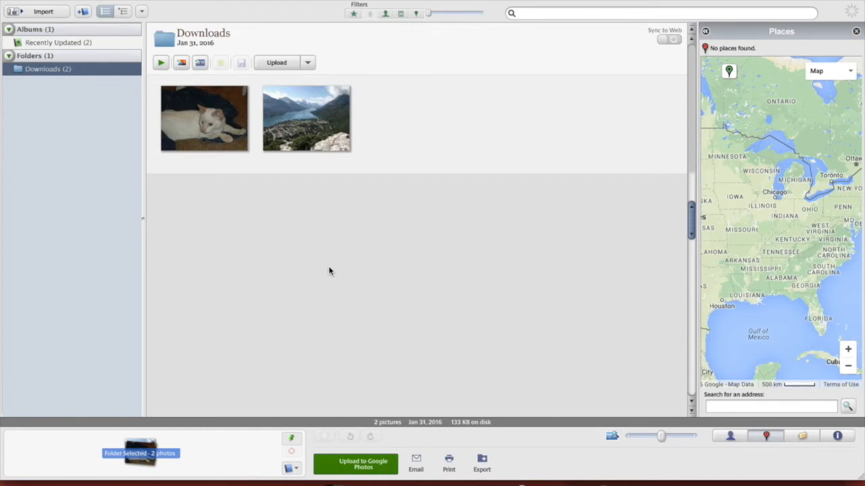
mouse_move(370, 165)
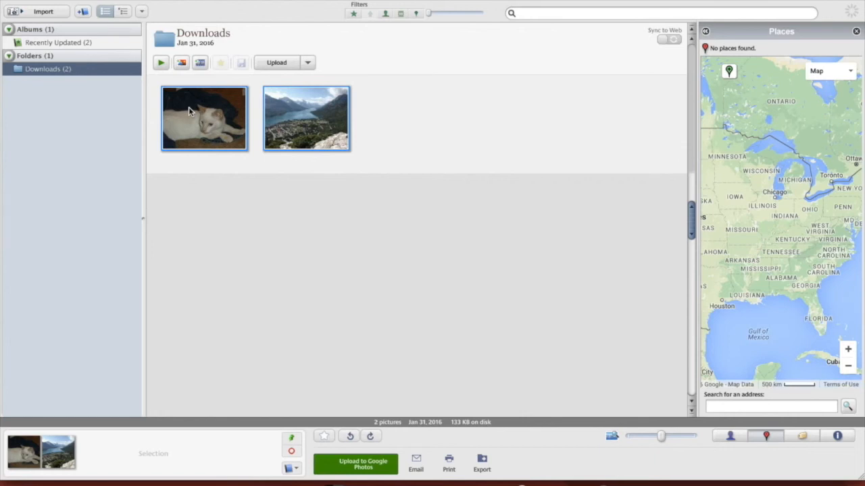
mouse_move(722, 376)
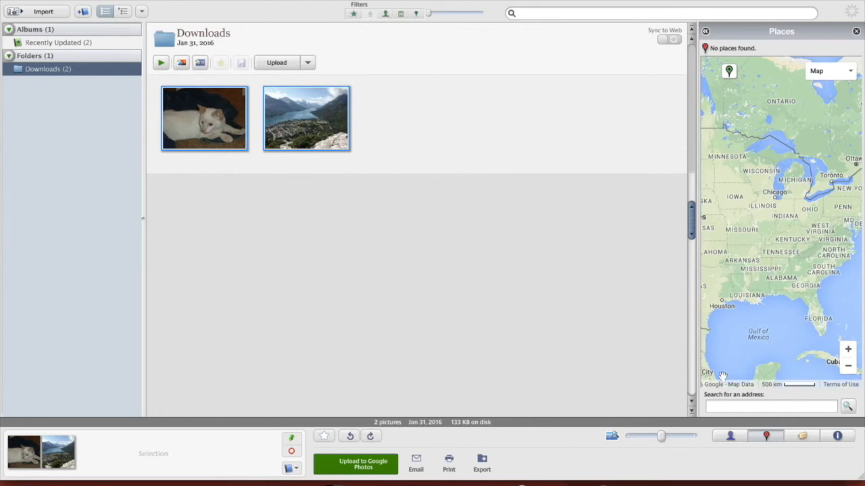
mouse_move(767, 405)
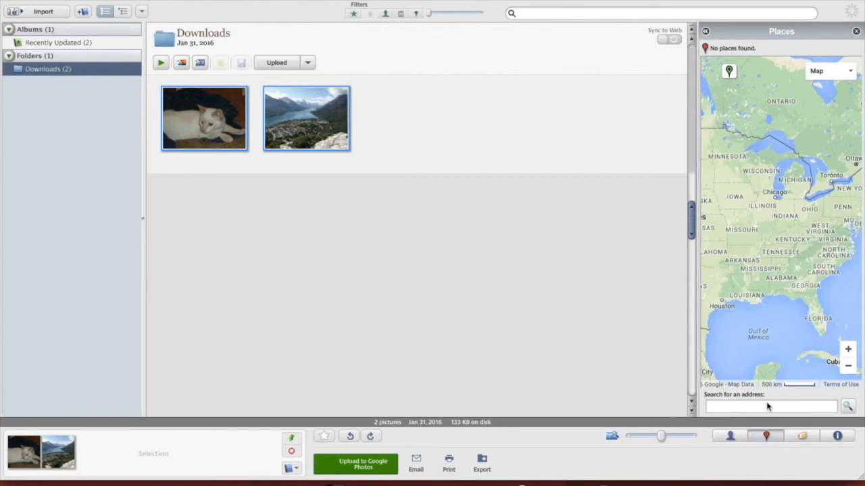
left_click(770, 406)
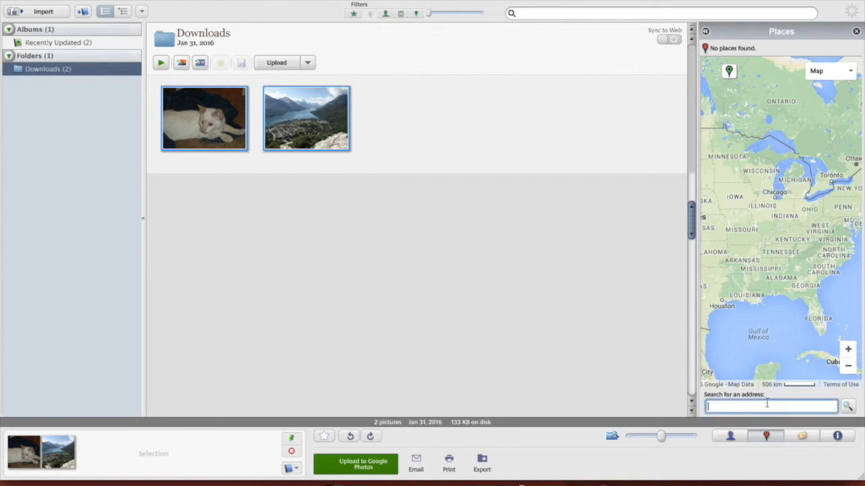
type("310 s college ave, Bloomington,")
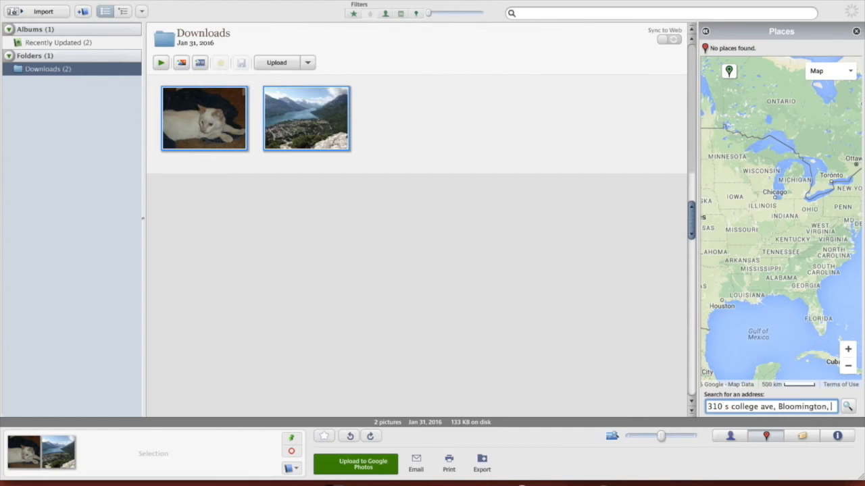
type("IN 47403")
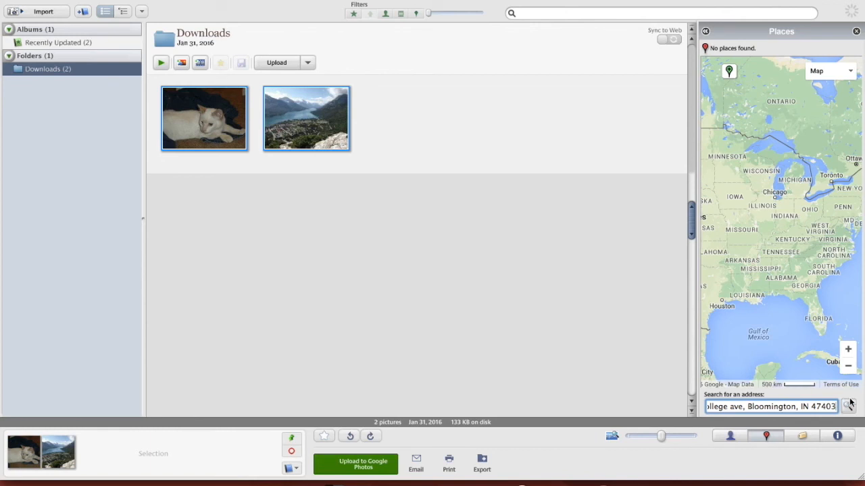
left_click(849, 406)
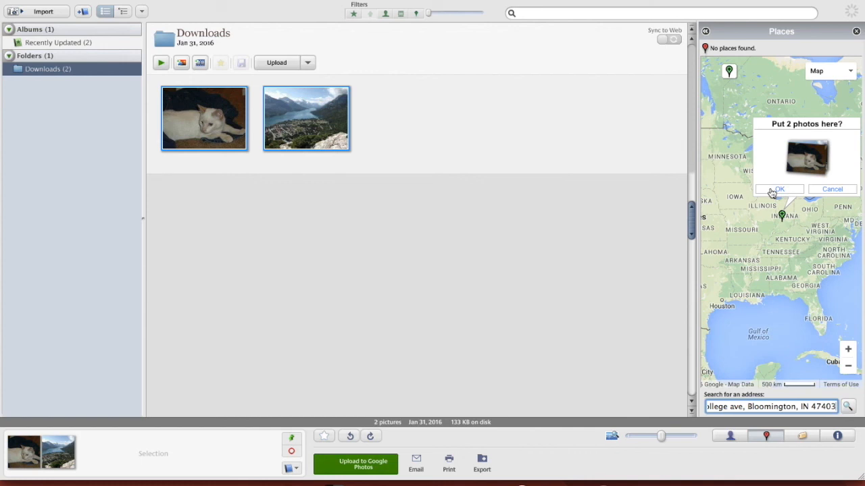
left_click(779, 189)
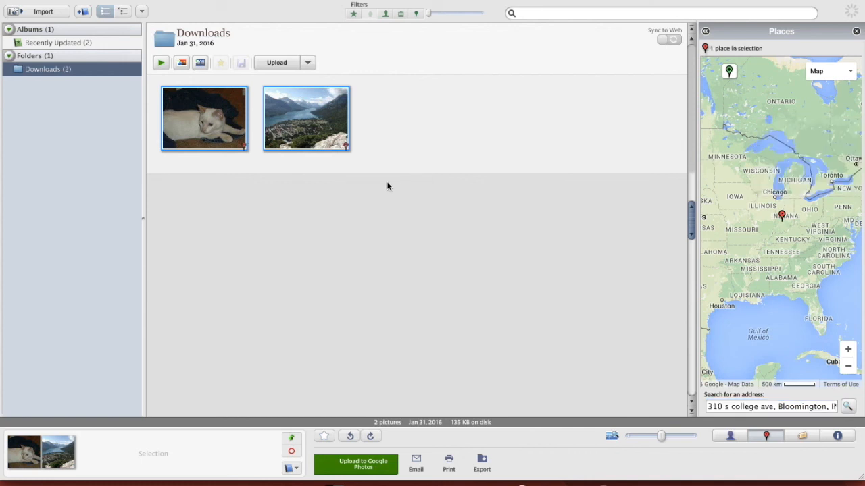
mouse_move(331, 160)
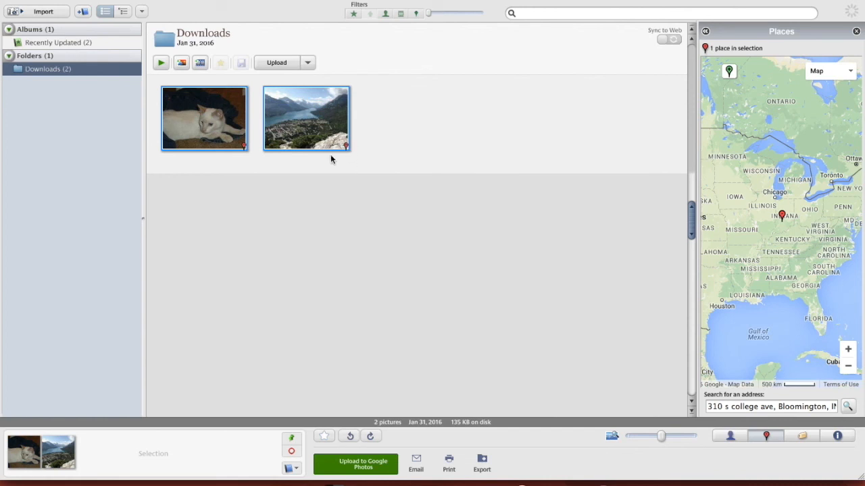
mouse_move(224, 146)
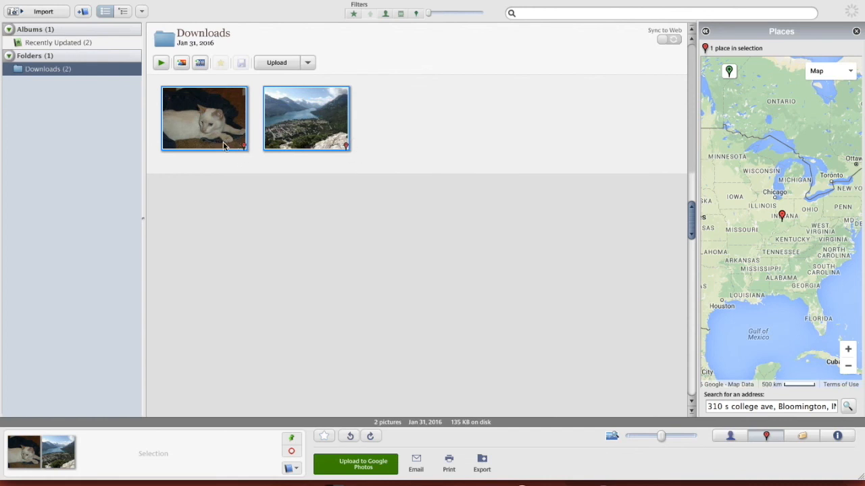